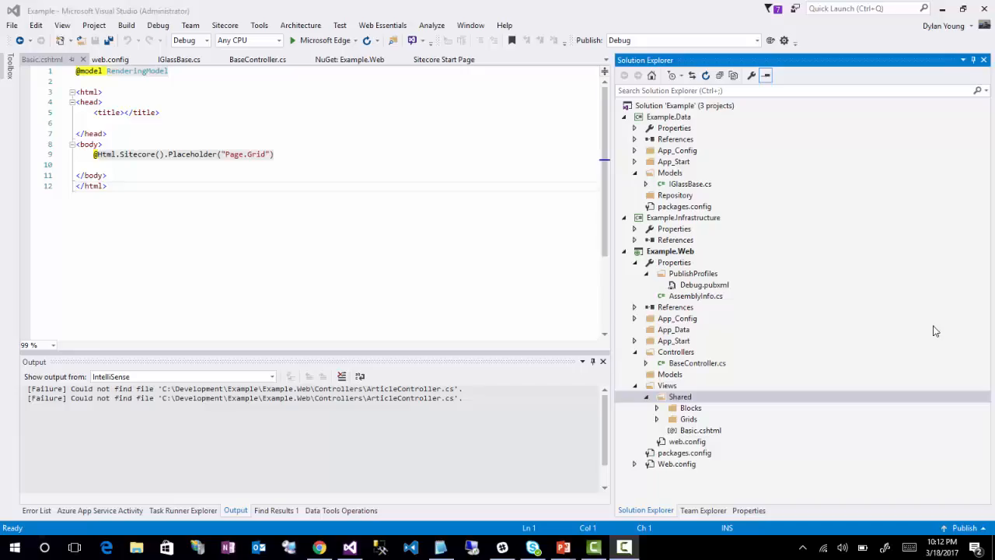
mouse_move(790, 255)
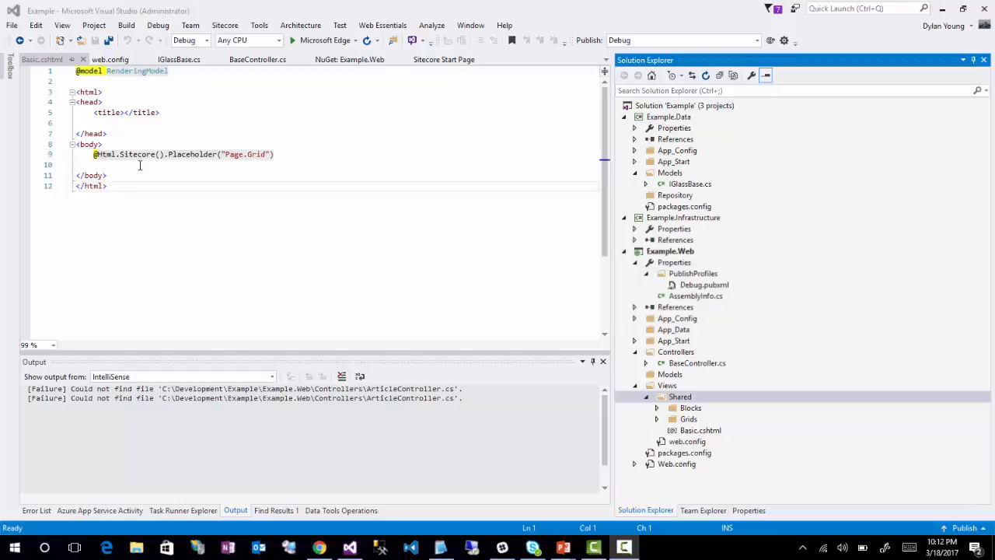
mouse_move(216, 168)
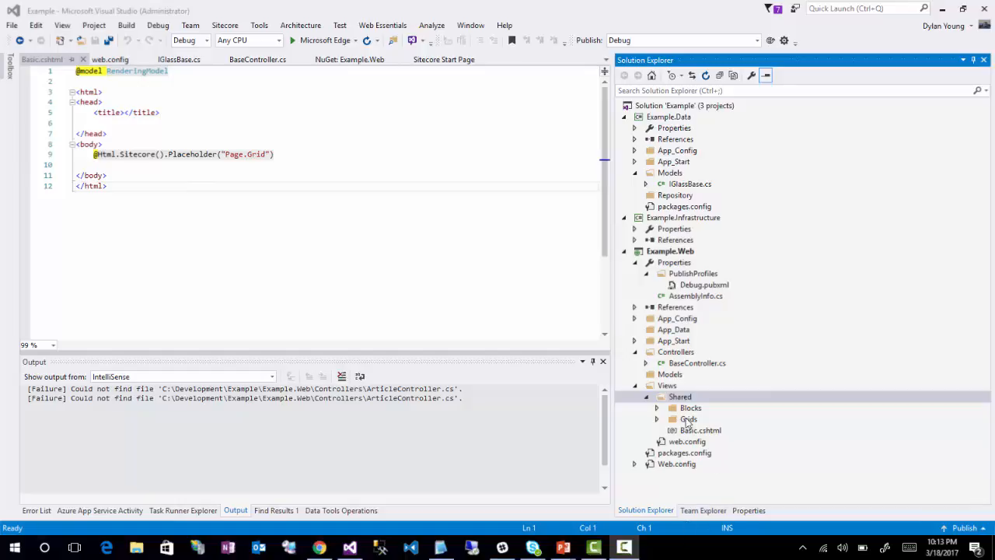
Add a new class file ArticleController.cs under the Controllers folder.
right_click(674, 352)
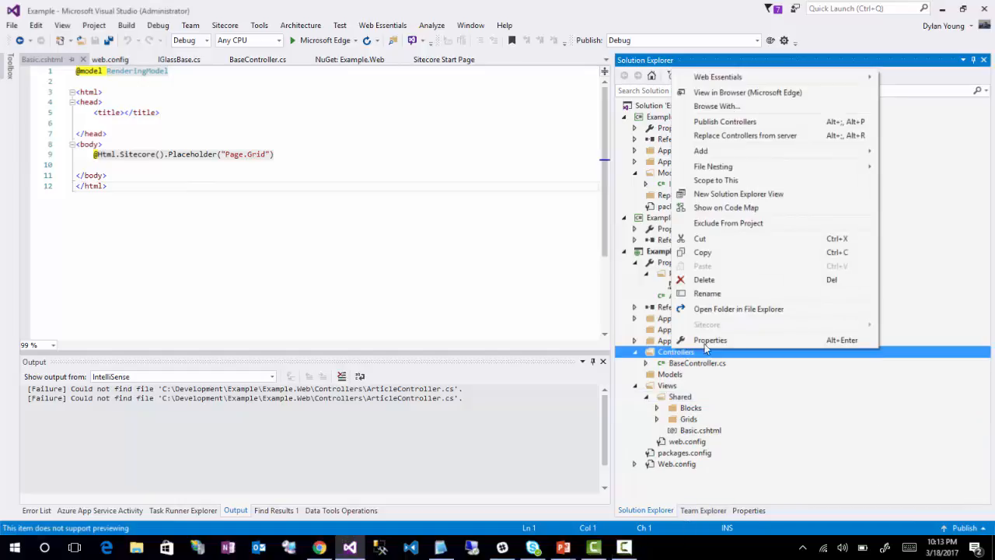
mouse_move(687, 149)
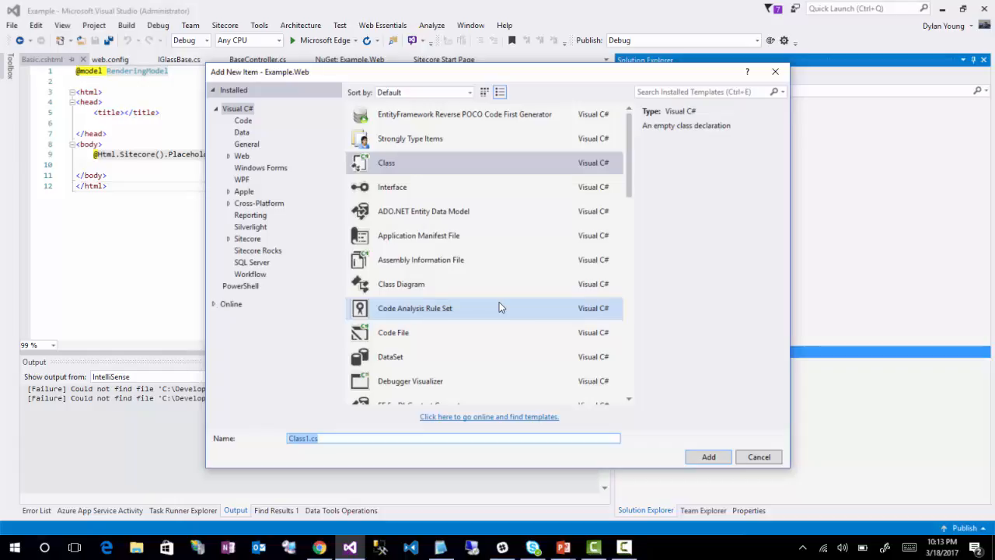
type("A")
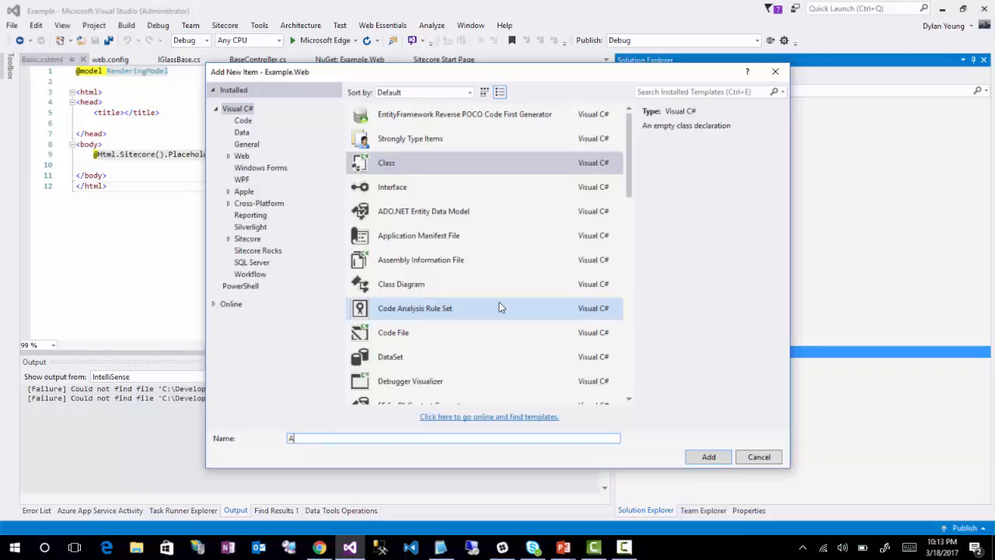
type("rticleController.cs")
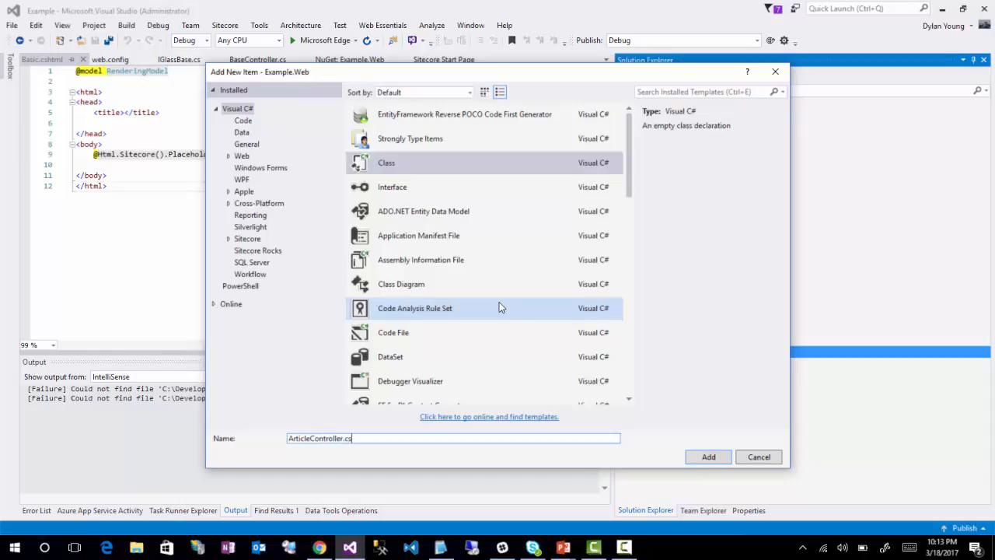
left_click(707, 457)
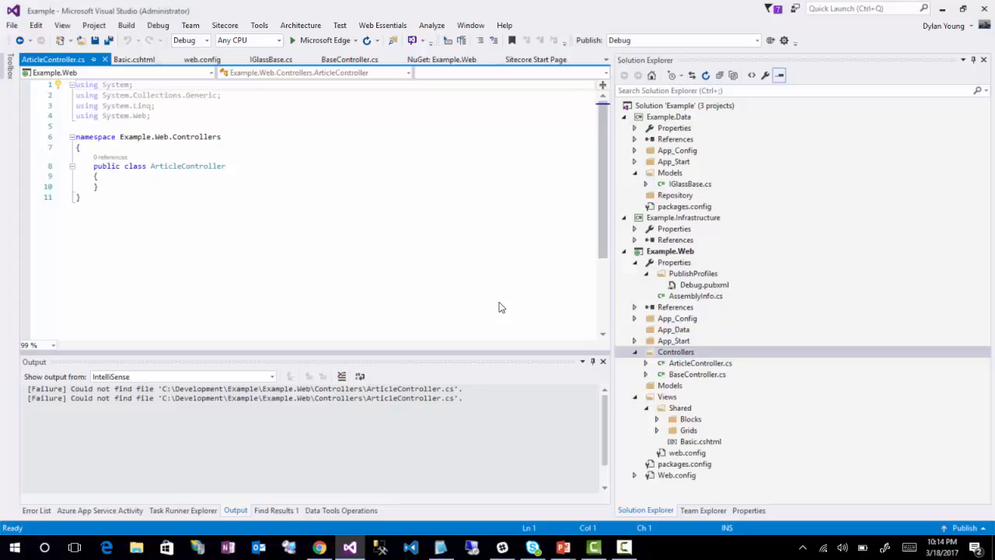
mouse_move(499, 302)
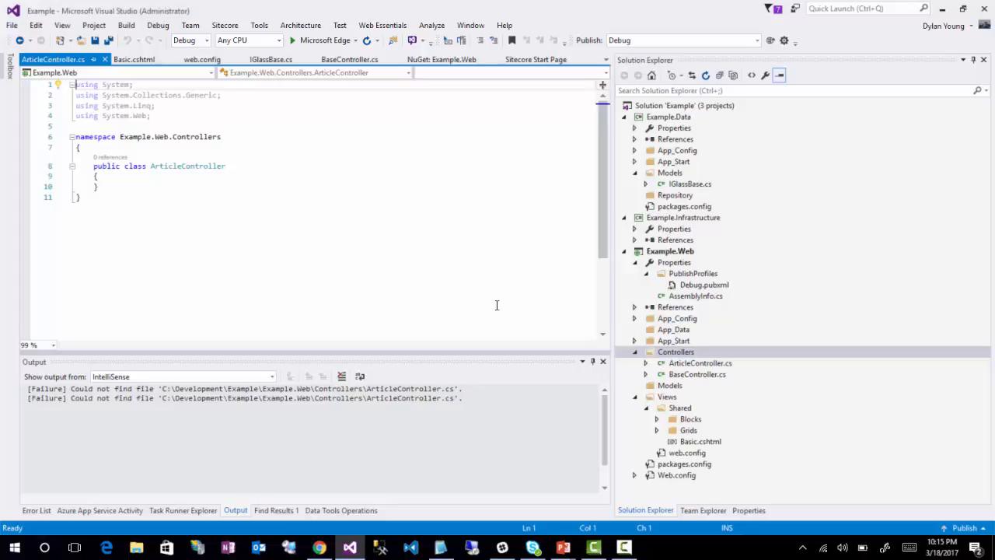
mouse_move(737, 341)
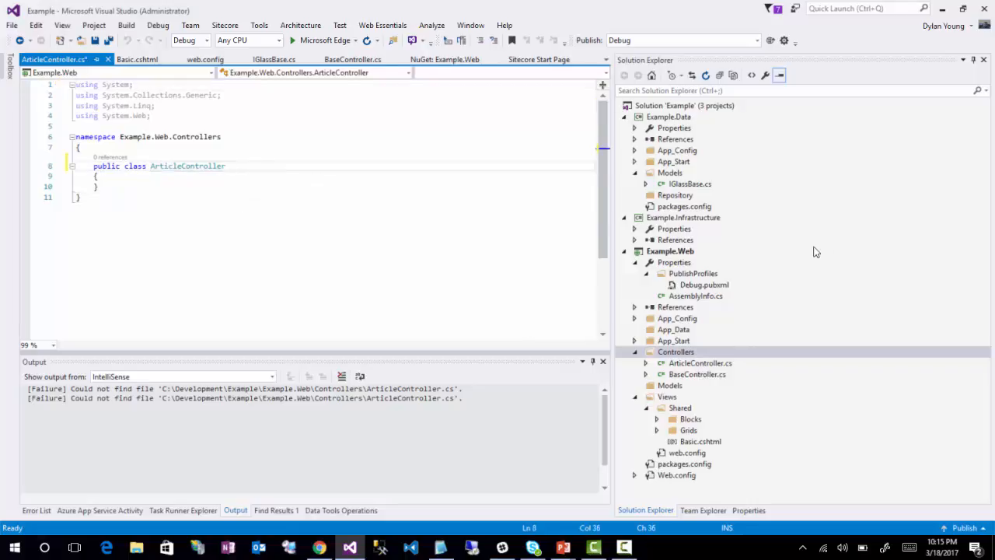
Declare ArticleController : BaseController, checking BaseController is a GlassController, and start the body.
type(": _BaseController")
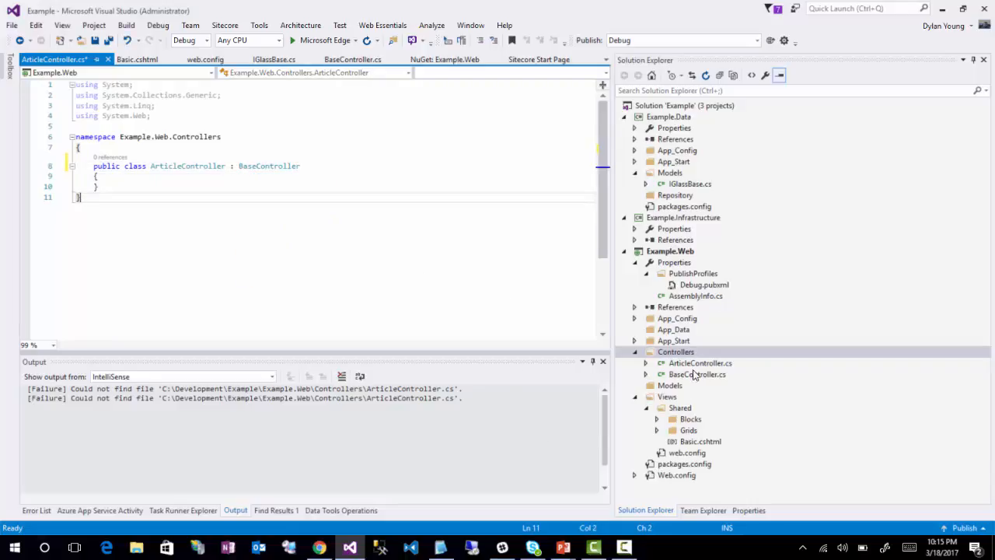
double_click(696, 373)
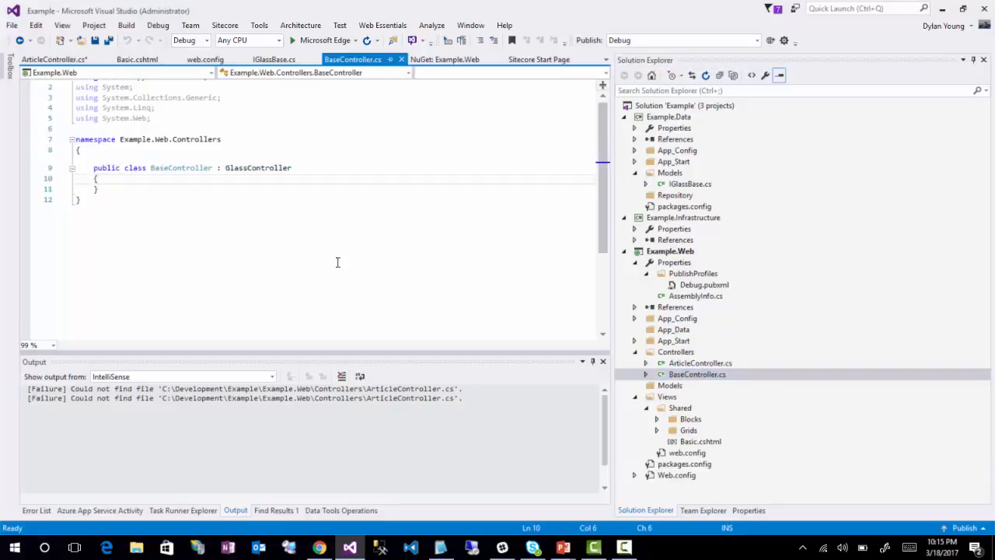
mouse_move(258, 168)
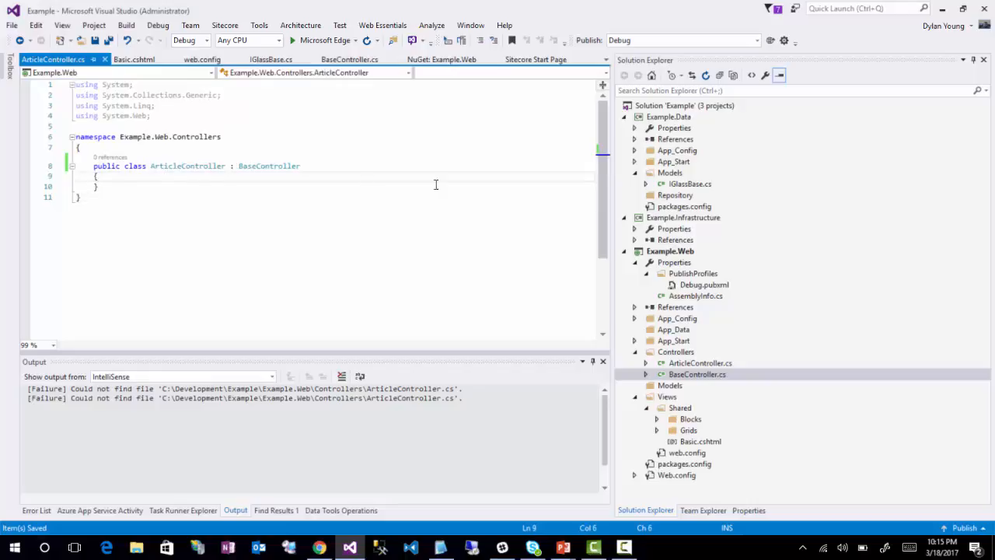
key("enter")
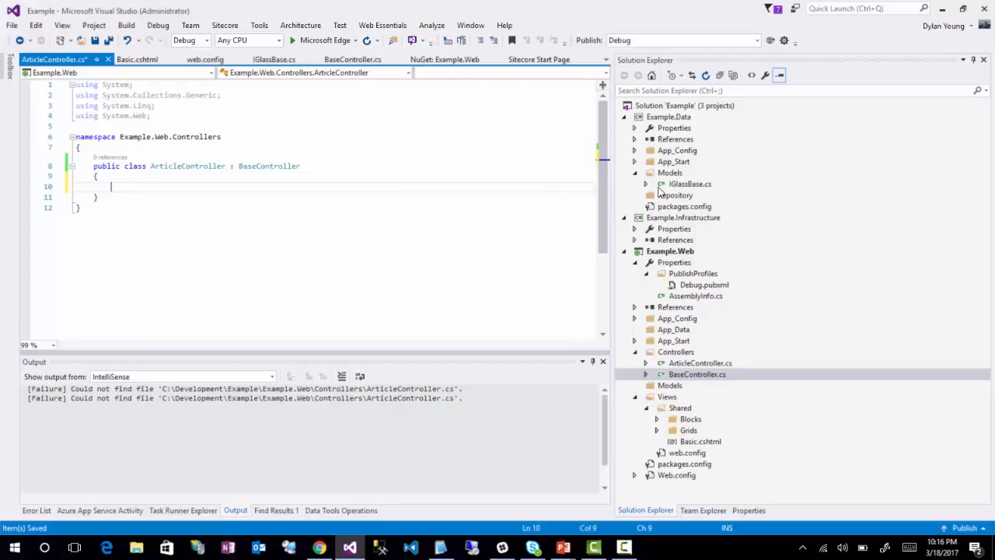
Write an empty 'public ActionResult Listings()' method, pulling in the System.Web.Mvc using.
type("p")
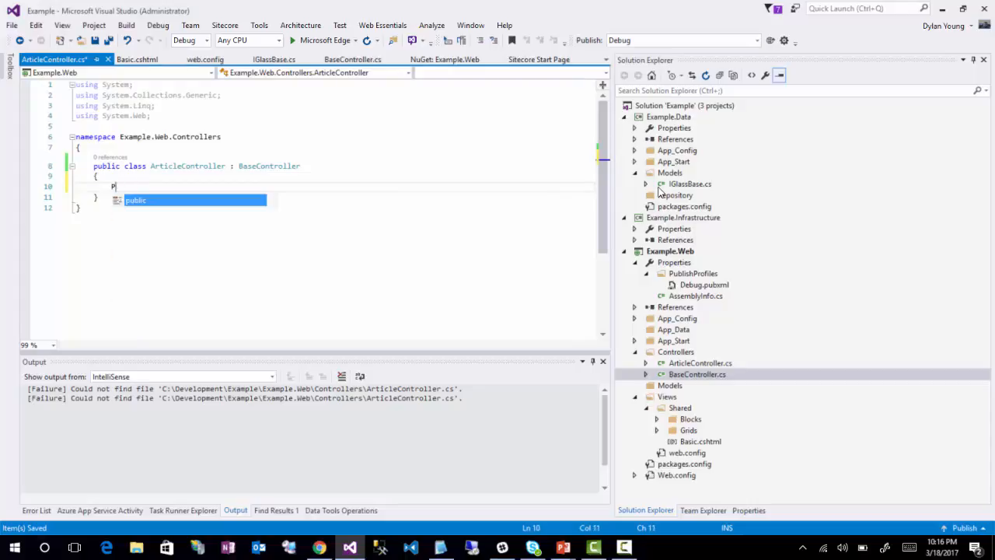
type("Ac")
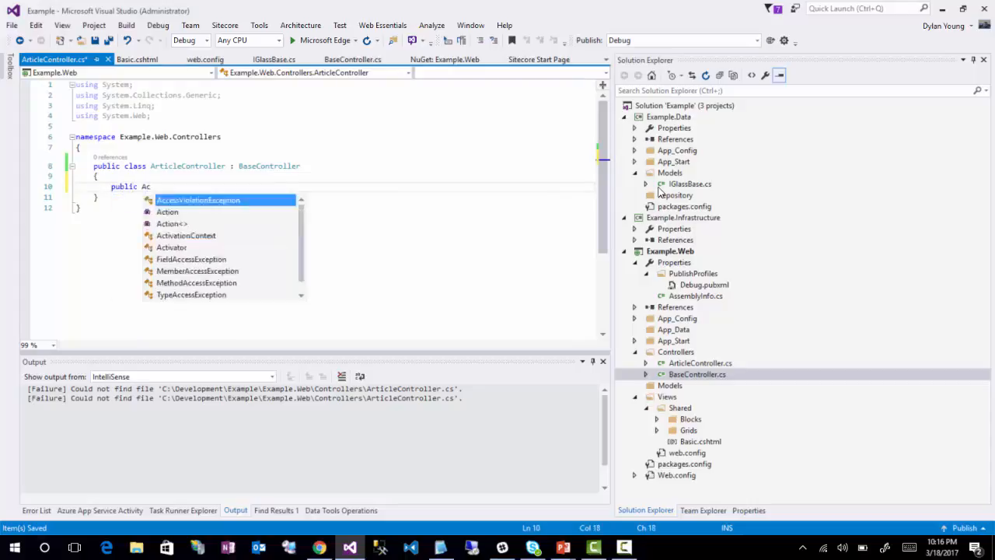
type("tionResult")
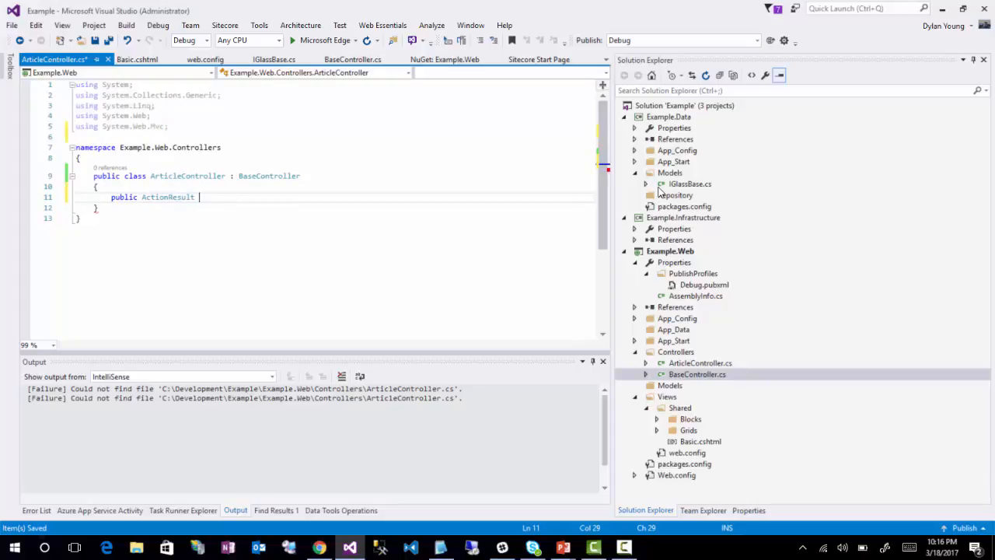
type("Lists")
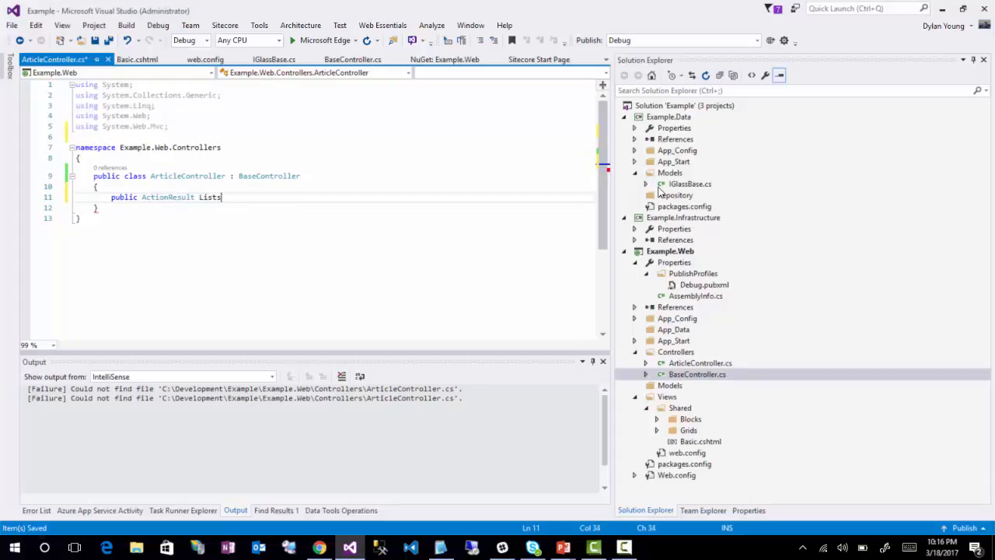
type("ings(")
type("{")
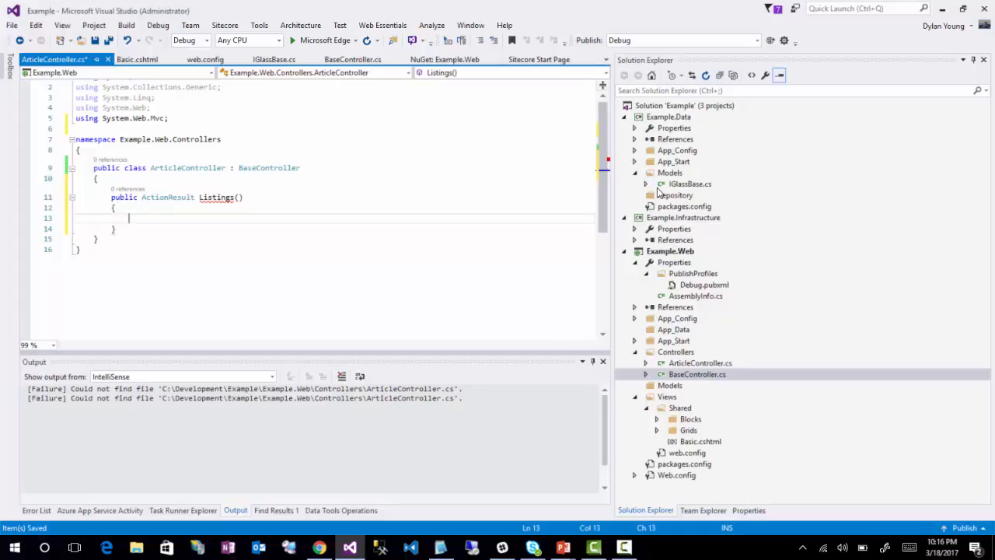
Assign 'var context = SitecoreContext.GetCurrentItem<IGlassBase>();' inside Listings.
type("var context")
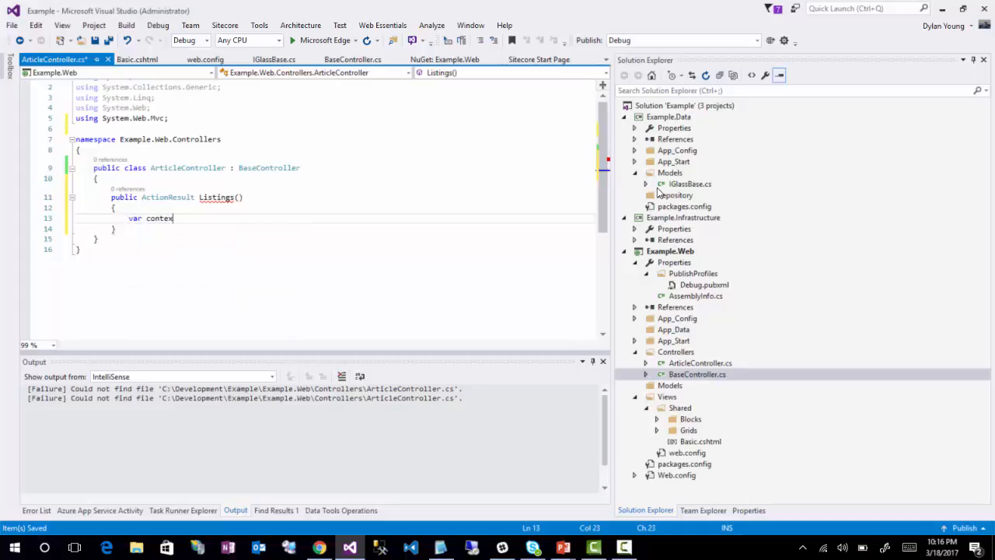
type("= SitecoreContext(")
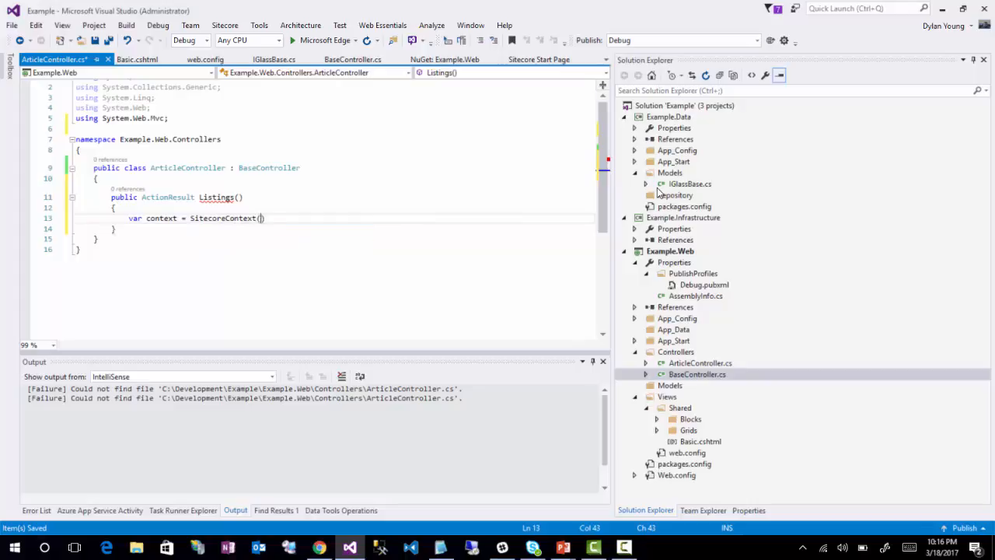
type(".")
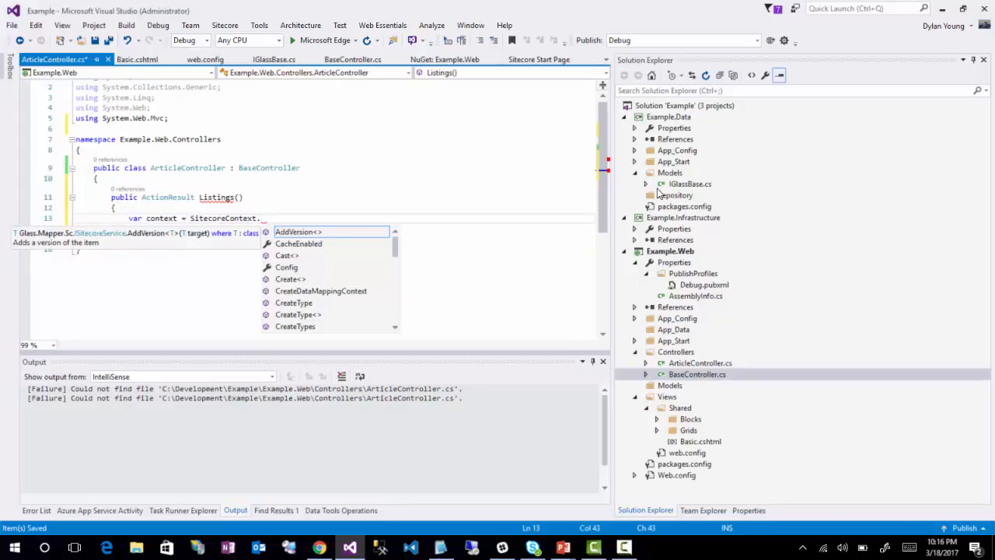
type("GetCurrentItem<IGlassBase>")
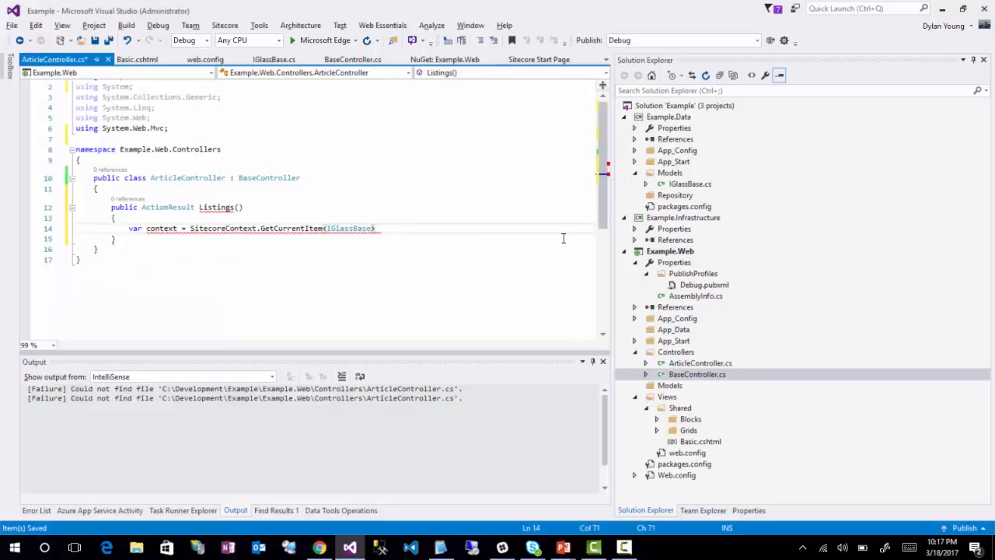
type("();")
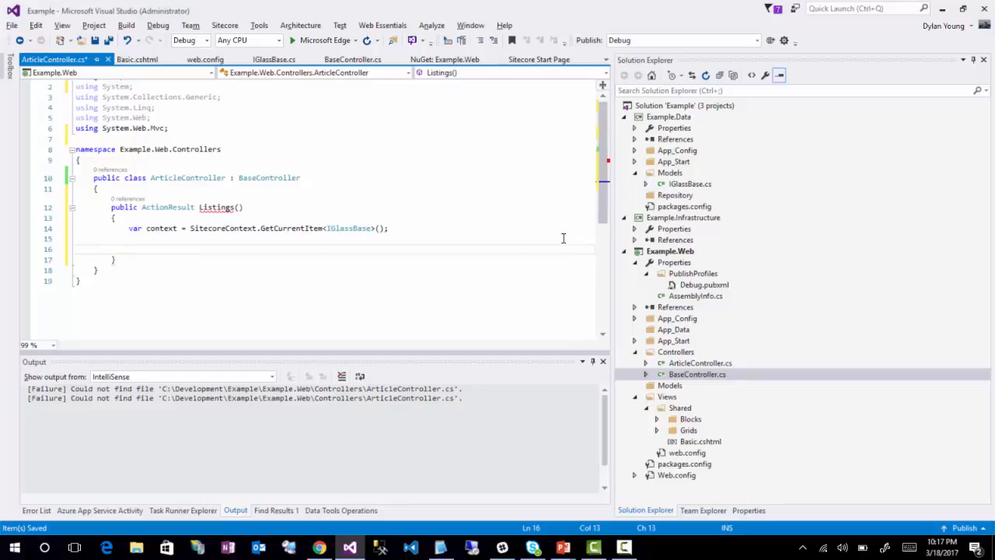
End Listings with 'return View(context);', type context as IGlassBase, and save the controller.
left_click(151, 178)
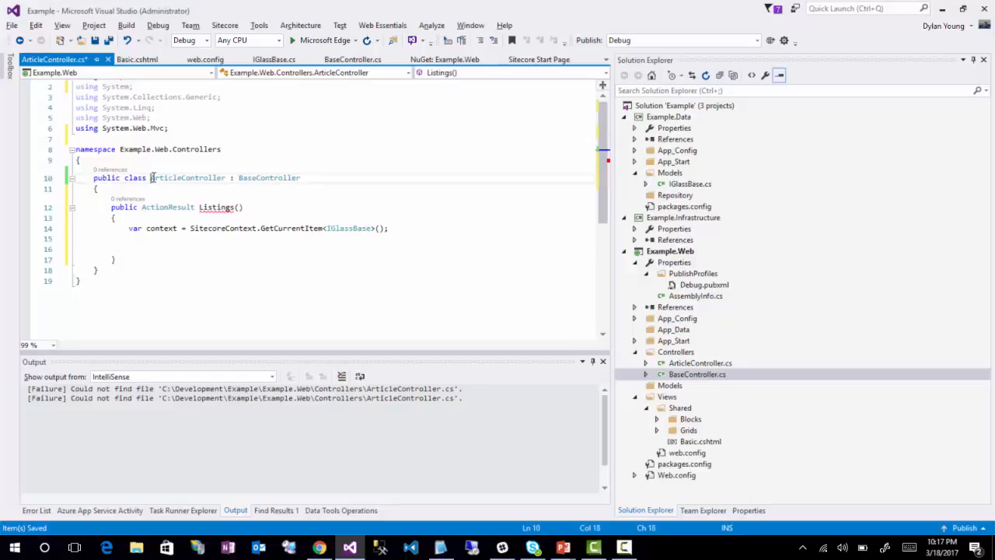
double_click(187, 177)
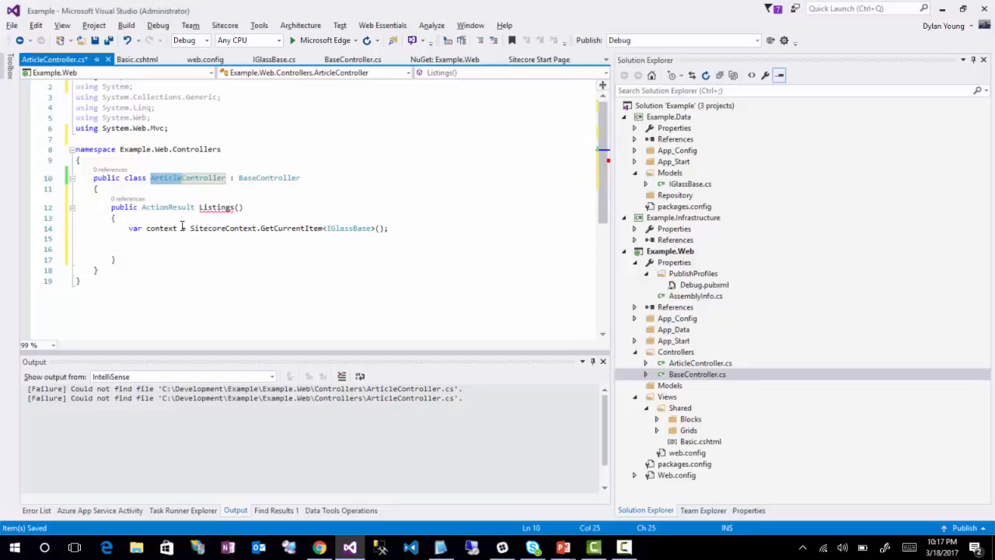
mouse_move(246, 208)
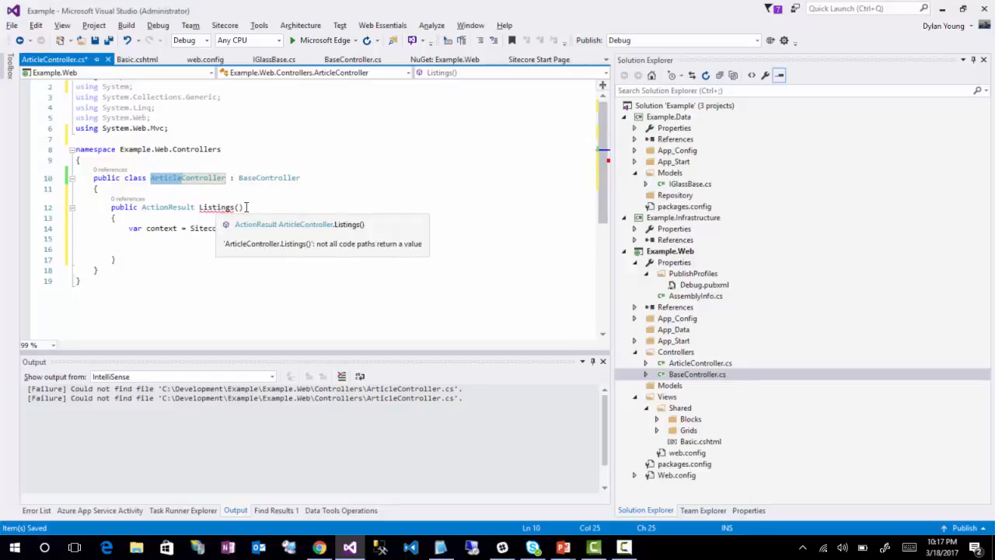
type("var context = SitecoreContext.GetCurrentItem<IGlassBase>();")
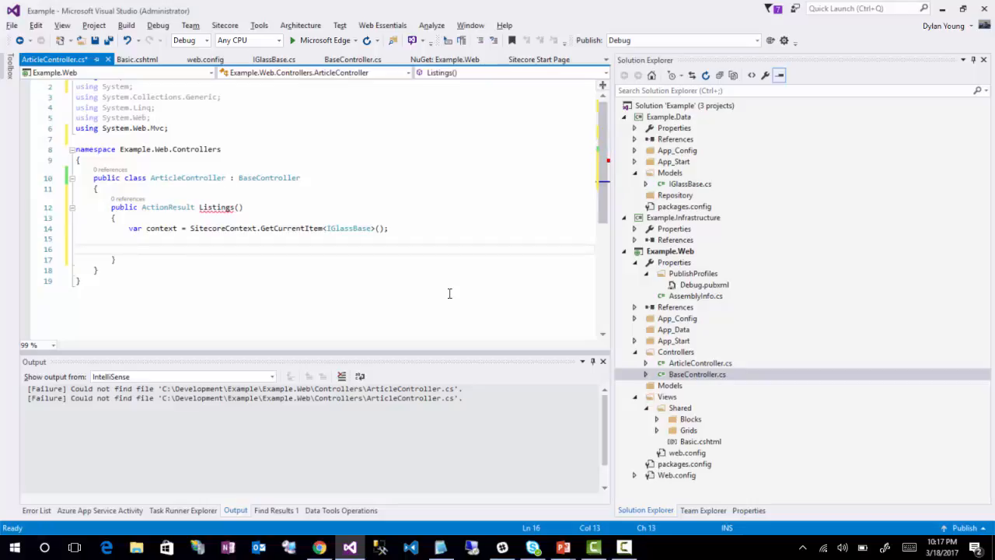
type("re")
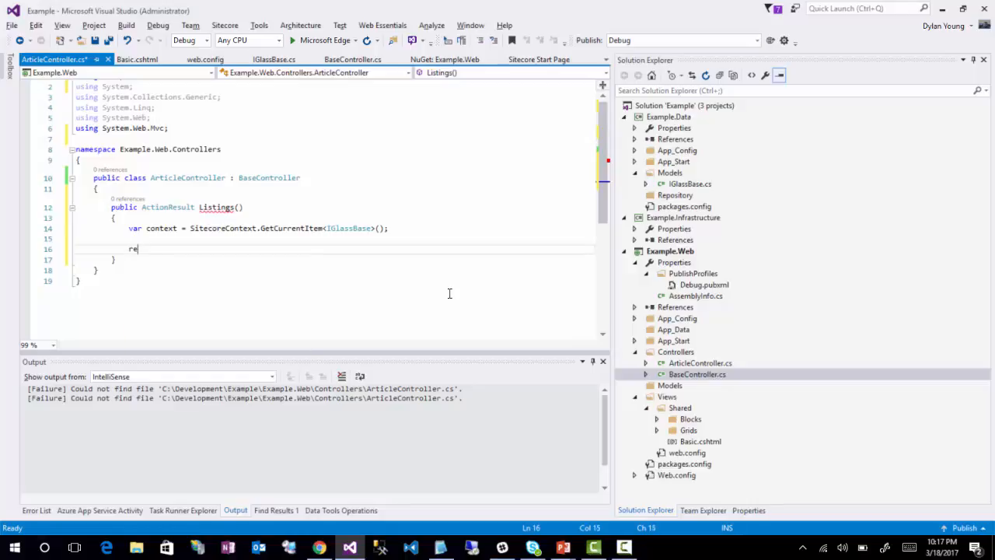
type("return View(context);")
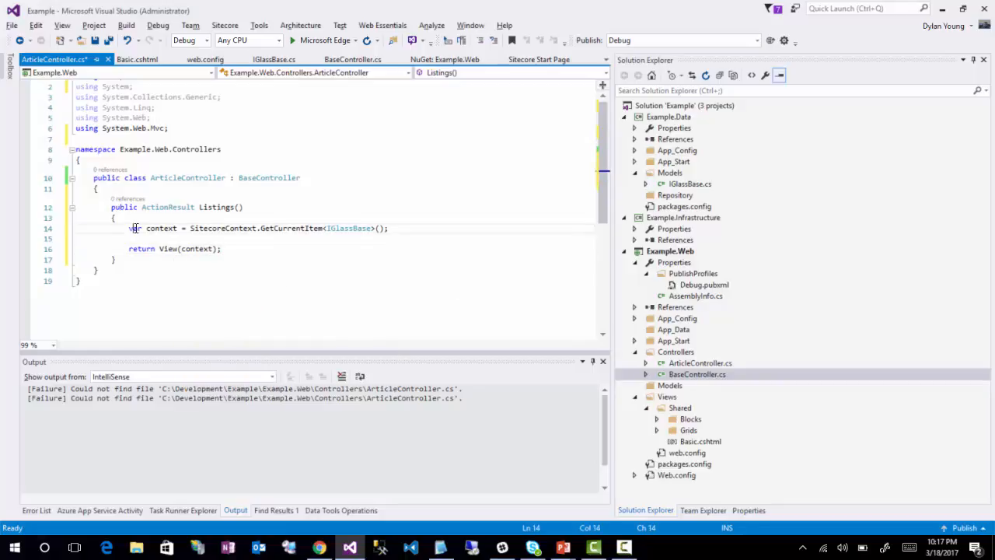
type("IGlassBase")
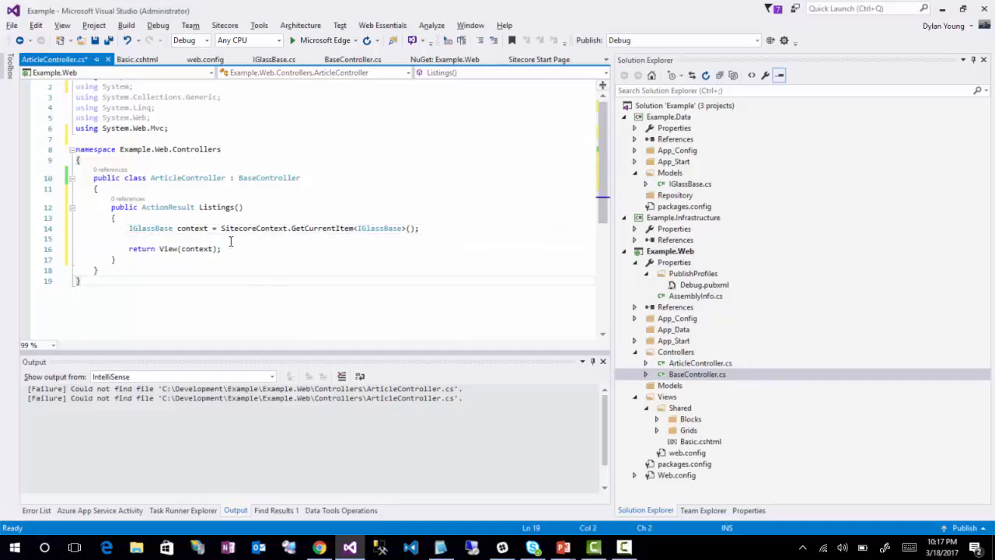
mouse_move(199, 227)
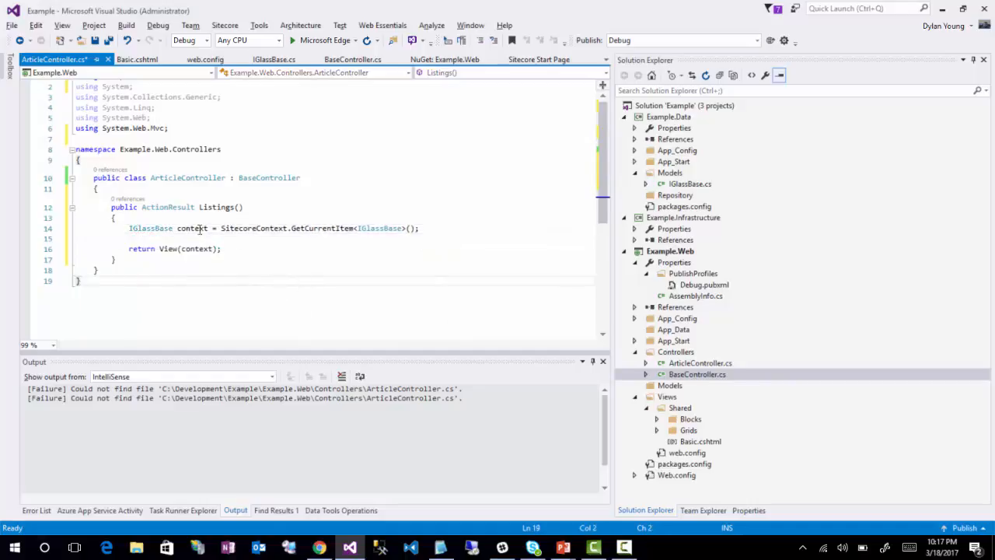
mouse_move(192, 227)
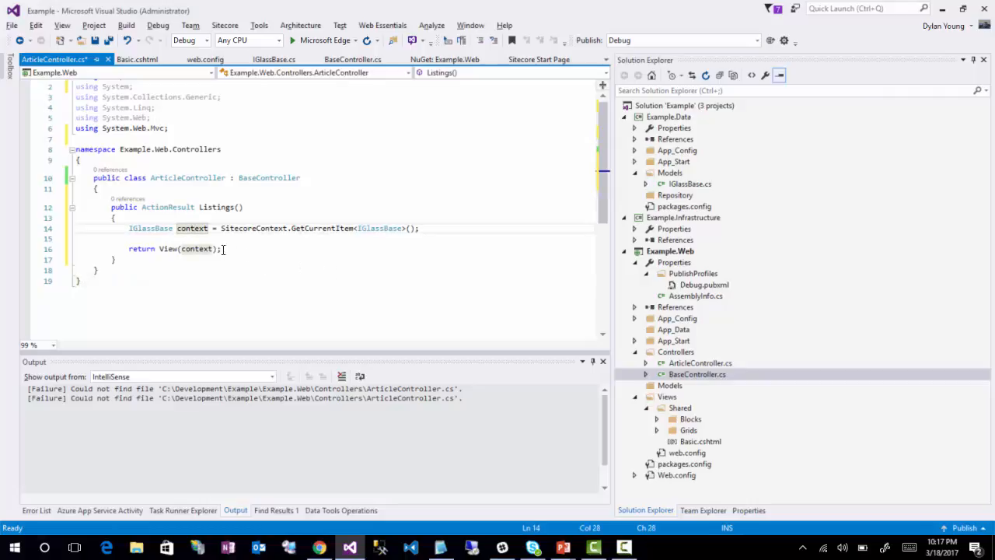
key("ctrl+s")
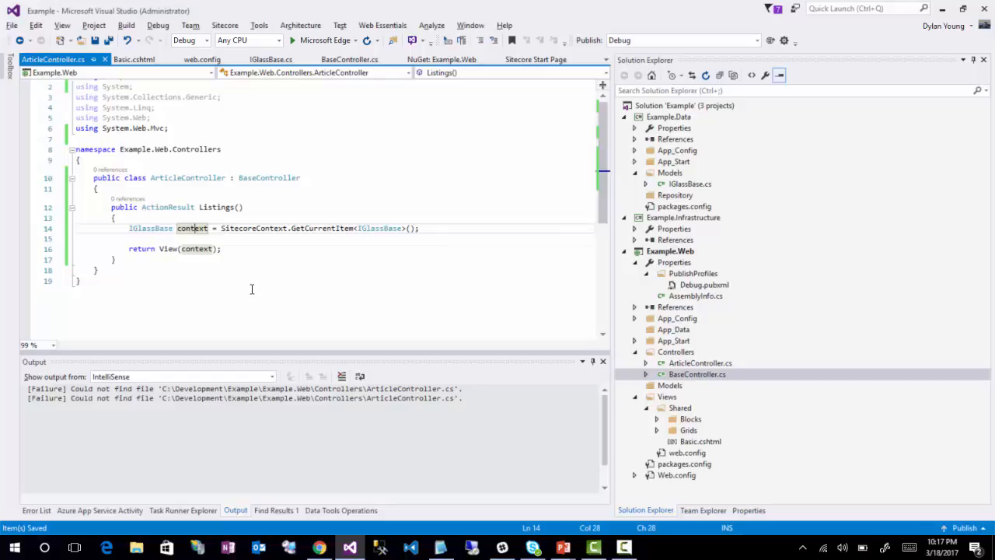
mouse_move(193, 227)
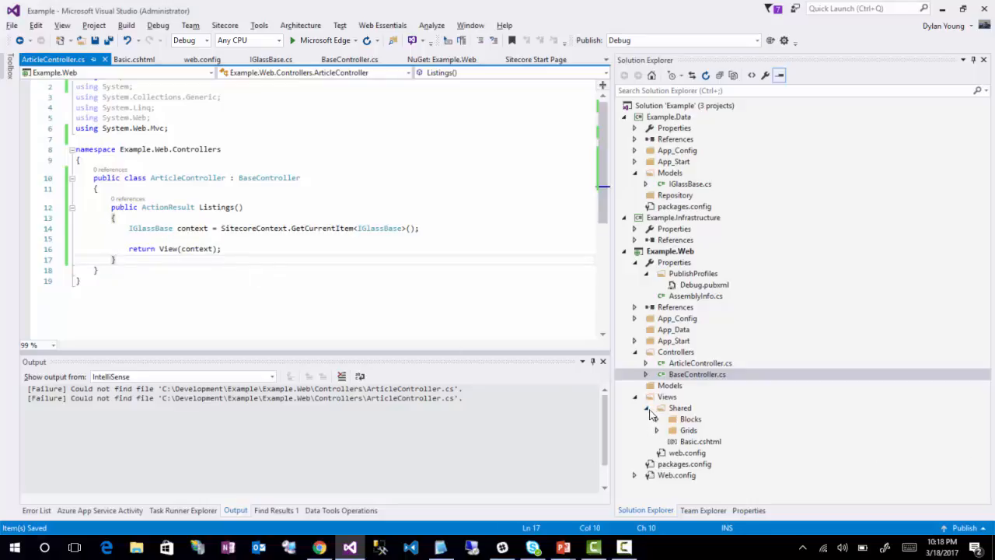
Create an Article folder under Views and start adding an MVC 5 Razor partial page in it.
left_click(667, 396)
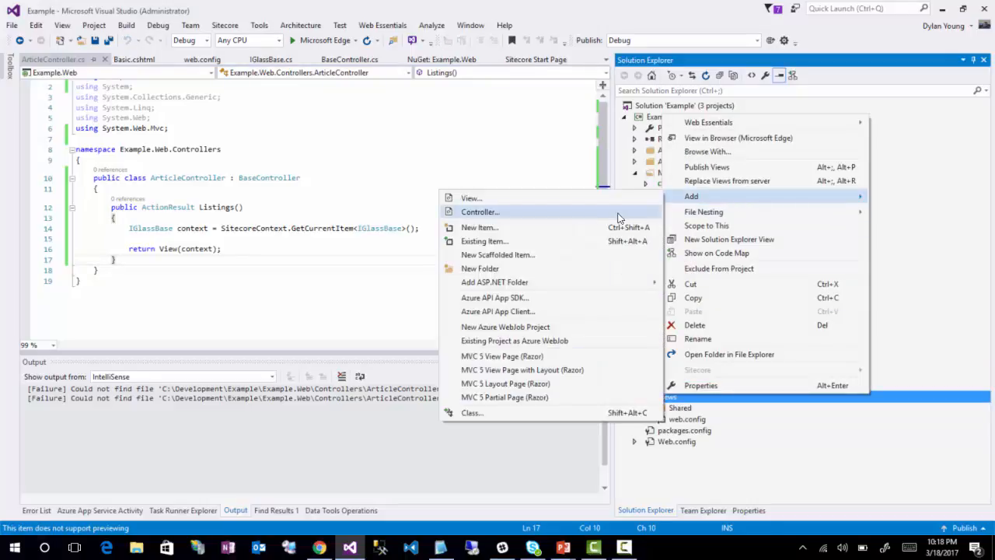
left_click(479, 268)
type("Article")
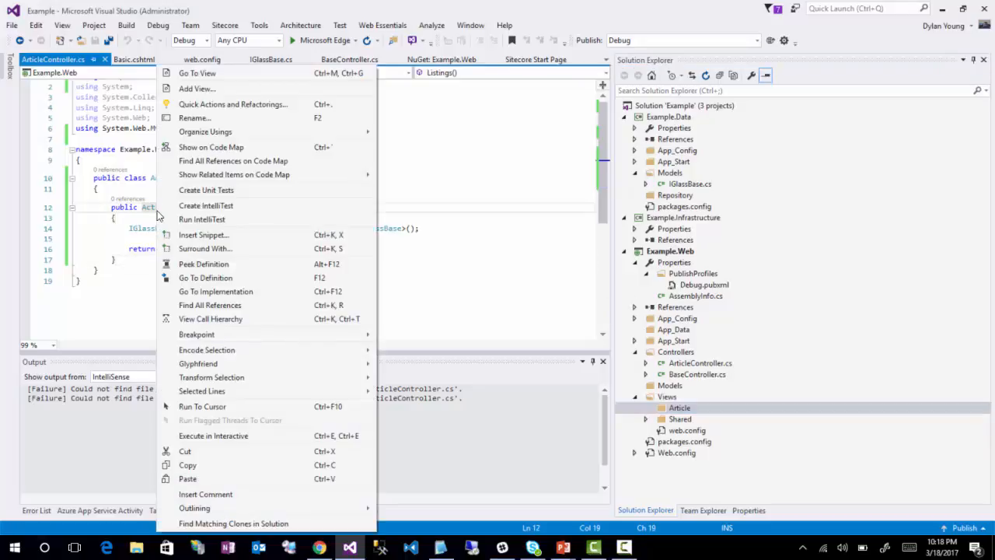
mouse_move(218, 88)
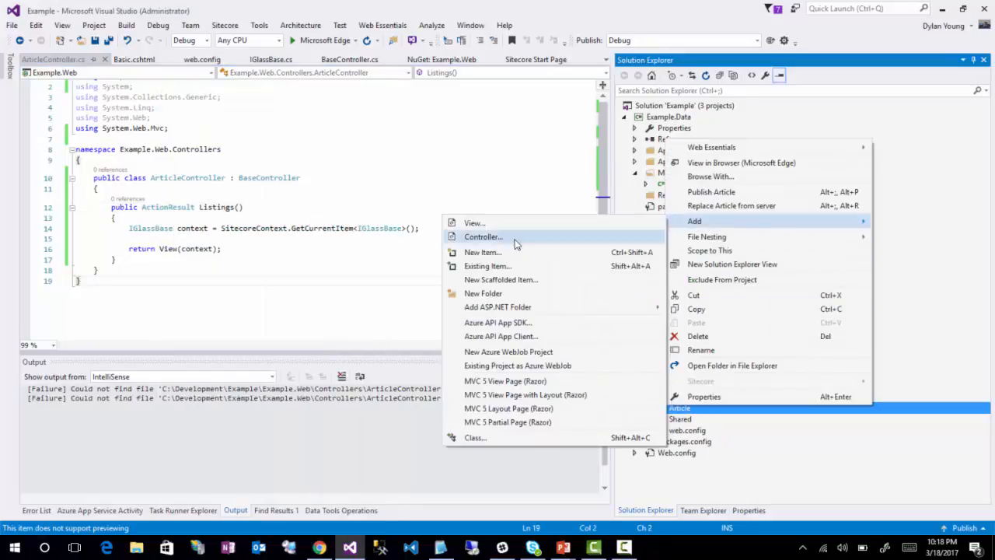
mouse_move(488, 439)
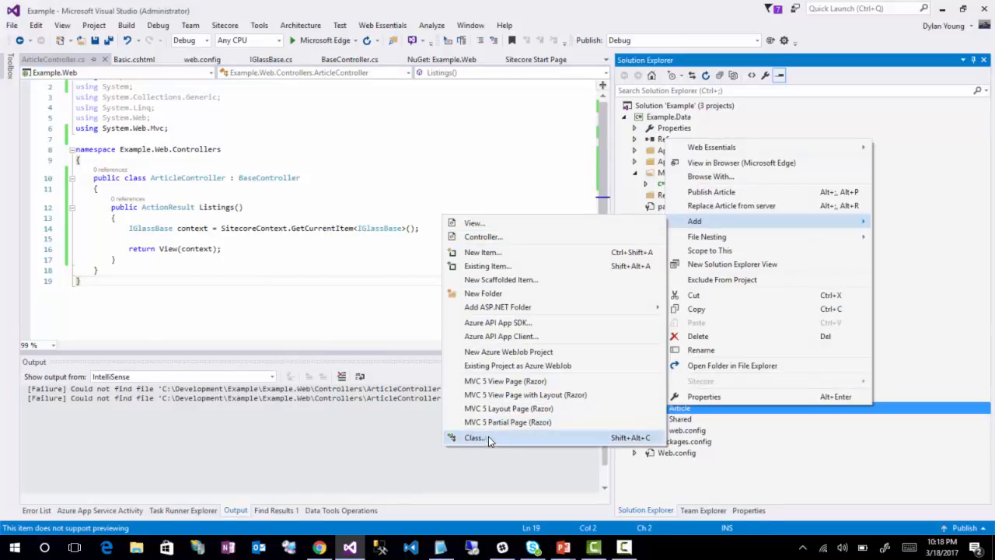
mouse_move(506, 423)
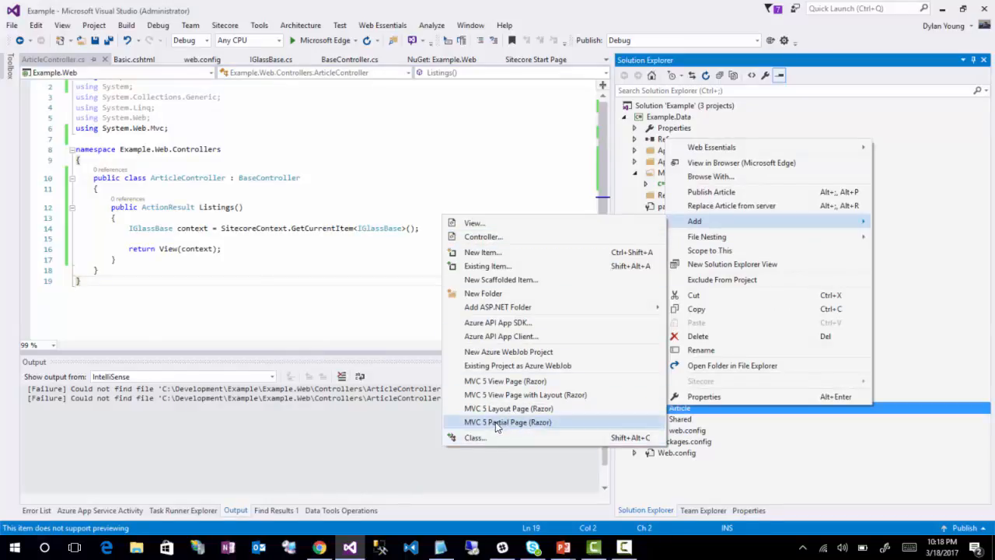
left_click(507, 421)
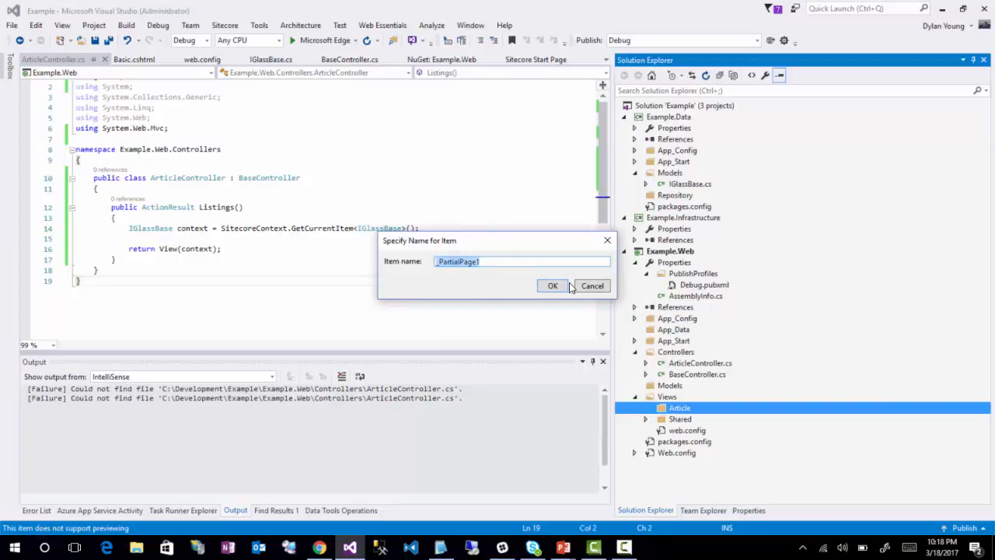
Name the new partial view Listings.cshtml and create it in Views/Article.
type("Listings.cshtml")
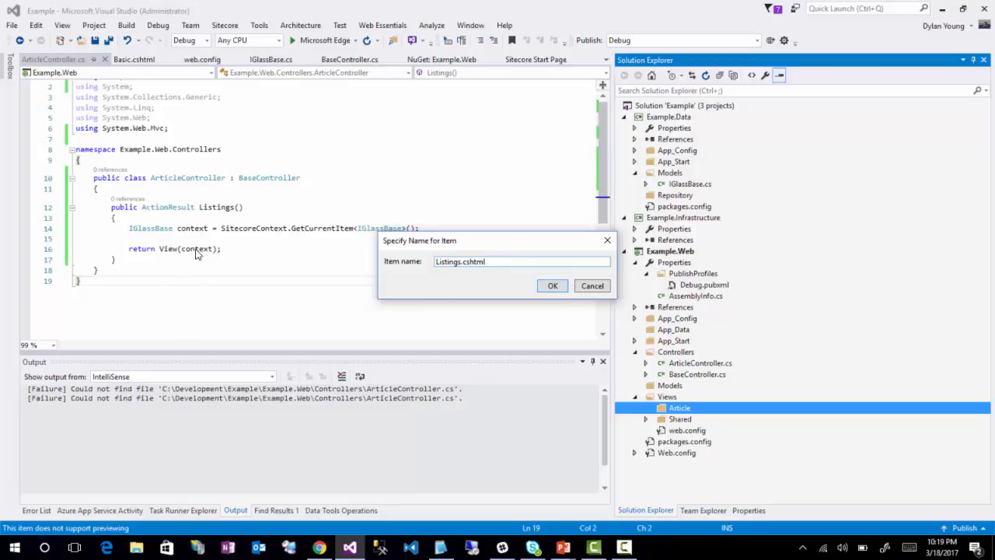
mouse_move(179, 182)
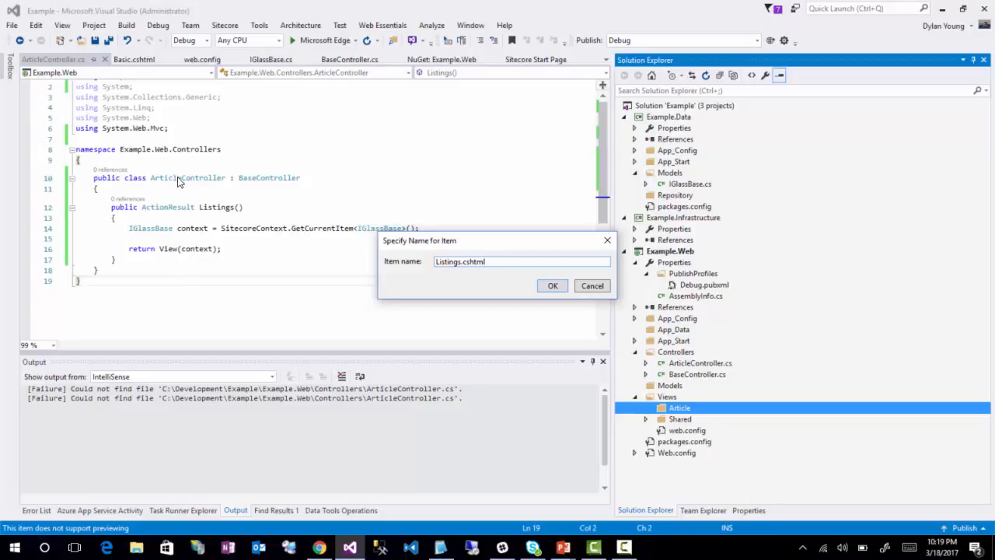
mouse_move(193, 264)
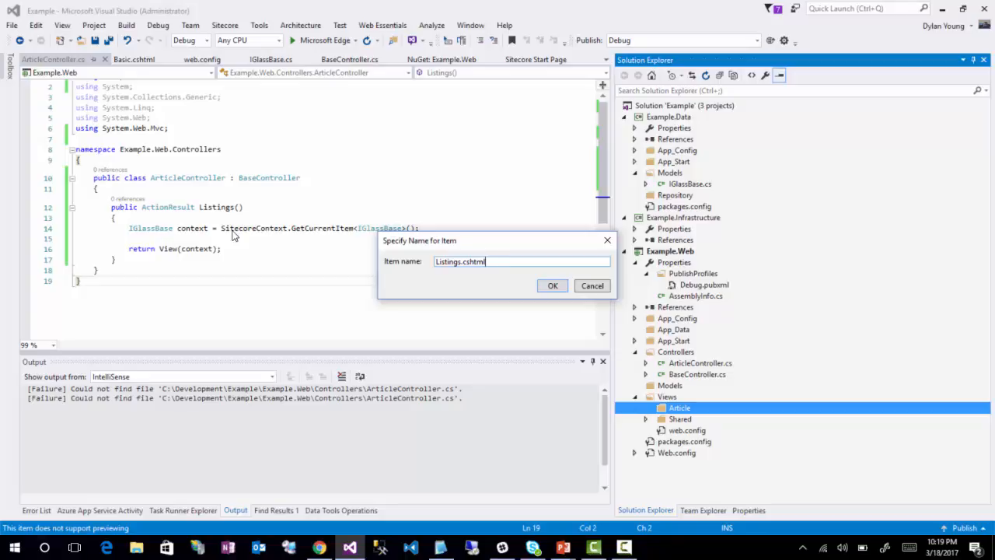
mouse_move(177, 257)
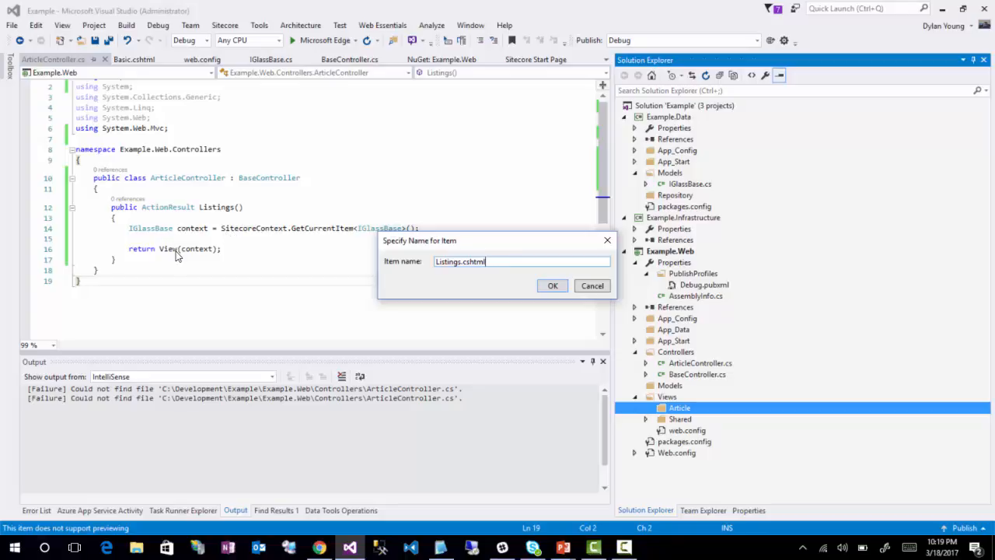
mouse_move(558, 294)
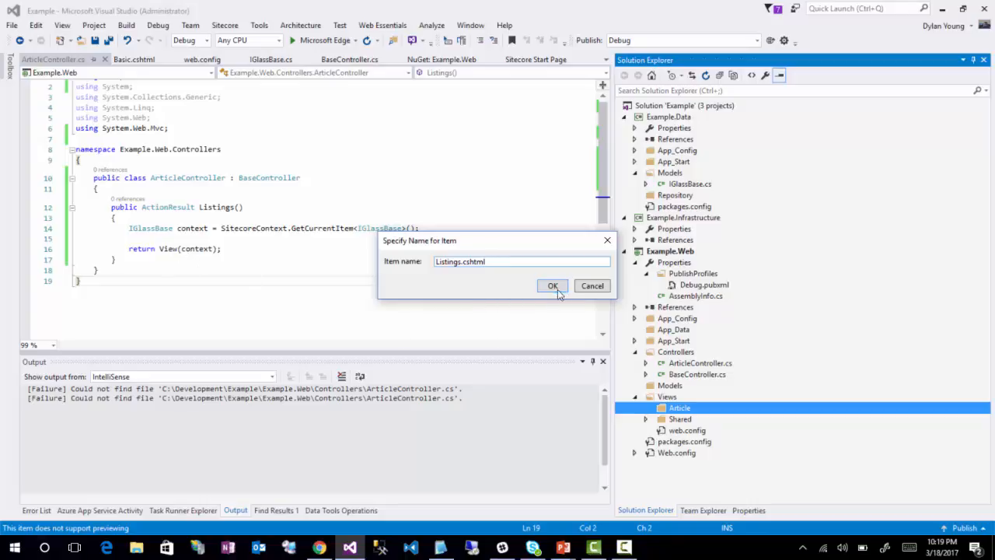
mouse_move(172, 252)
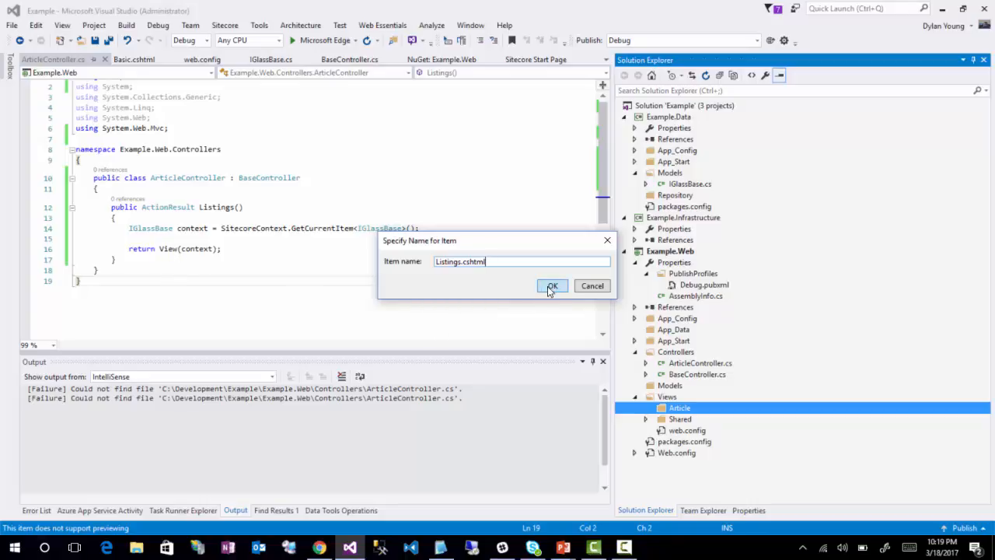
left_click(551, 286)
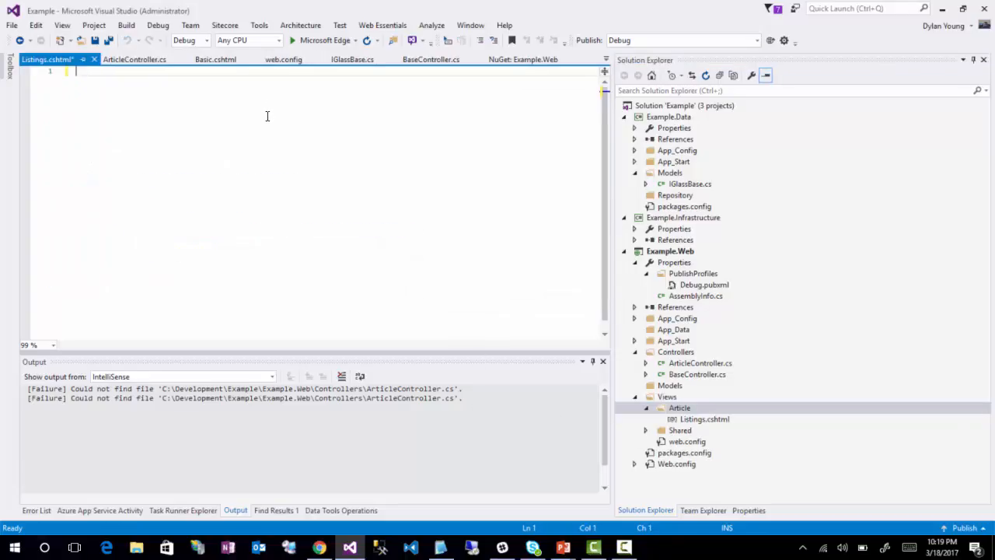
type("@")
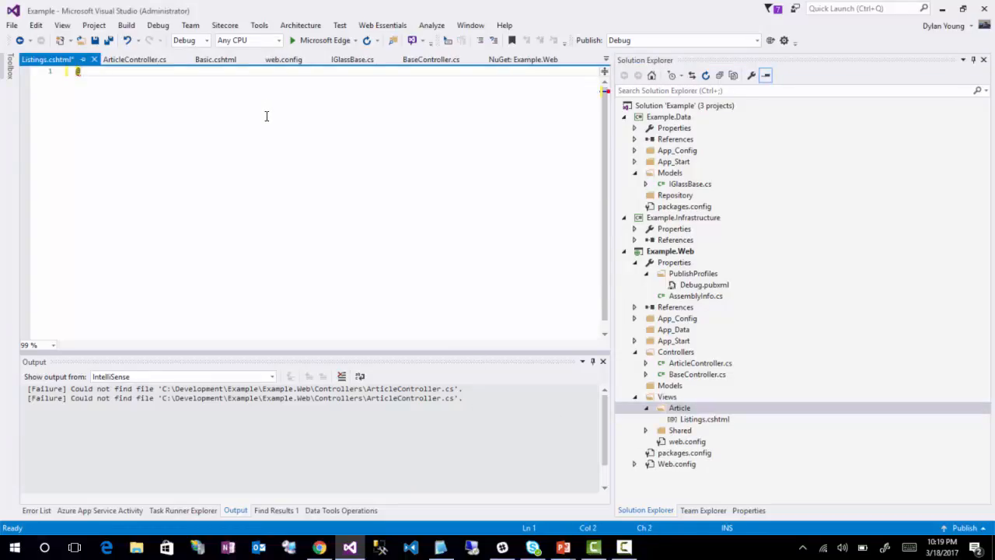
type("@model")
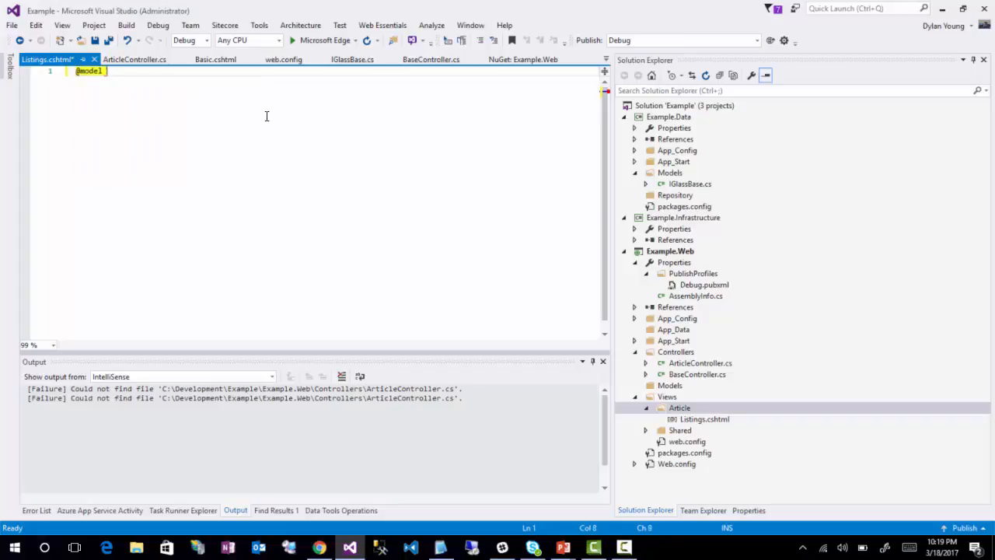
type("IGlassBa")
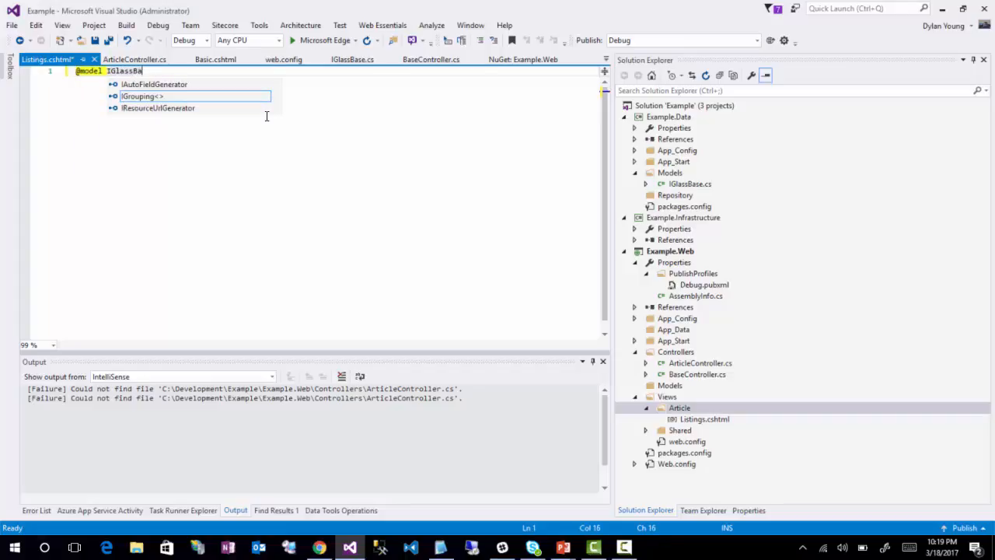
type("se")
type("@")
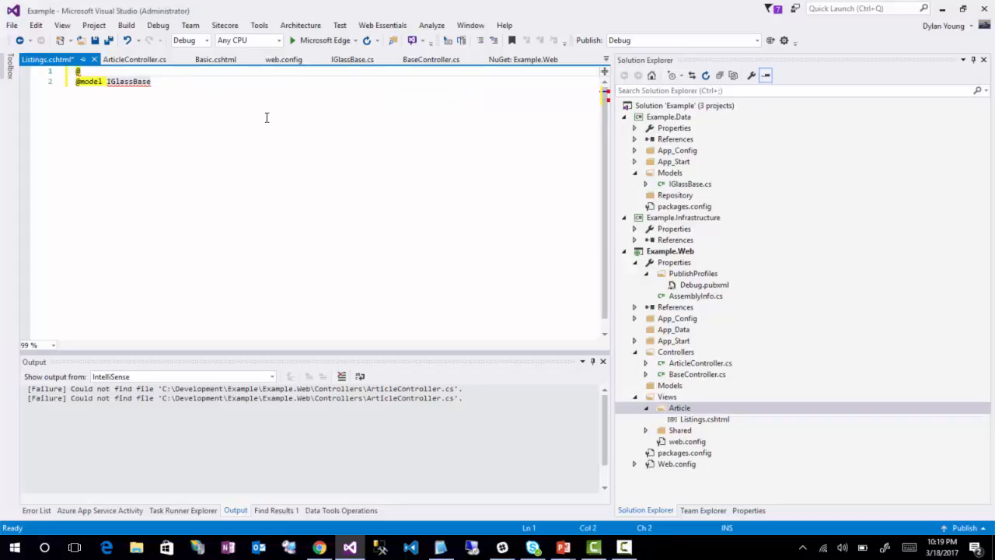
type("using")
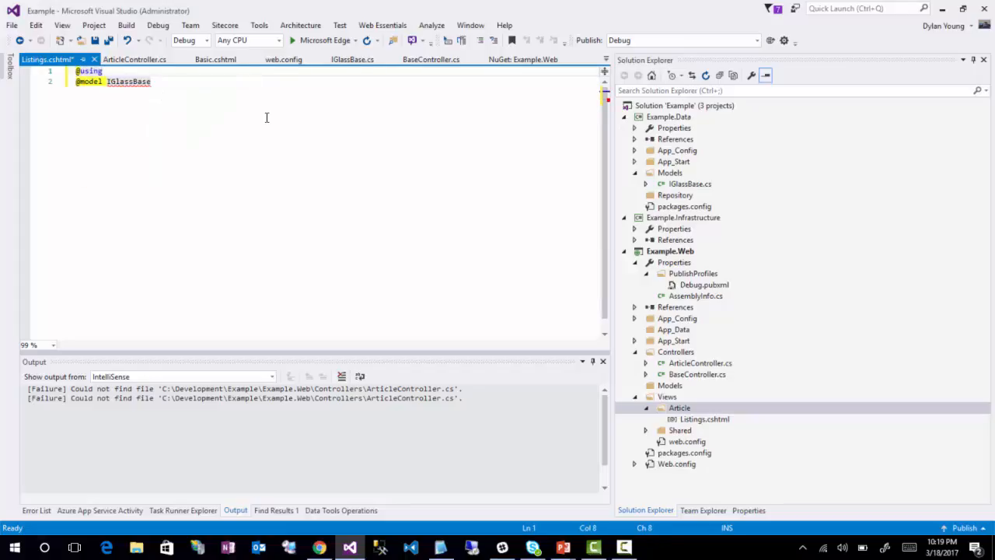
type("Example.Data.Models")
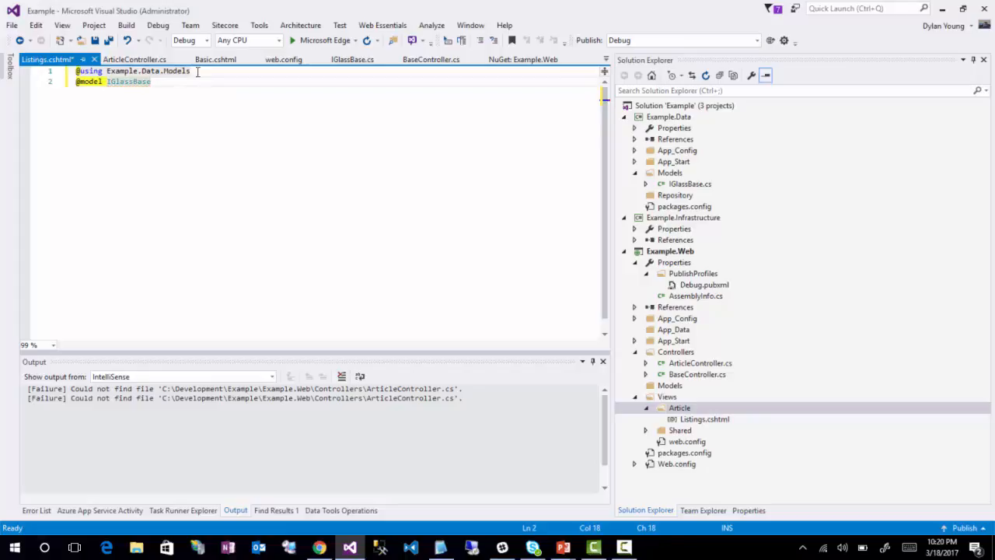
key("Enter")
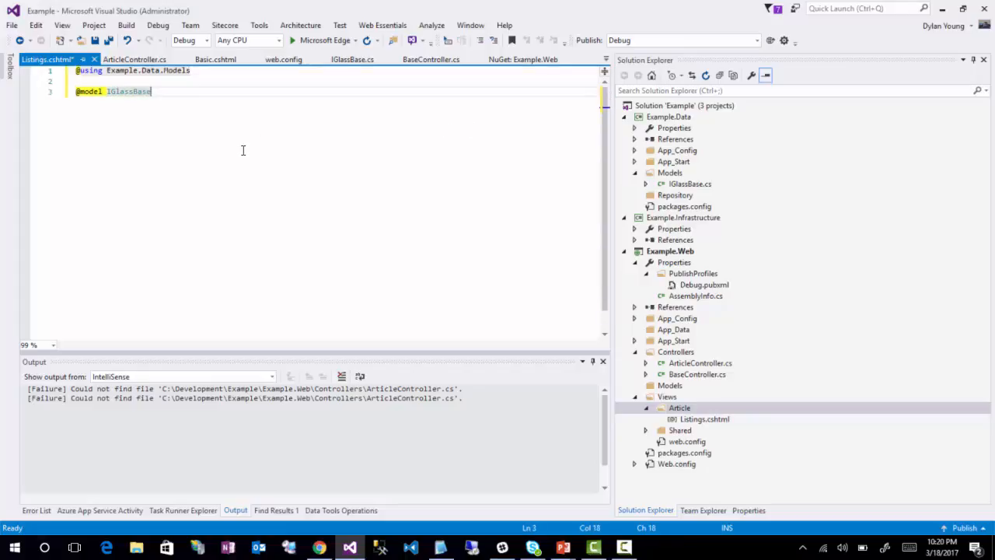
key("Enter")
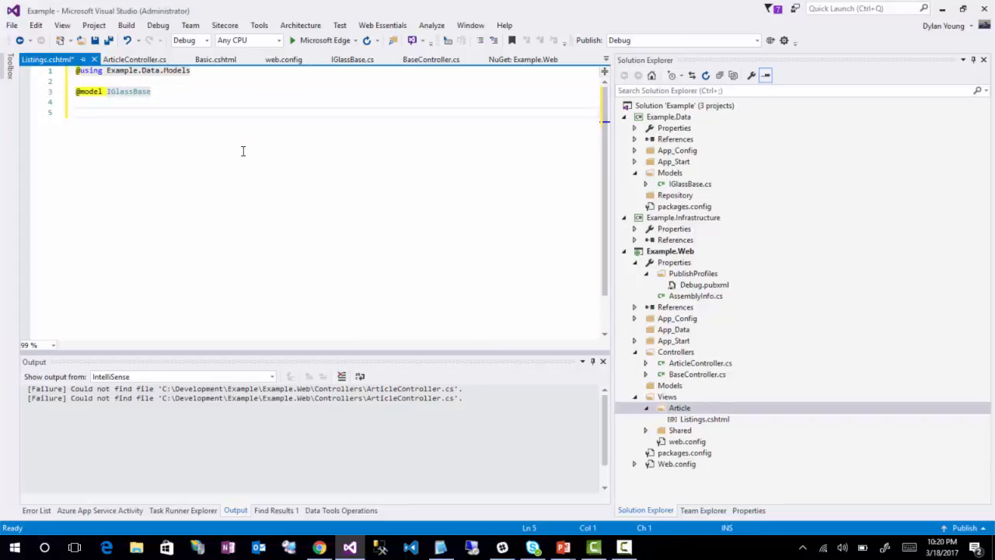
type("<")
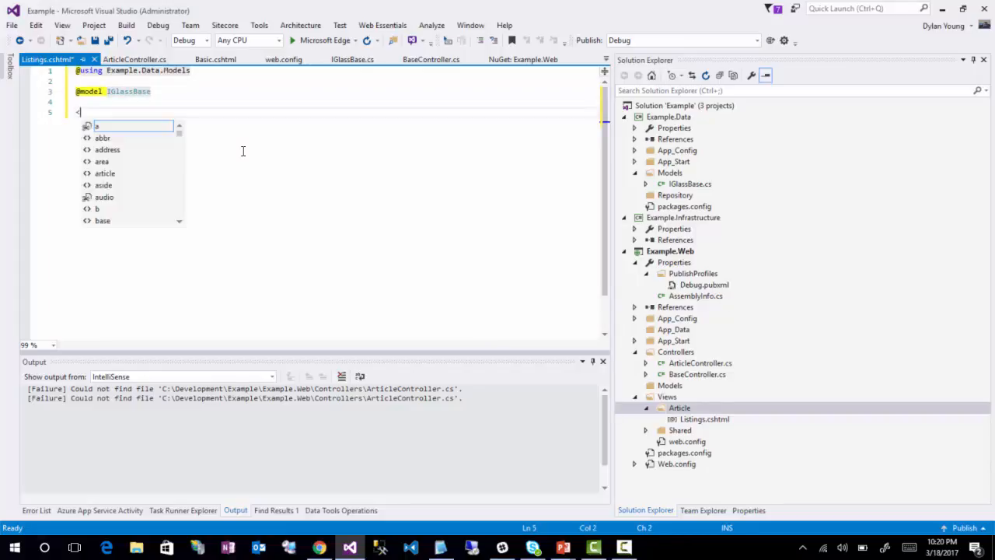
type("div>")
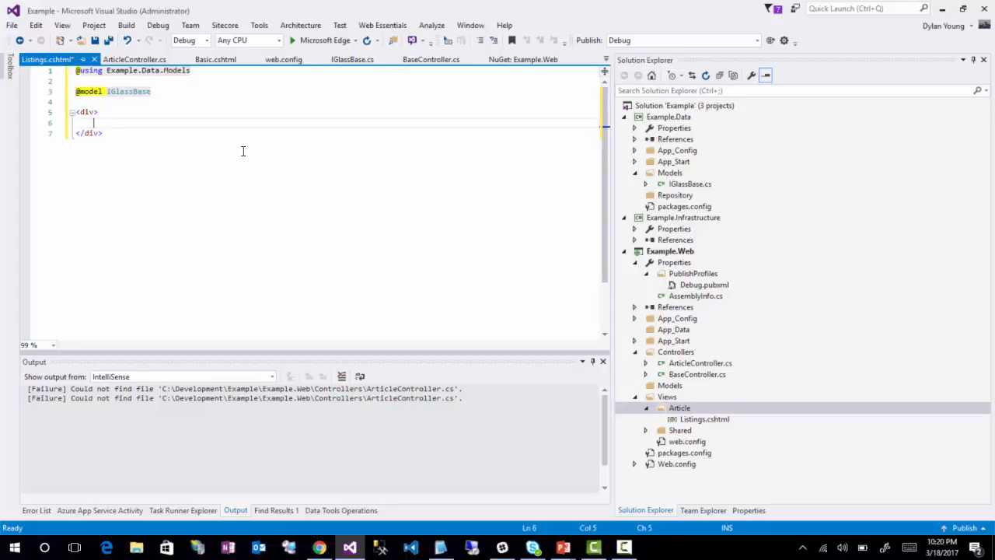
type("@")
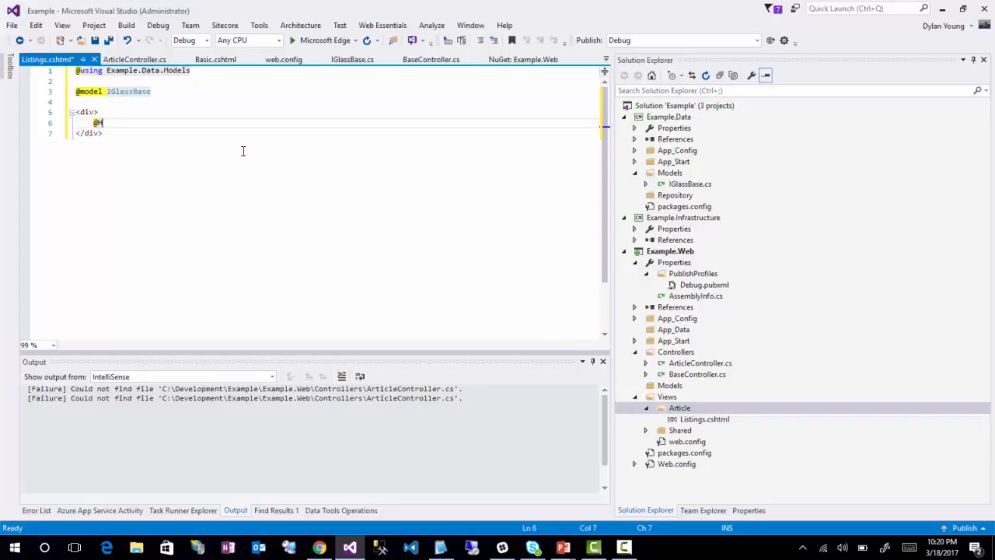
type("Html.Sitec")
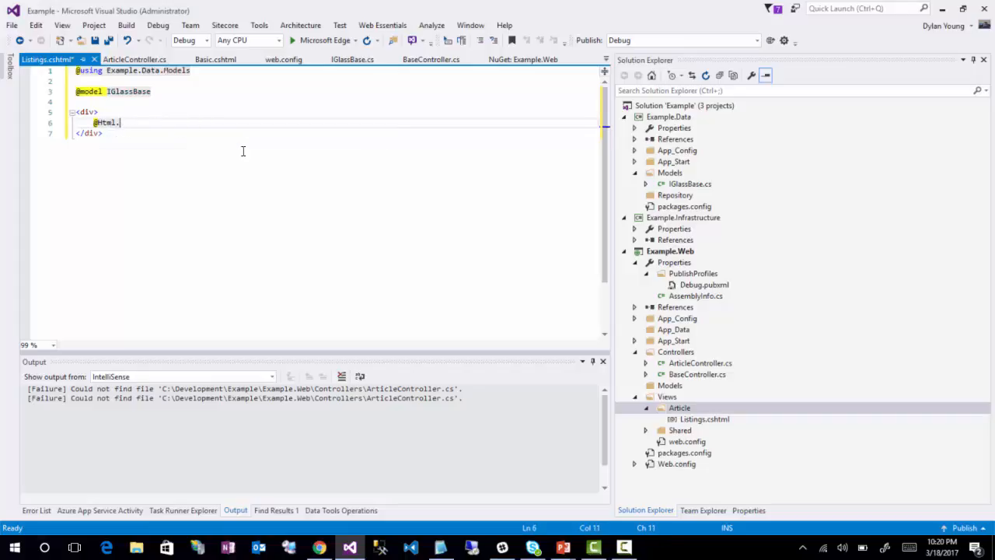
type("Glas")
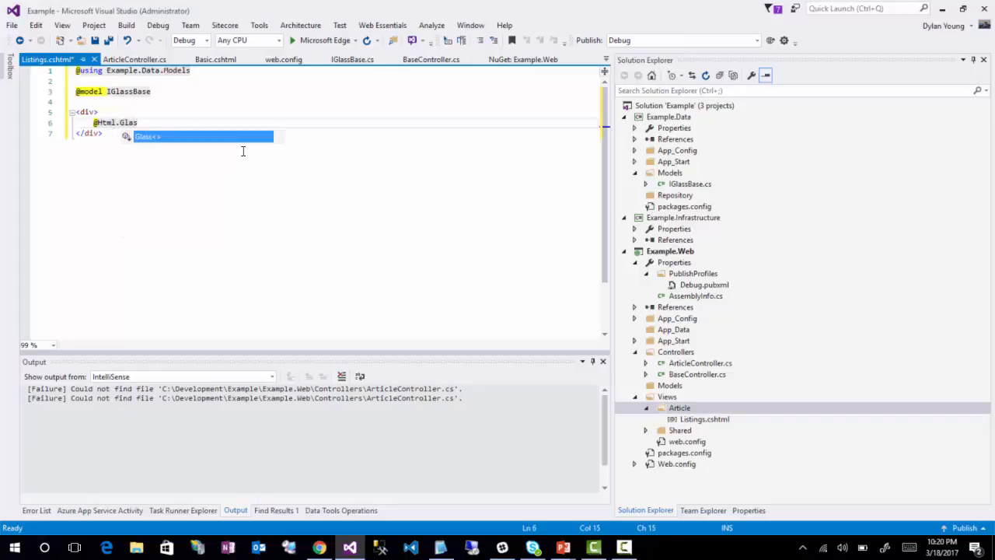
type("s().Editable(x => x")
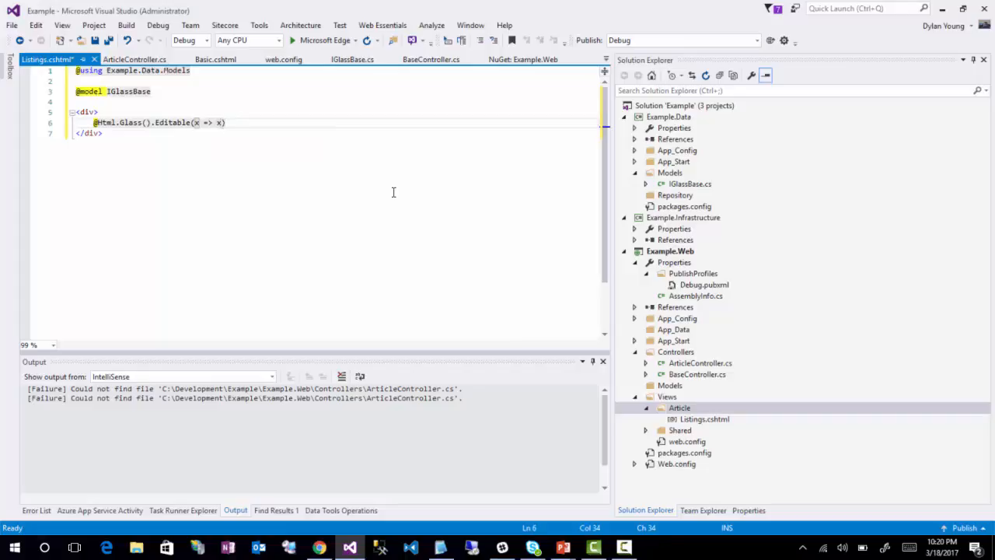
type(".")
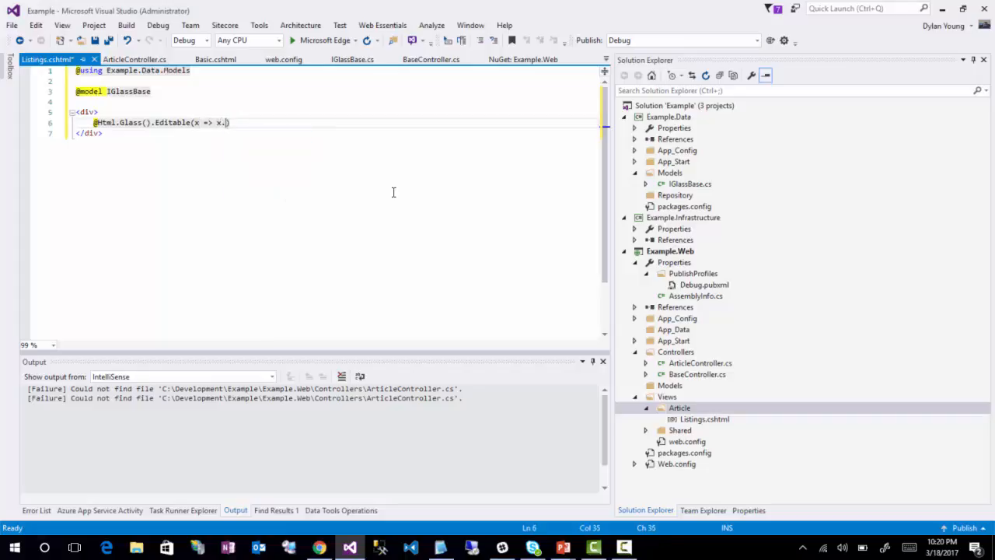
type("Name")
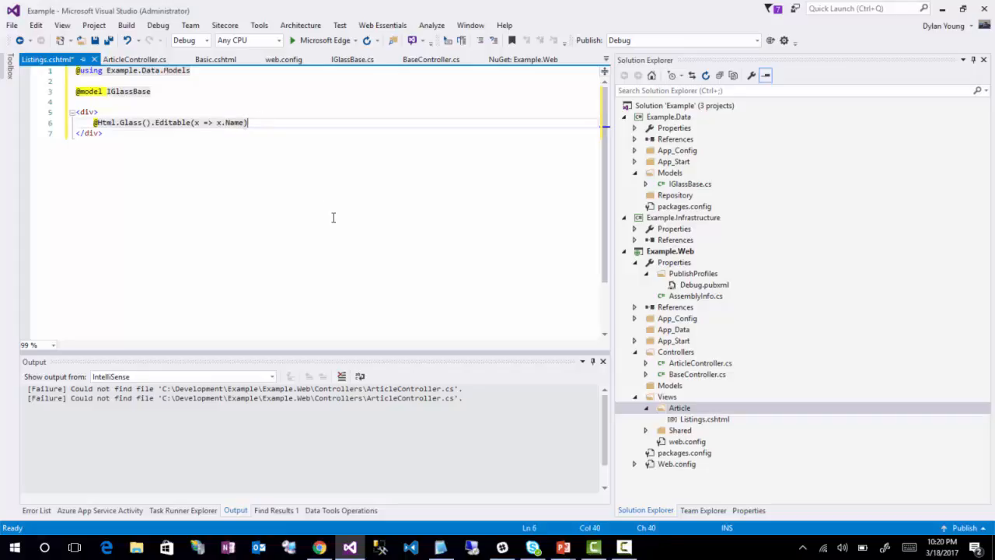
Inspect IGlassBase.cs, save the finished Listings view, and move to the Sitecore Content Editor.
left_click(690, 184)
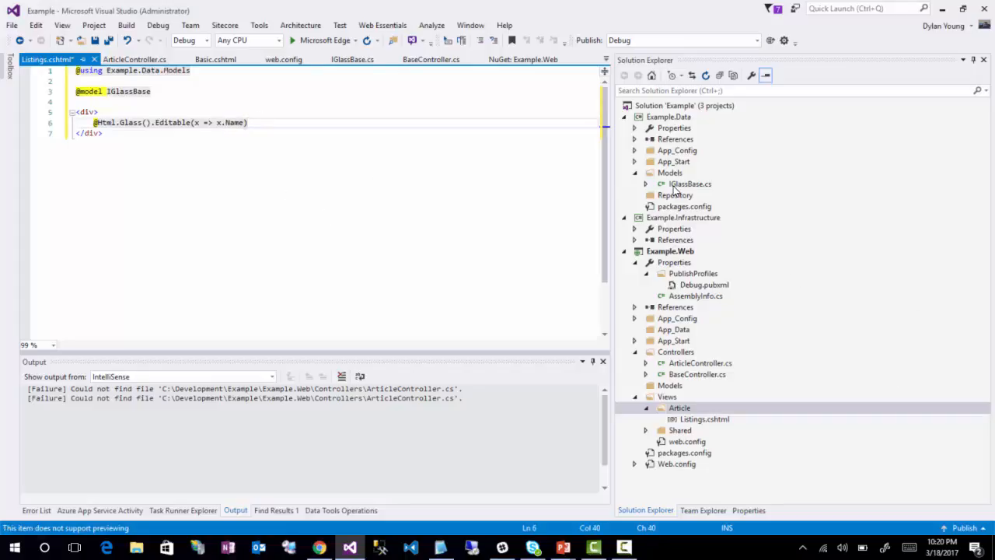
double_click(690, 184)
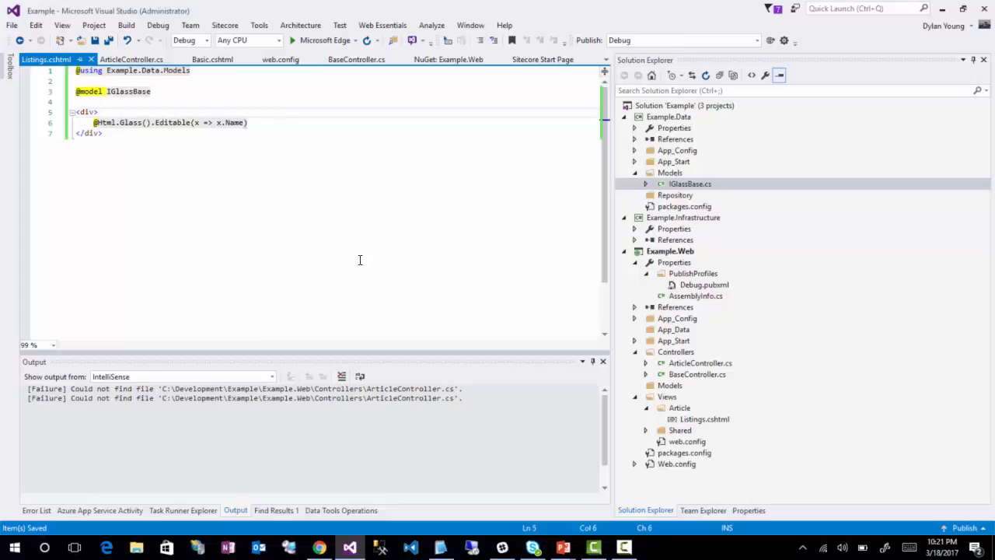
mouse_move(350, 251)
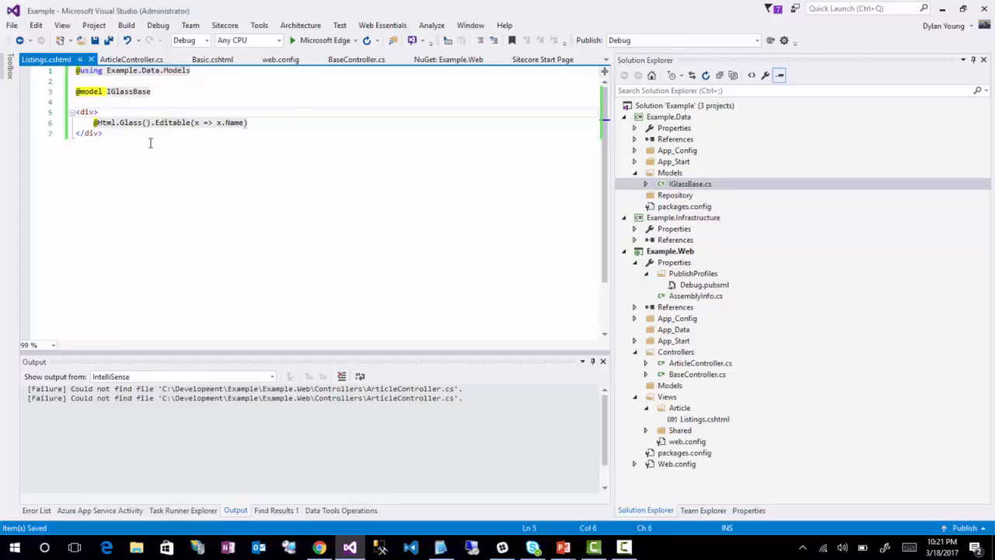
left_click(97, 112)
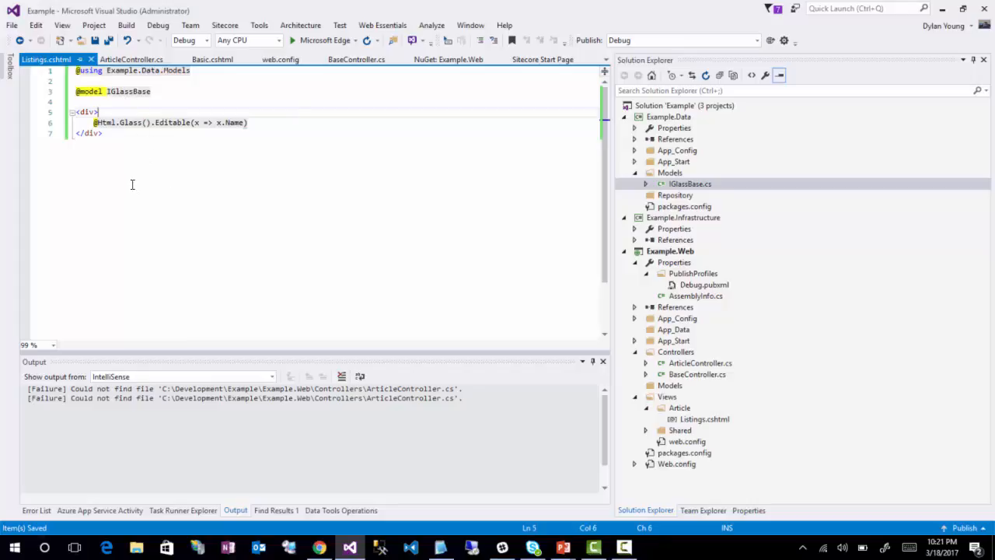
mouse_move(131, 183)
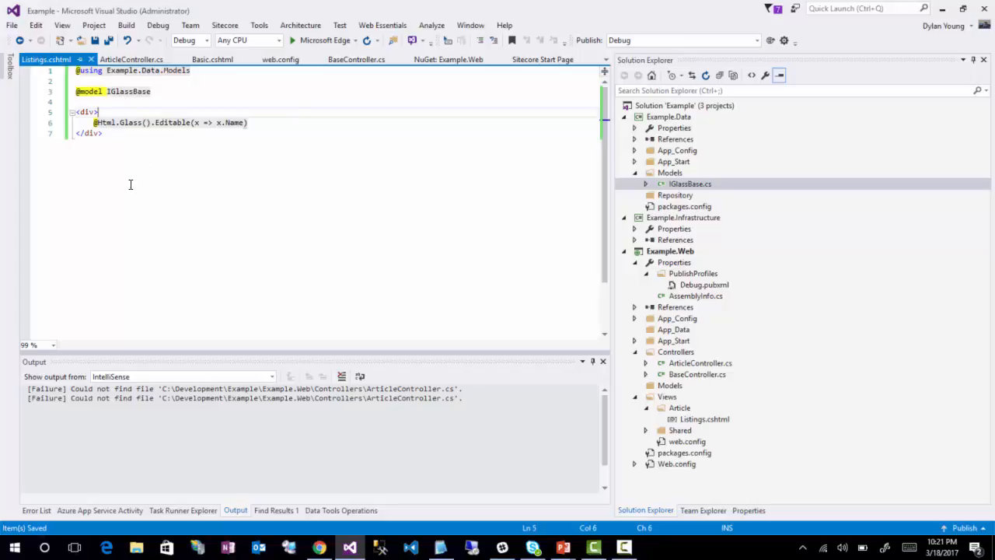
mouse_move(246, 163)
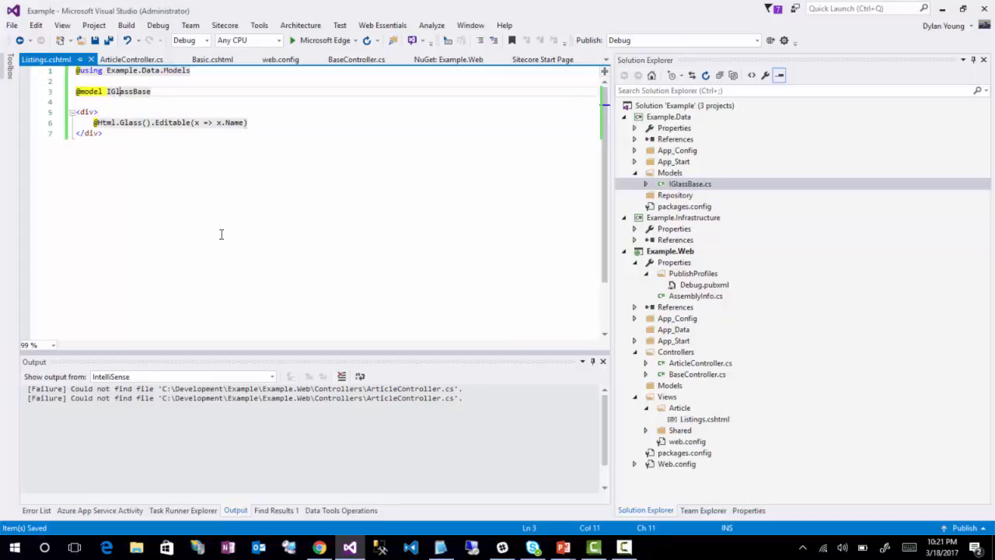
mouse_move(351, 291)
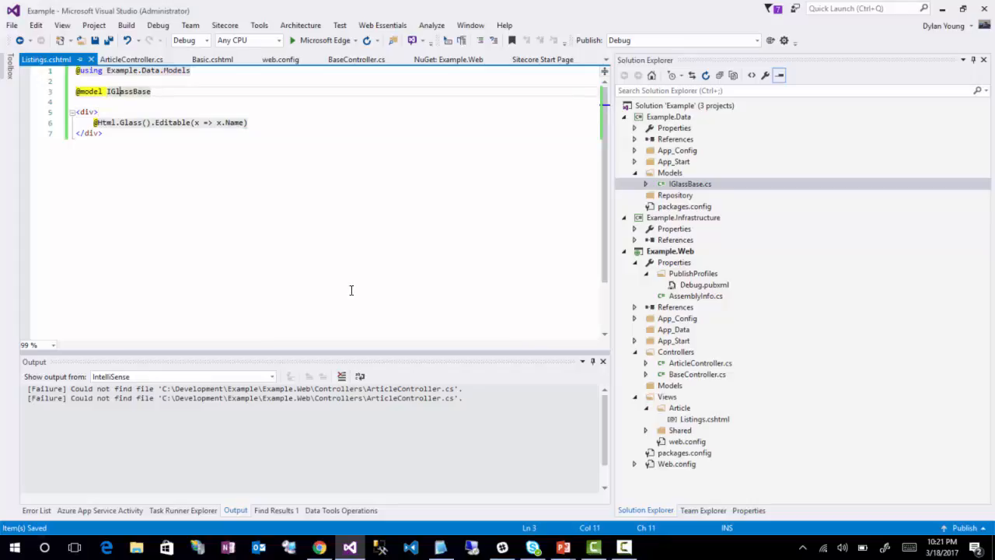
mouse_move(145, 155)
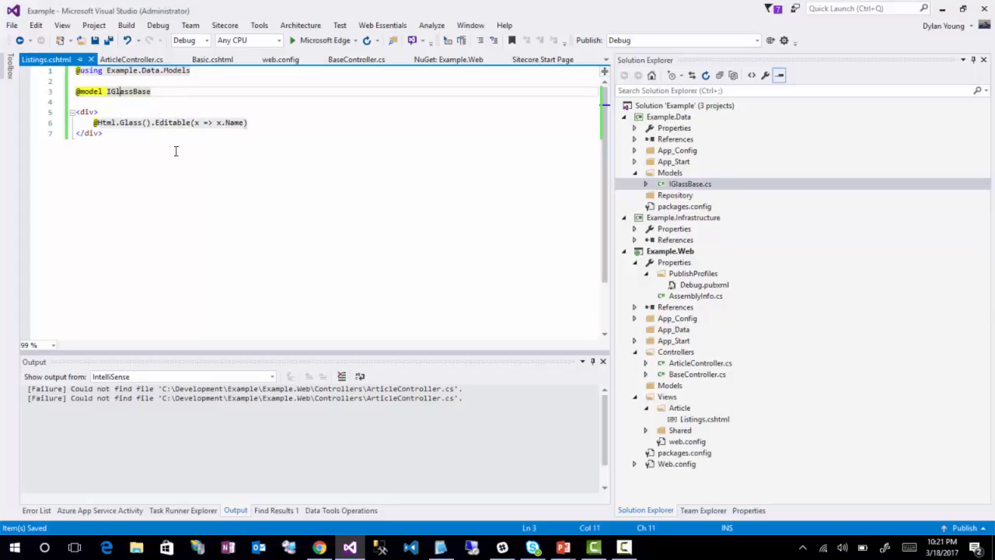
mouse_move(173, 149)
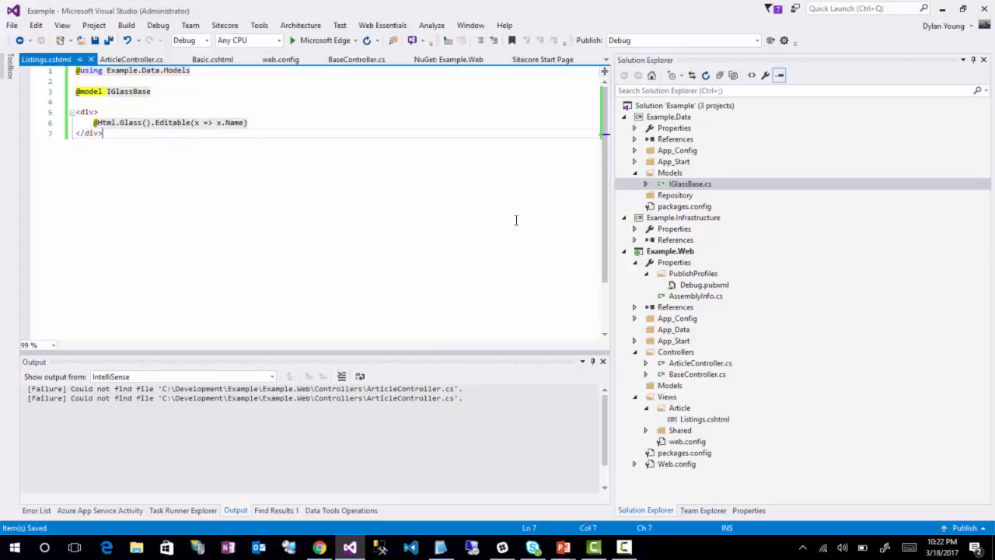
left_click(668, 250)
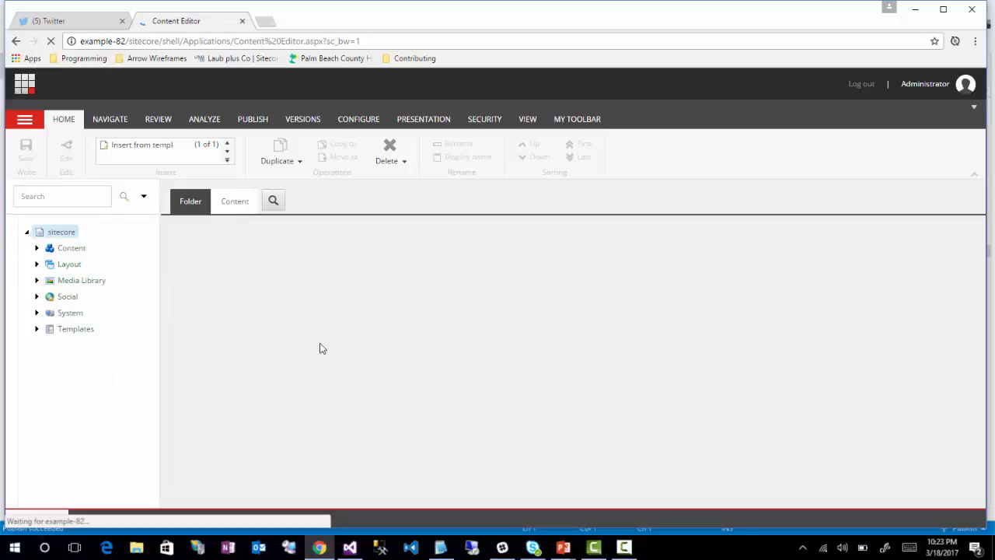
Expand the content tree through sitecore > Layout > Renderings > Example to show its Blocks and Grids folders.
left_click(61, 232)
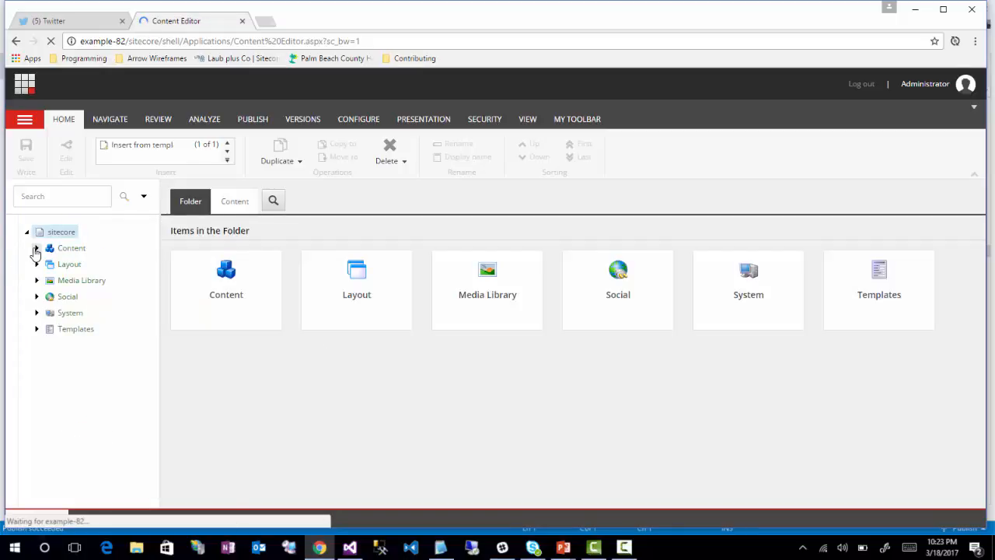
left_click(37, 264)
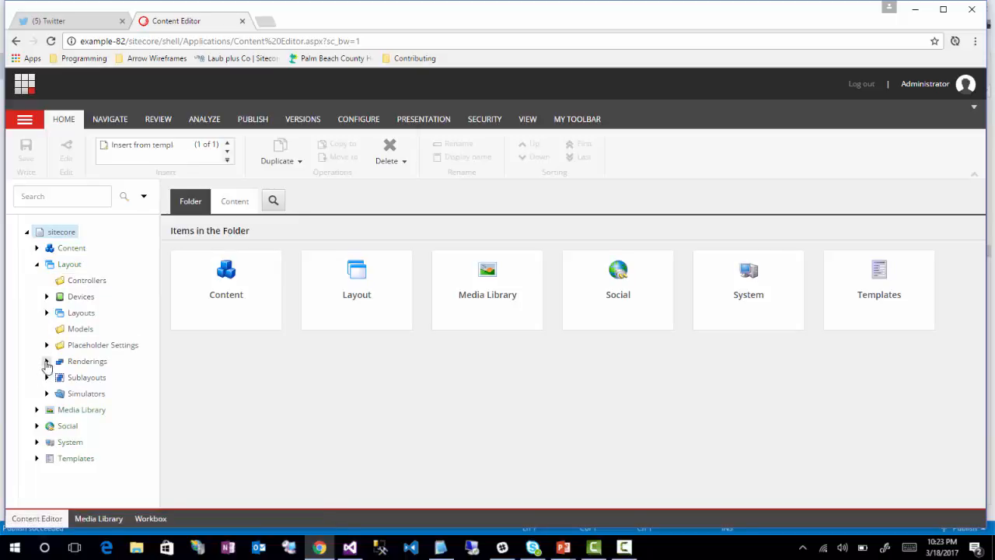
left_click(47, 360)
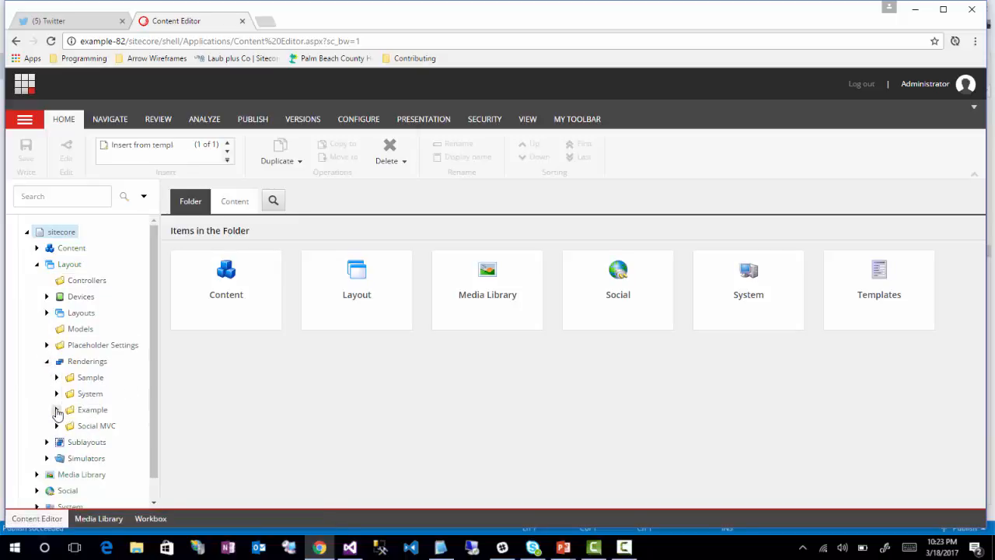
left_click(56, 410)
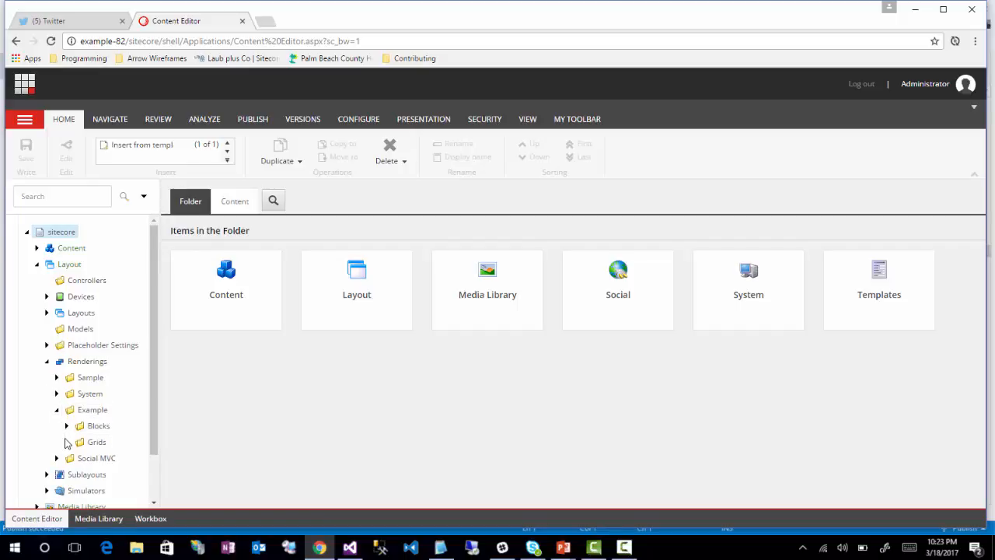
mouse_move(84, 420)
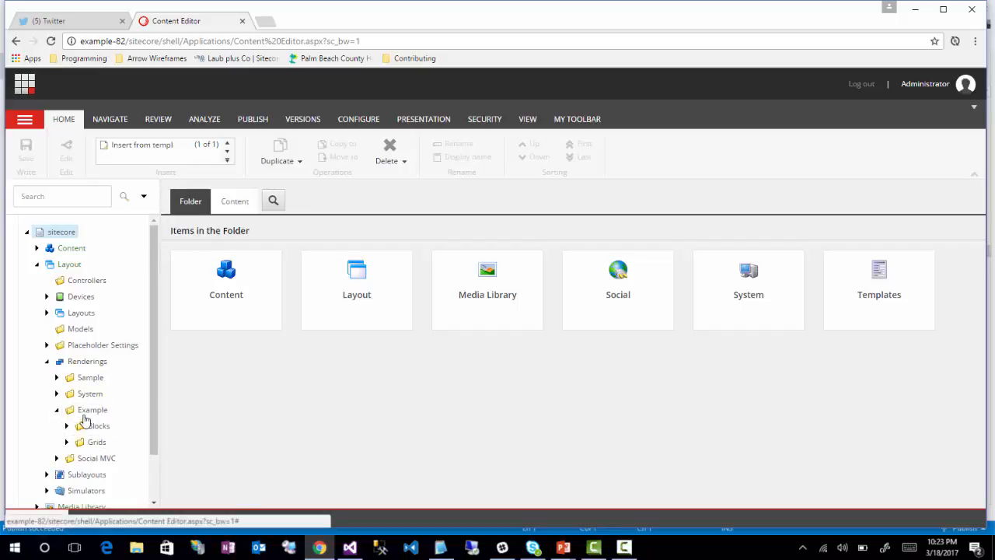
Create a new Renderings folder inside the Example folder.
right_click(92, 411)
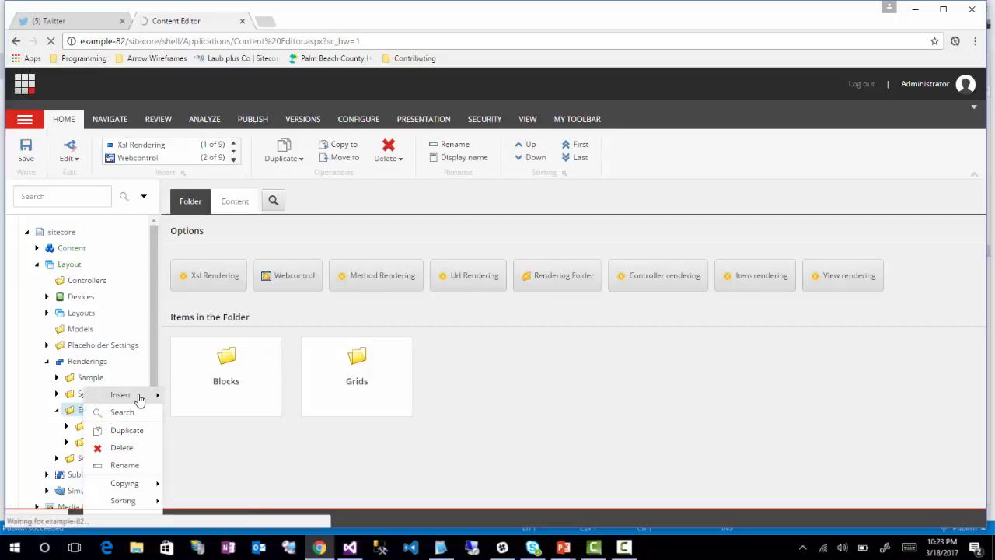
left_click(562, 276)
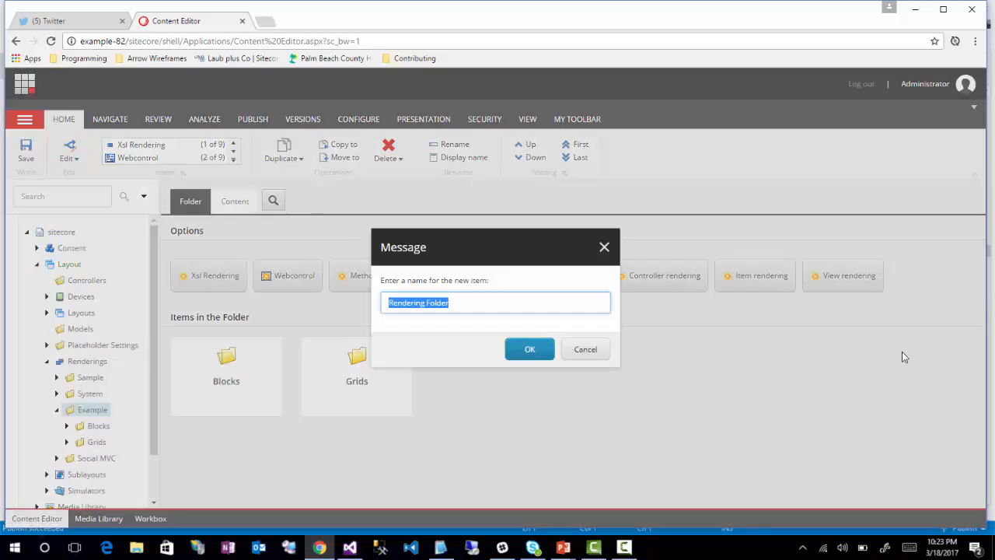
type("Rende")
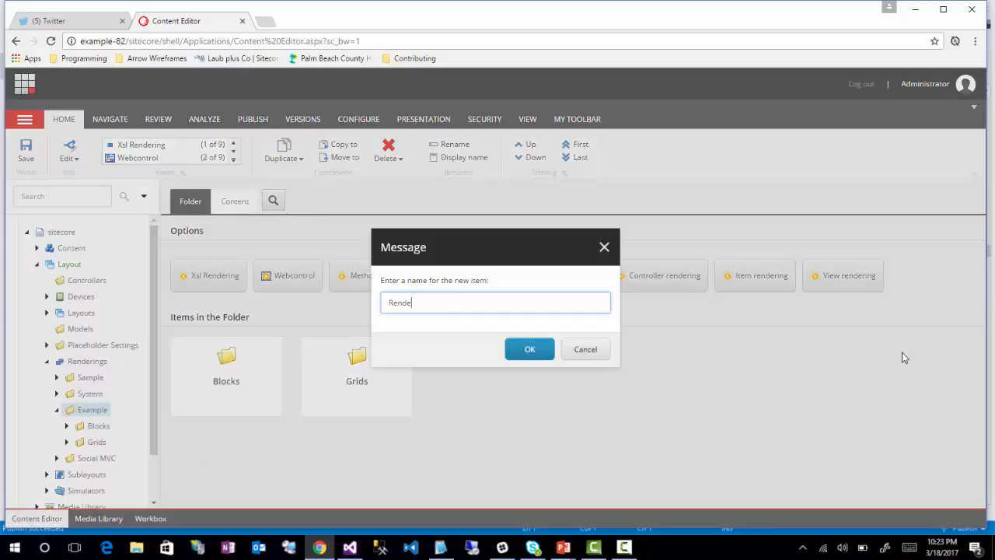
left_click(528, 349)
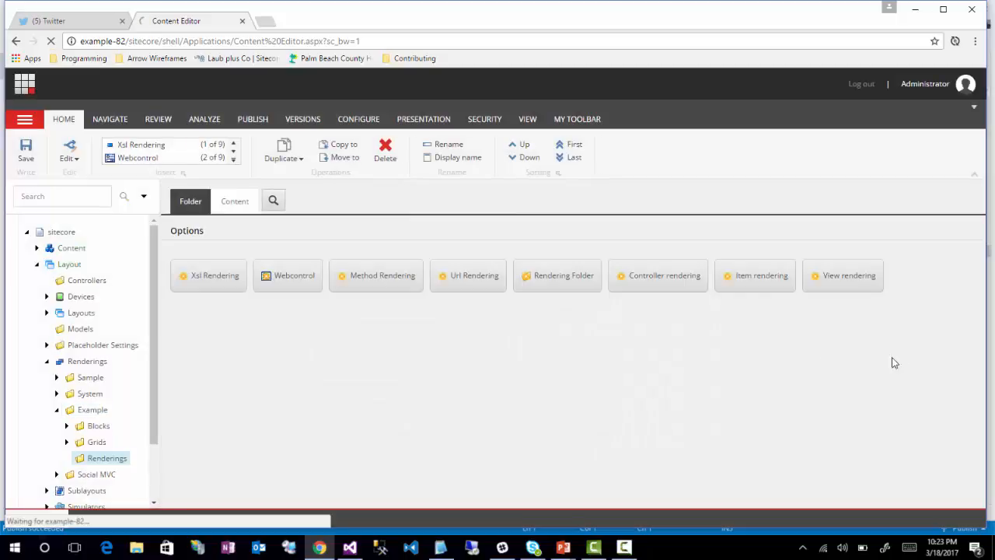
Create an Articles rendering folder inside the new Renderings folder.
scroll("down", 3)
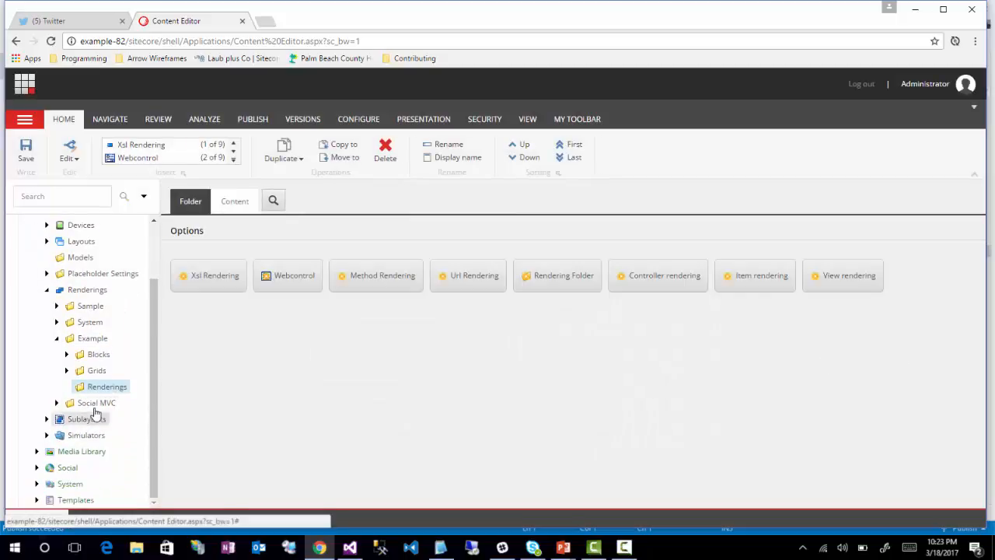
right_click(105, 385)
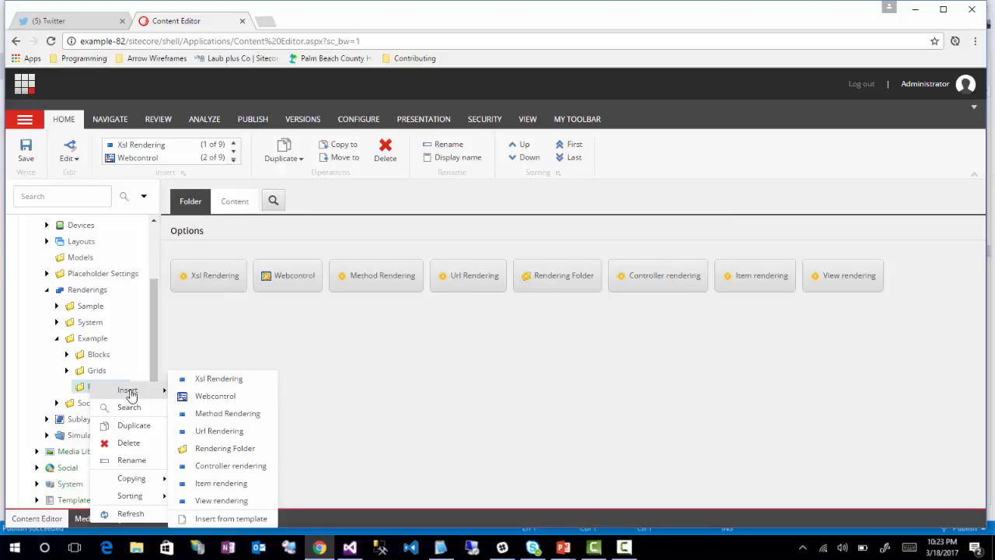
mouse_move(226, 448)
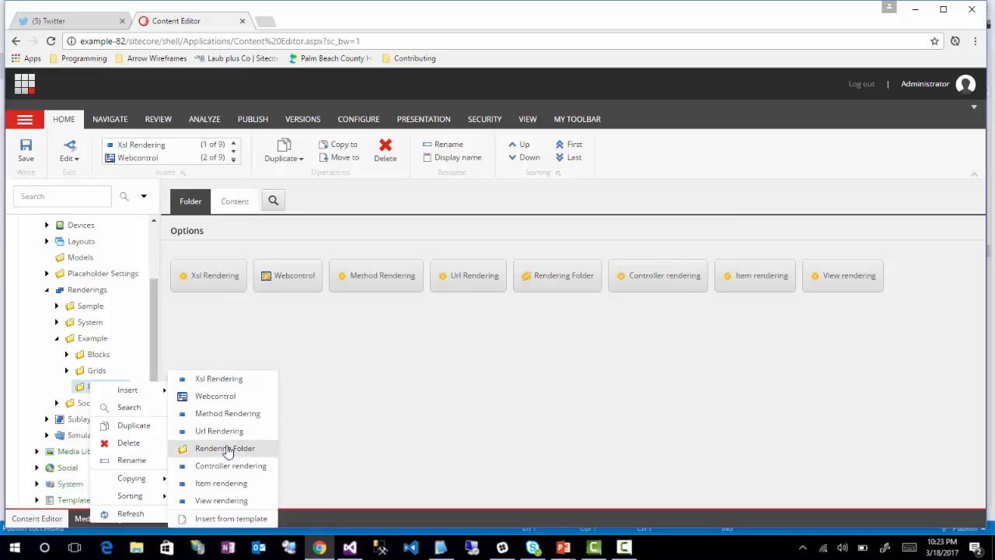
left_click(224, 447)
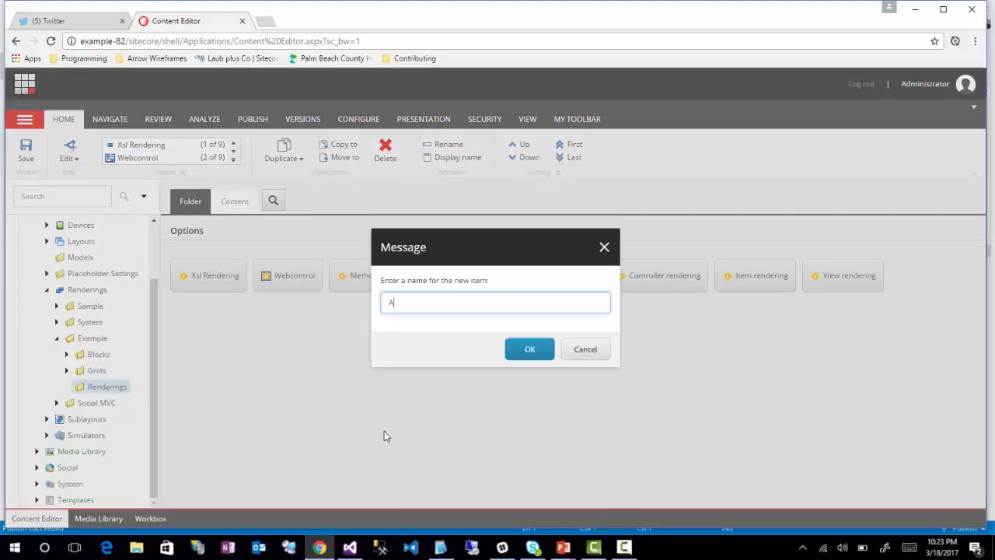
type("rticles")
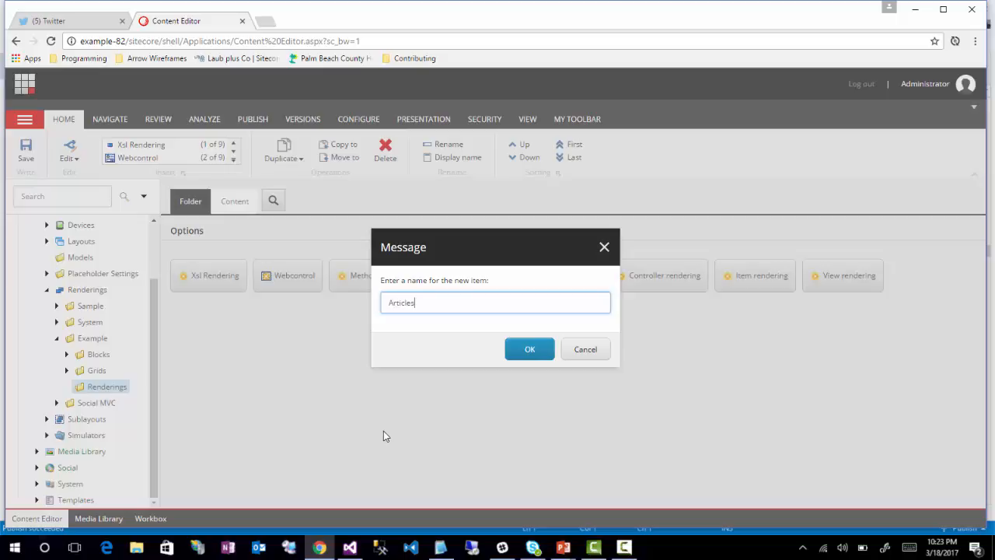
left_click(528, 348)
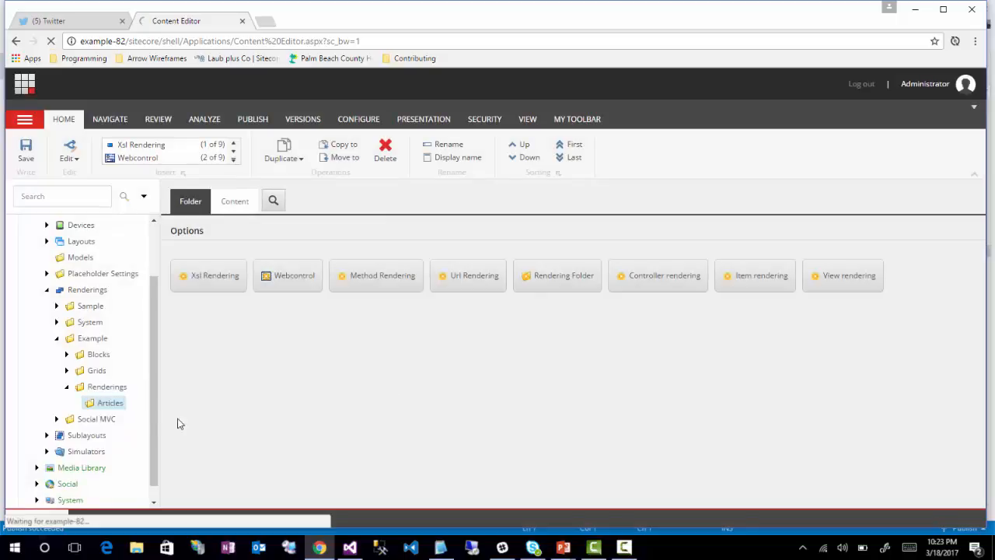
Insert a controller rendering named 'Articles - Listings' under the Articles folder.
right_click(109, 401)
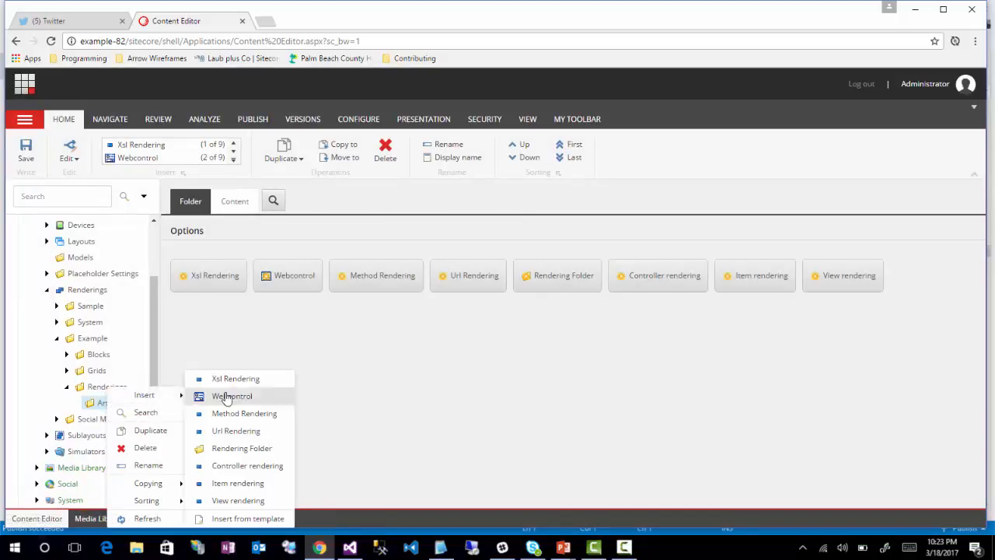
left_click(247, 465)
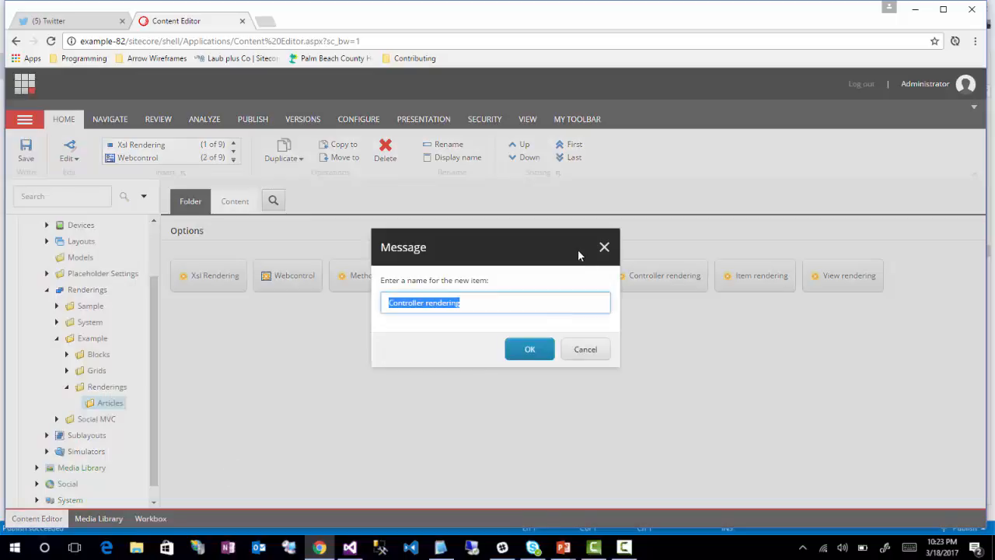
mouse_move(572, 264)
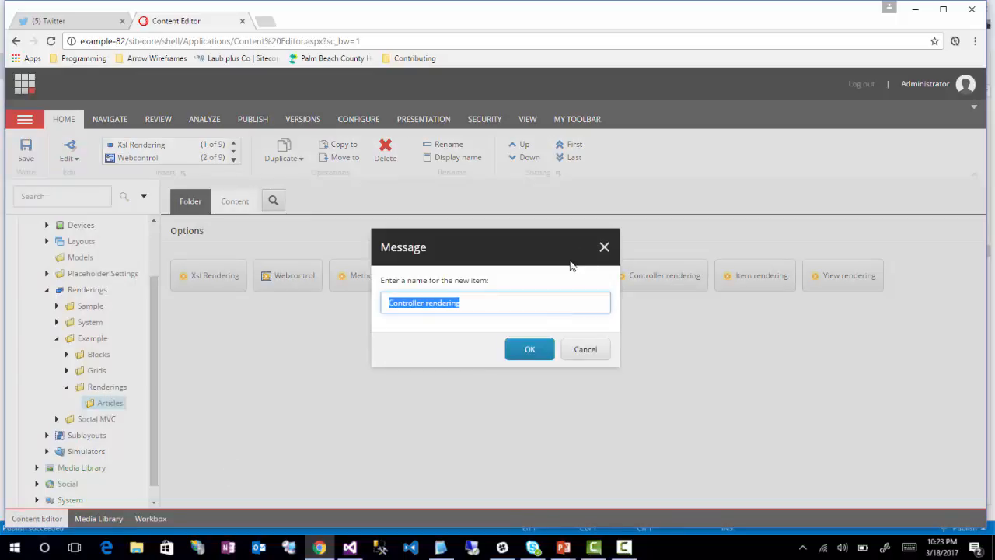
type("A")
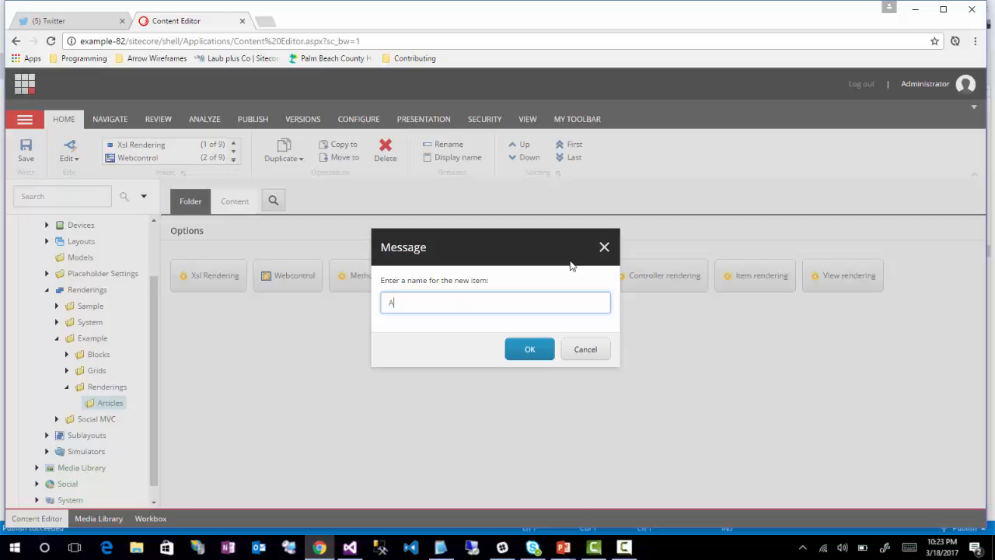
type("rticles")
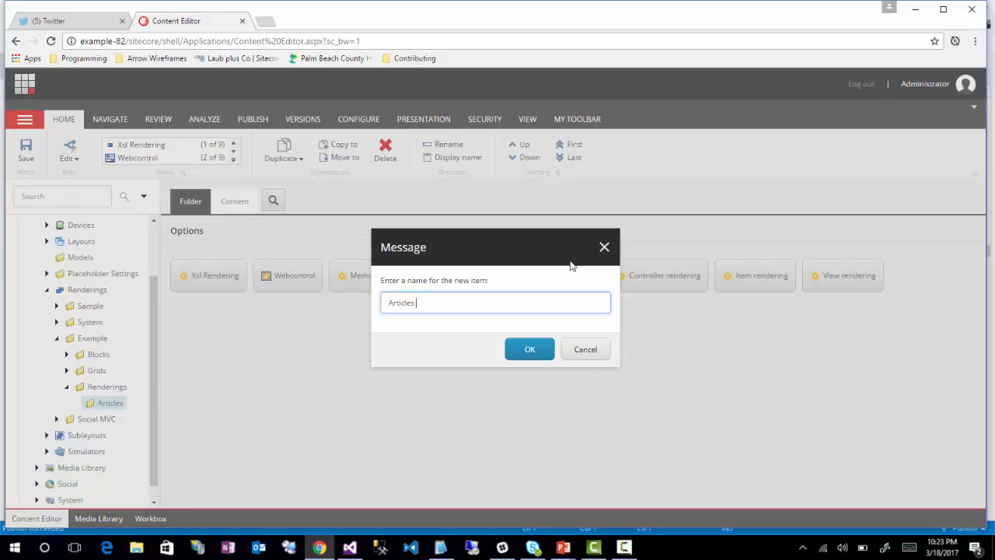
type("- Listings")
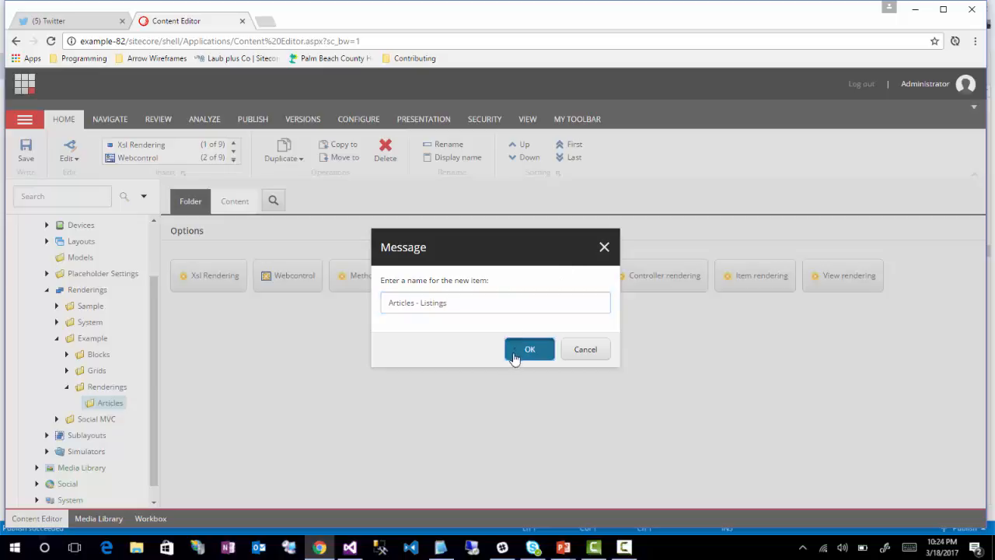
left_click(528, 349)
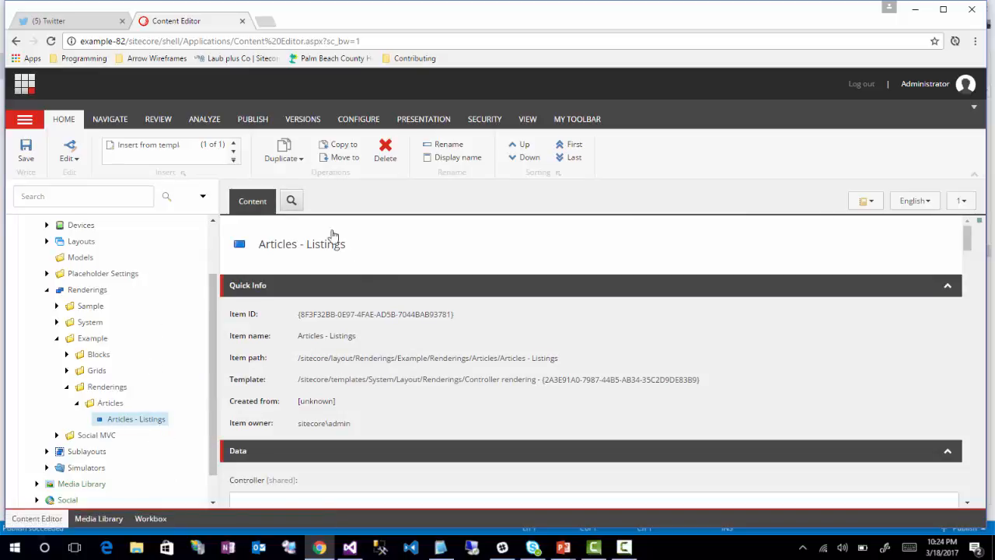
mouse_move(352, 267)
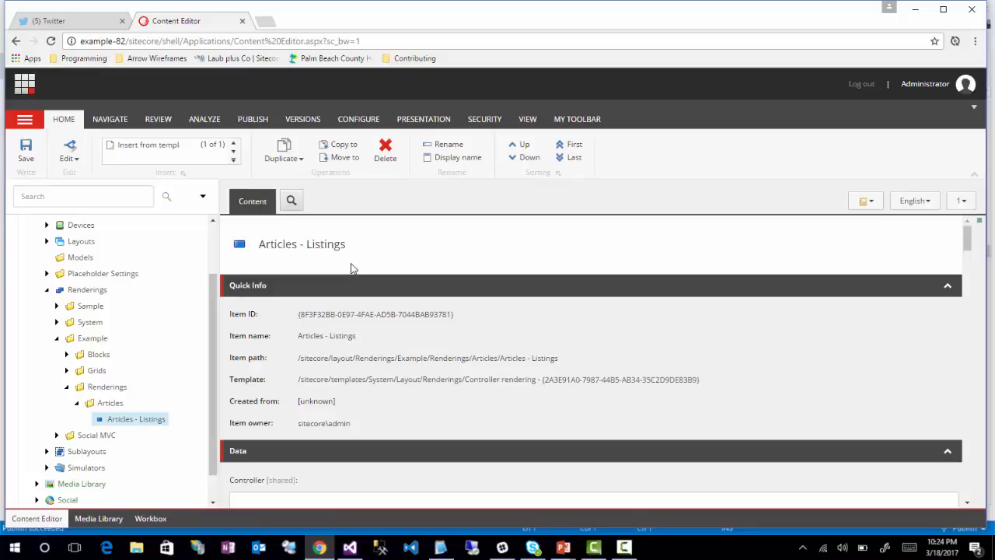
Set Controller to 'Example.Web.Controllers.ArticleController, Example.Web' and Controller Action to 'Listings'.
scroll("down", 3)
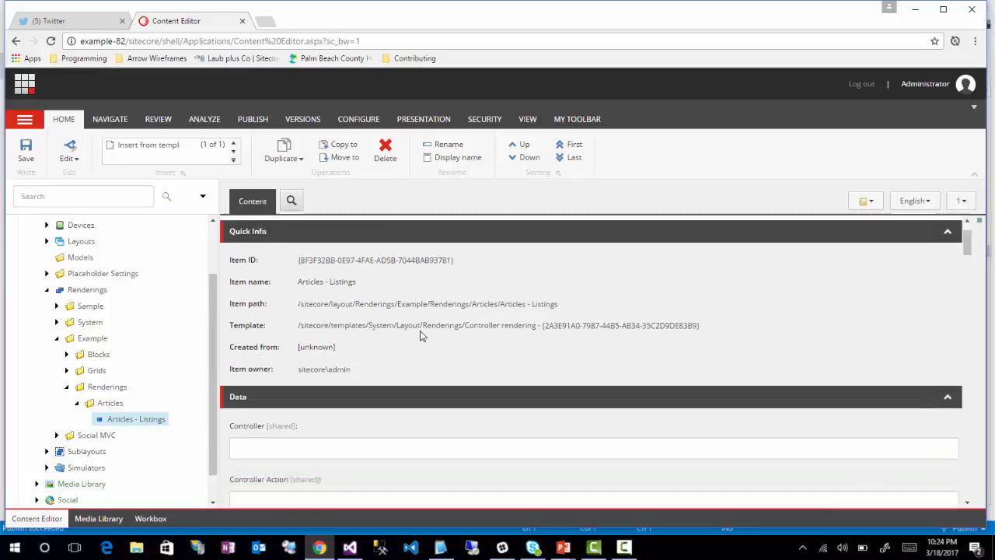
scroll("down", 3)
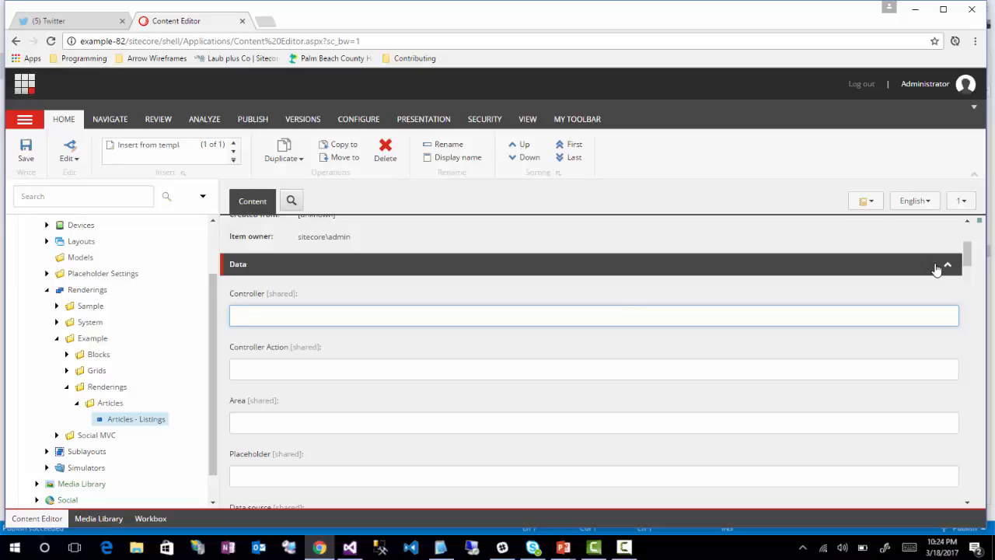
type("Example.Web")
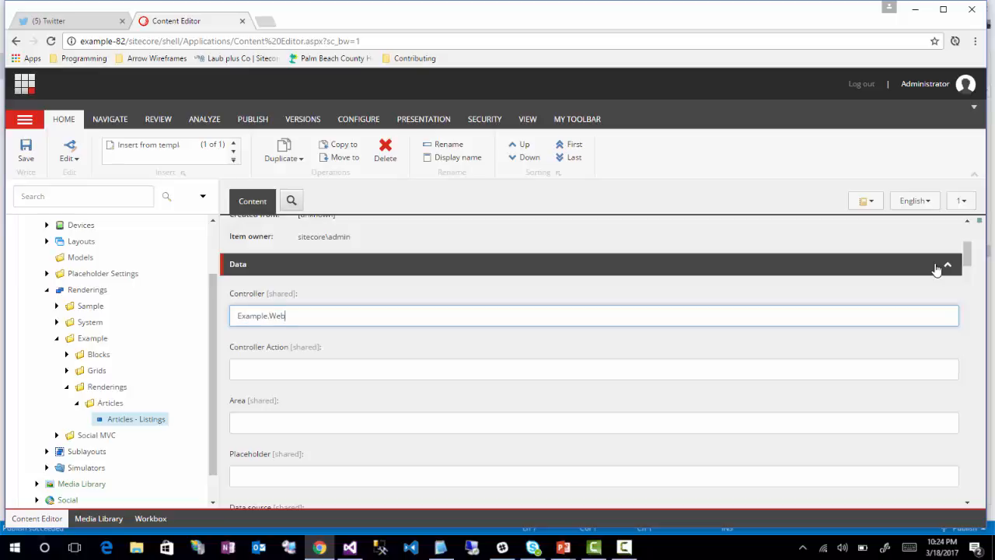
type(".Controllers.Article")
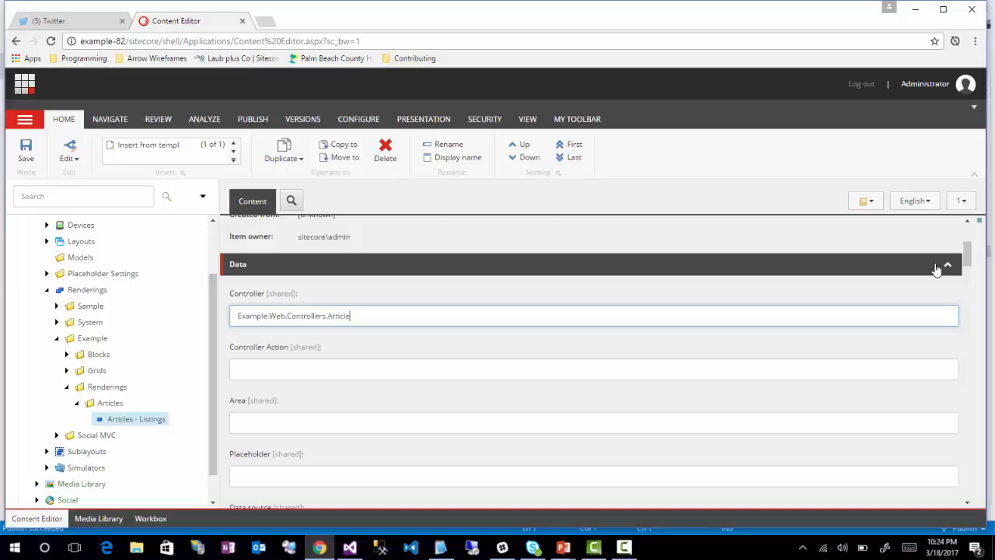
type("Controller")
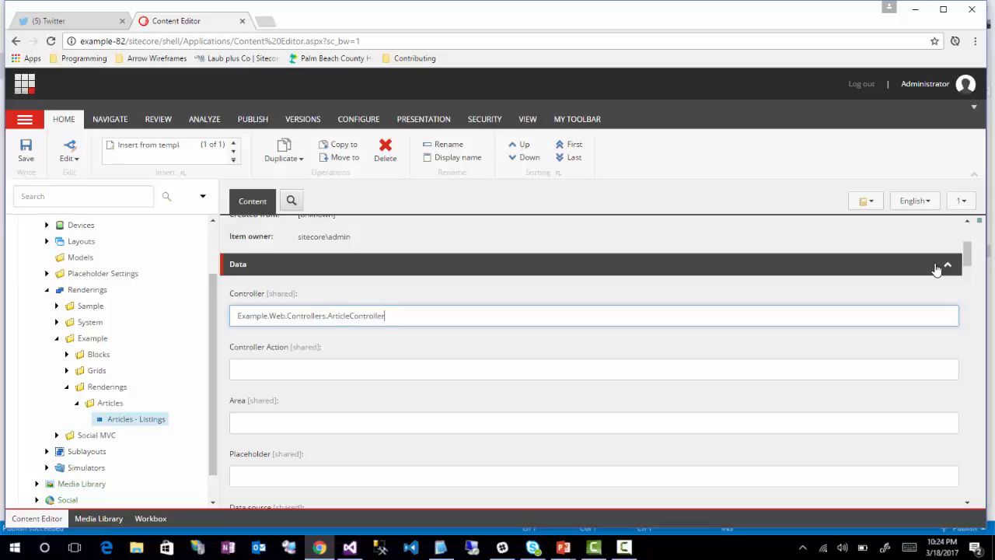
type(", Example.Web")
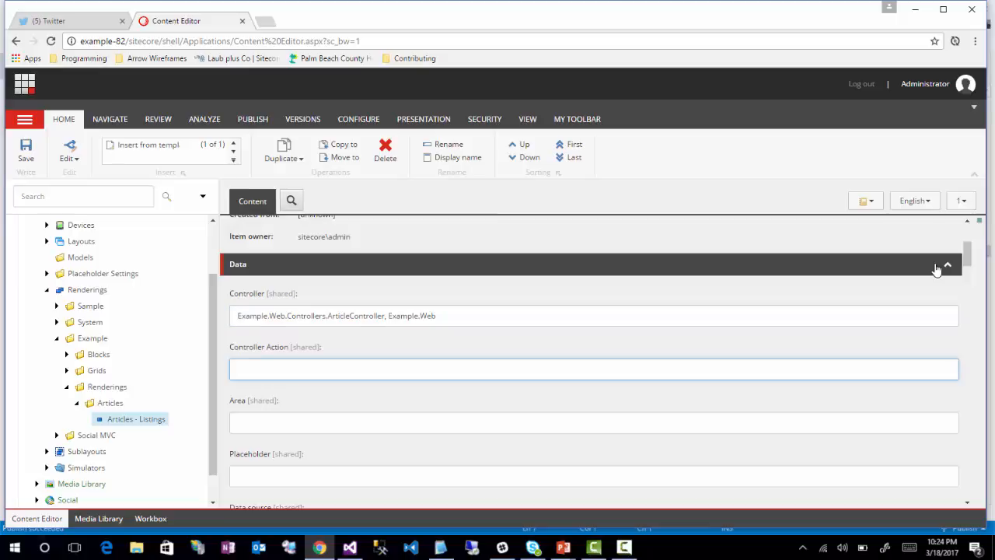
type("List")
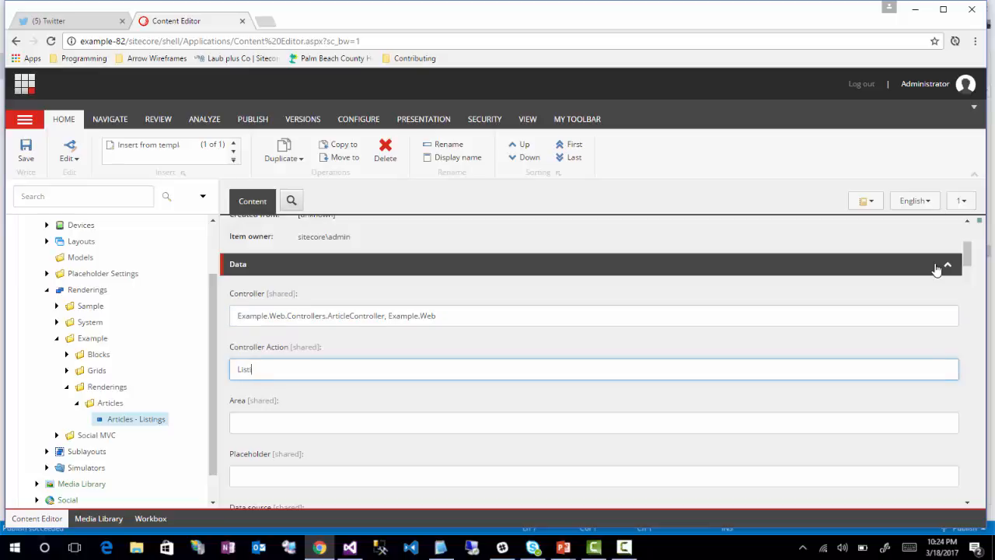
type("ings")
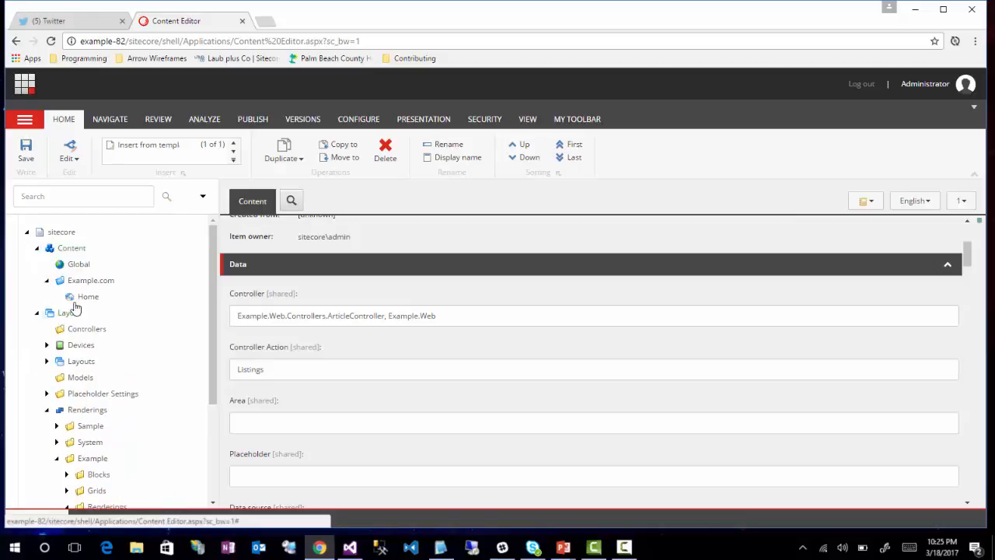
From Home's Presentation > Details, view the device layout controls and start adding a rendering.
left_click(88, 295)
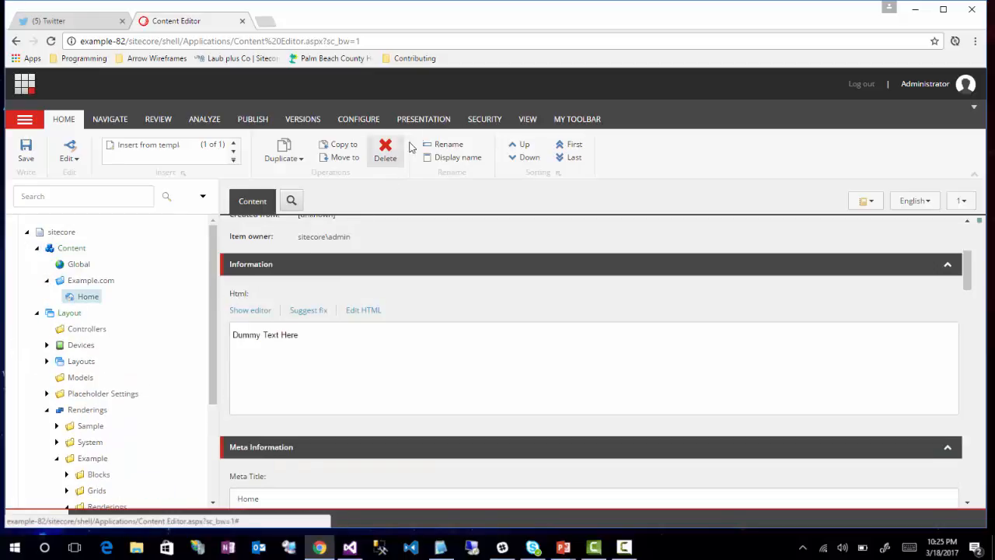
left_click(423, 118)
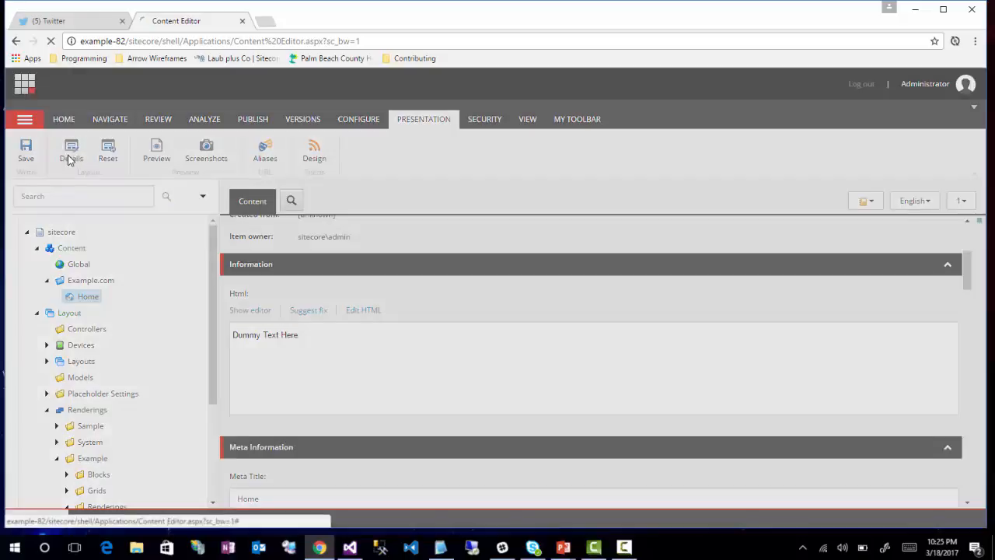
left_click(72, 152)
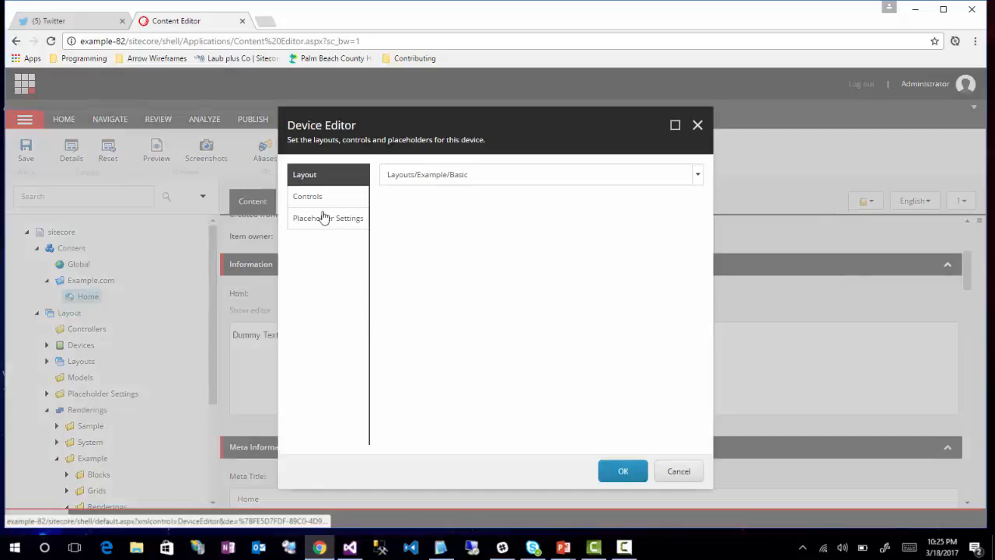
left_click(308, 195)
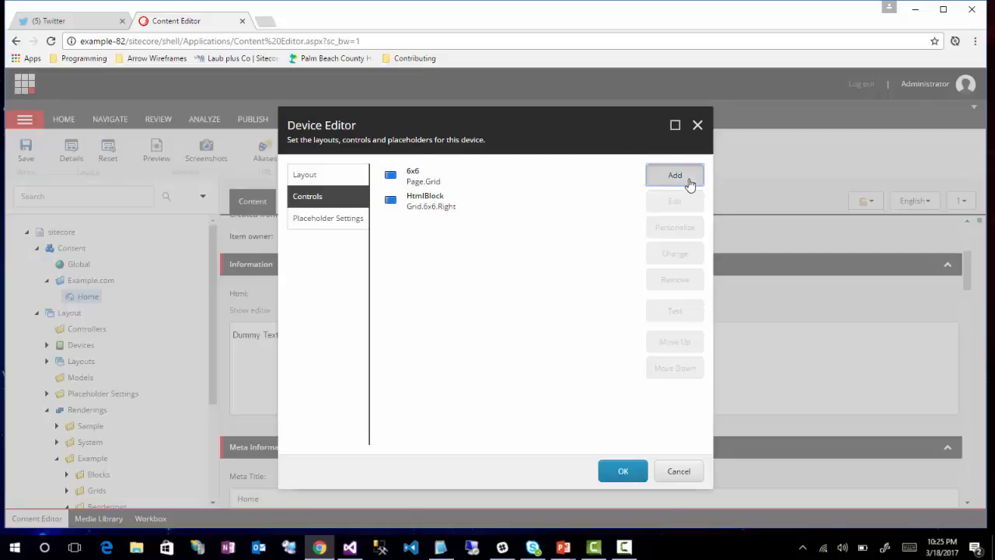
left_click(675, 174)
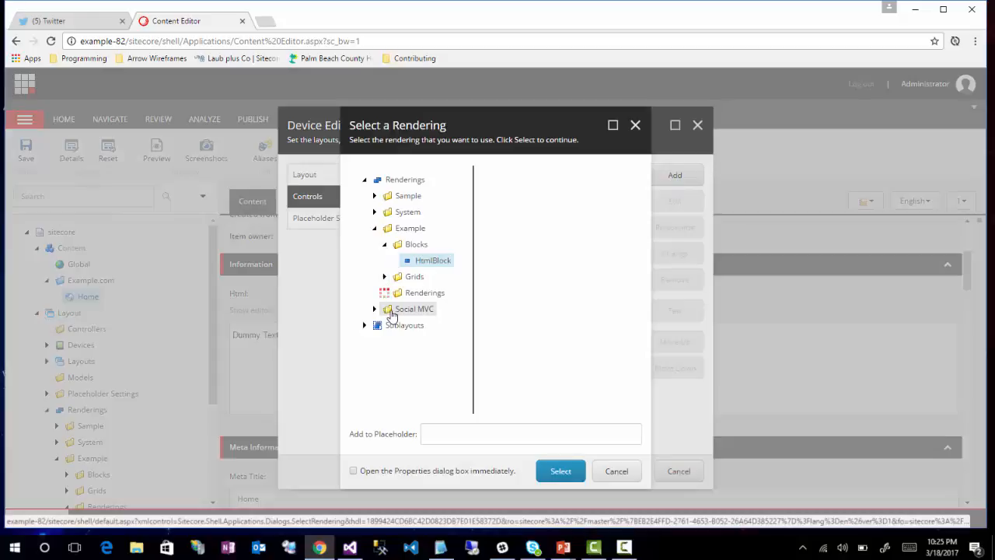
Select Articles - Listings with placeholder Grid.6x6.Left and add it to Home's layout.
left_click(384, 292)
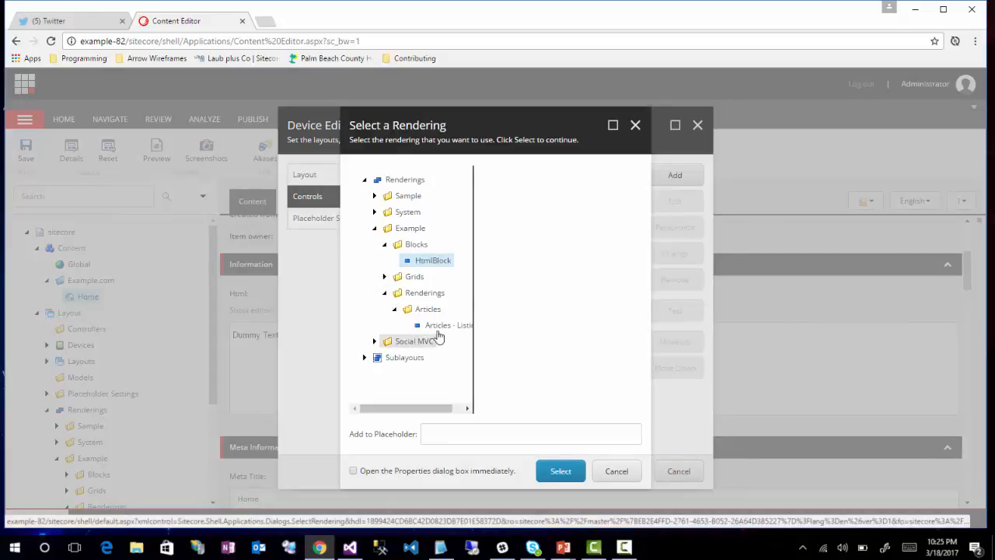
left_click(448, 325)
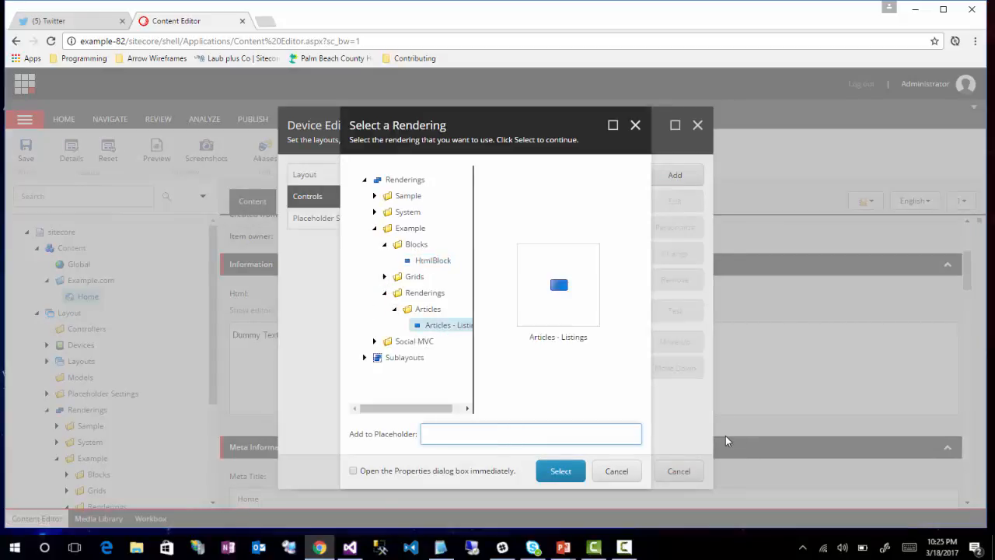
left_click(532, 434)
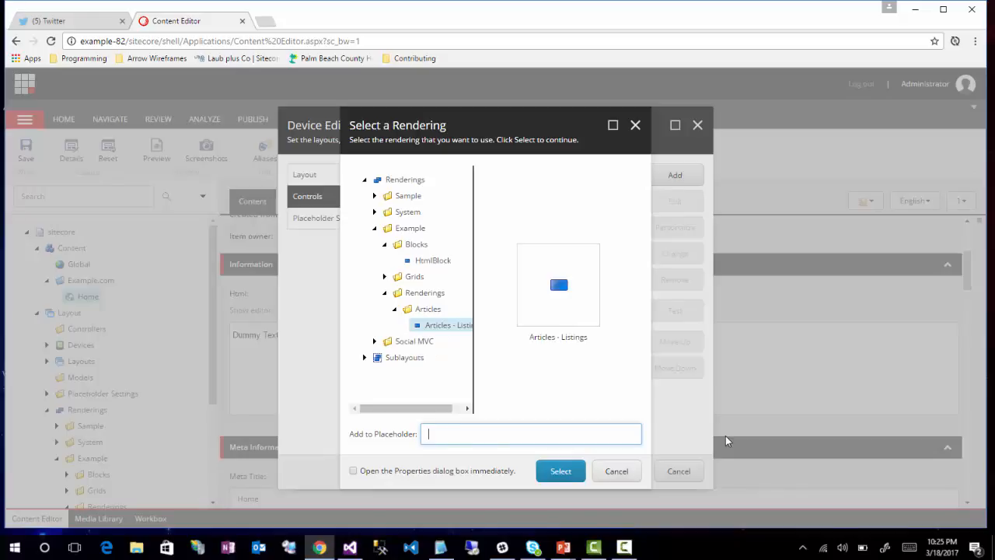
type("Grid.6x6.Left")
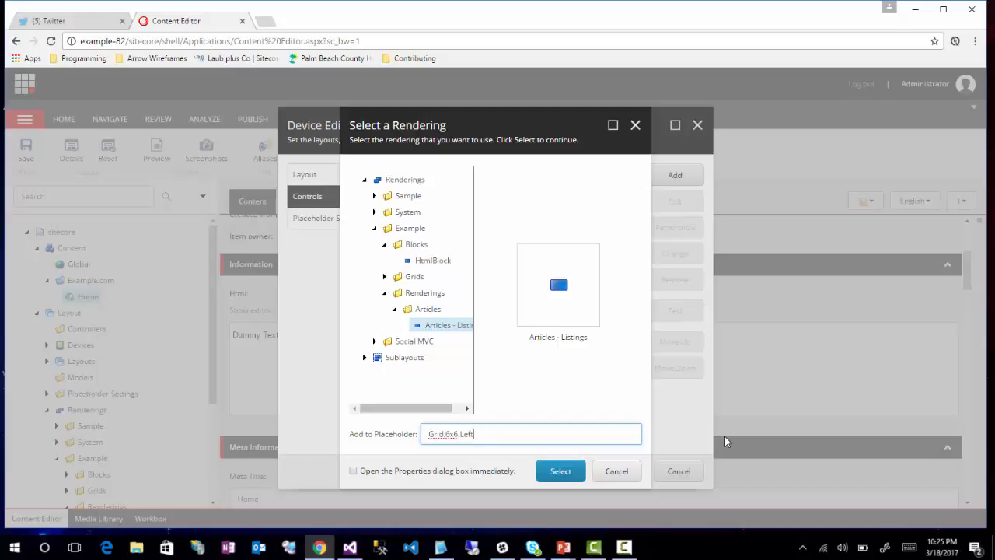
left_click(560, 469)
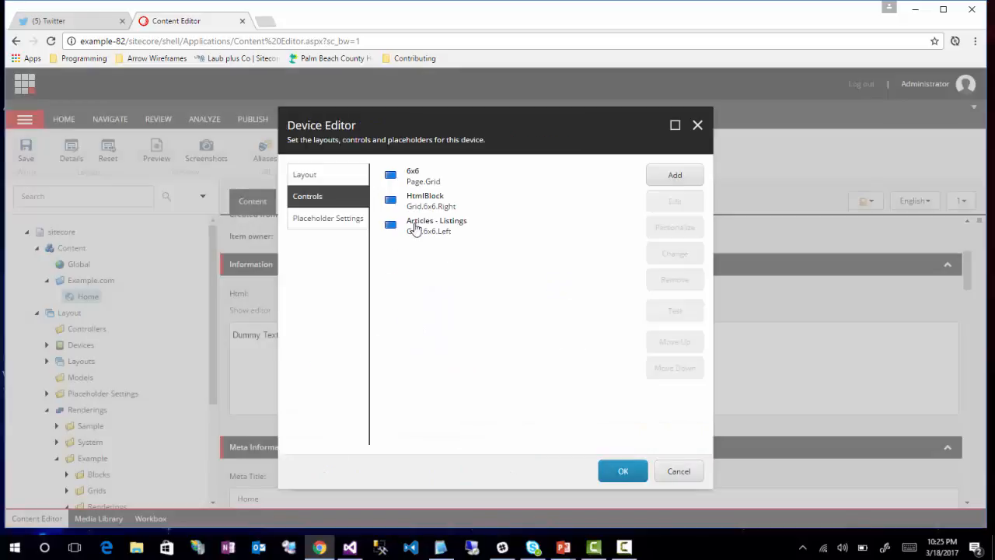
Move Articles - Listings above HtmlBlock in the control order.
left_click(435, 226)
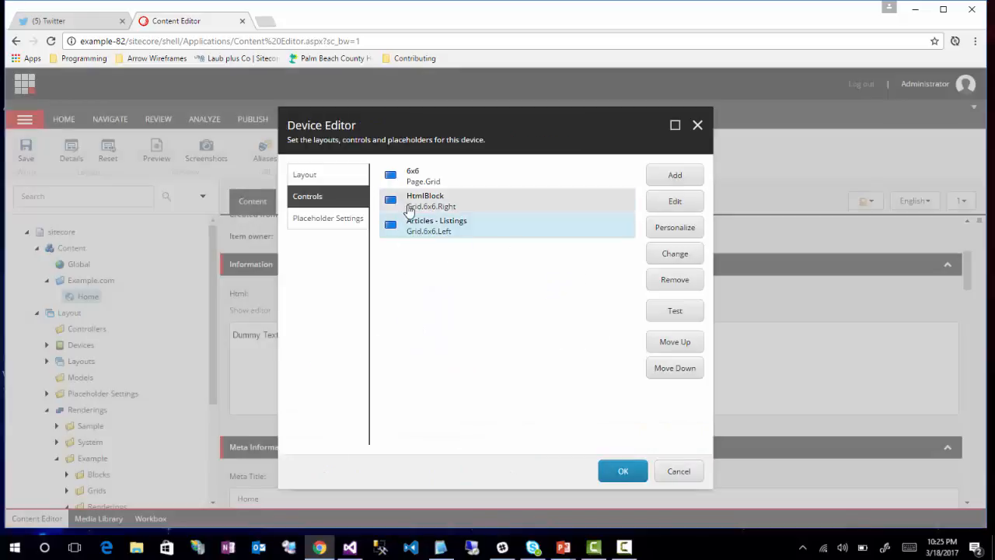
left_click(674, 342)
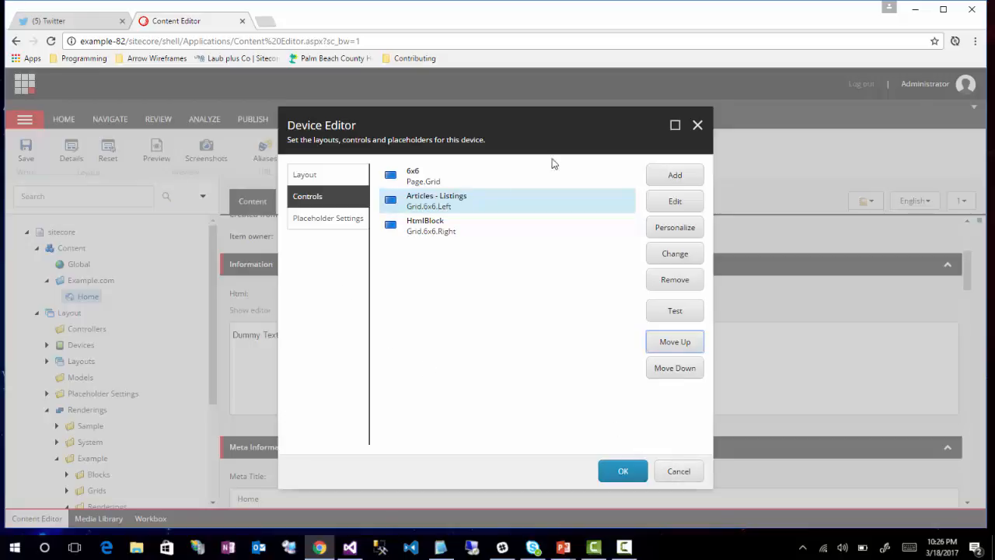
mouse_move(426, 201)
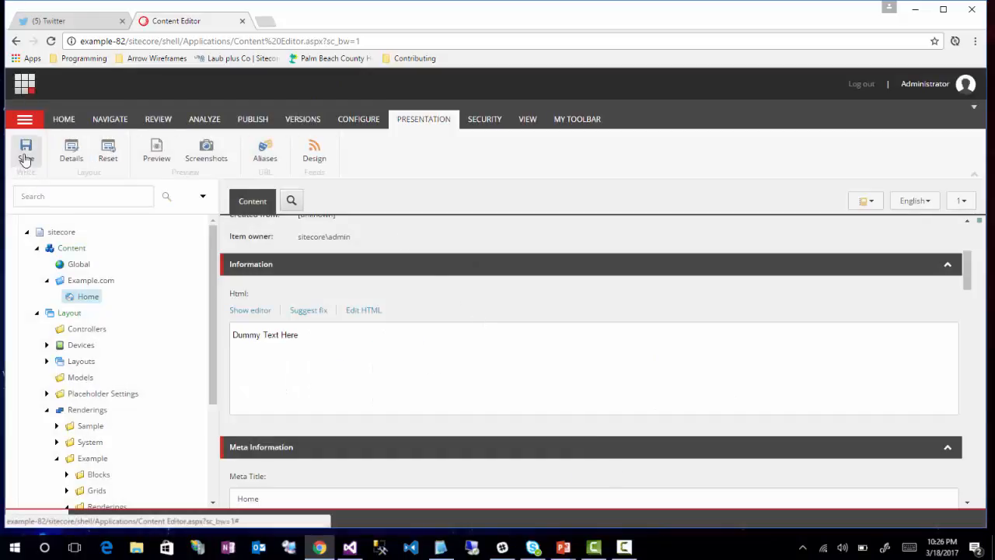
Publish the entire site with Smart publish to English and the Internet (web) target.
left_click(252, 119)
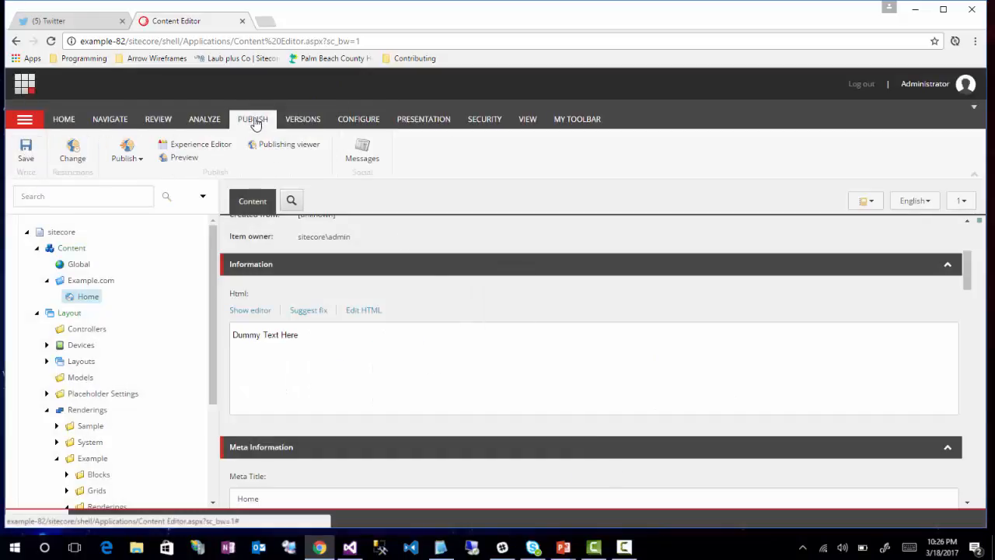
left_click(124, 152)
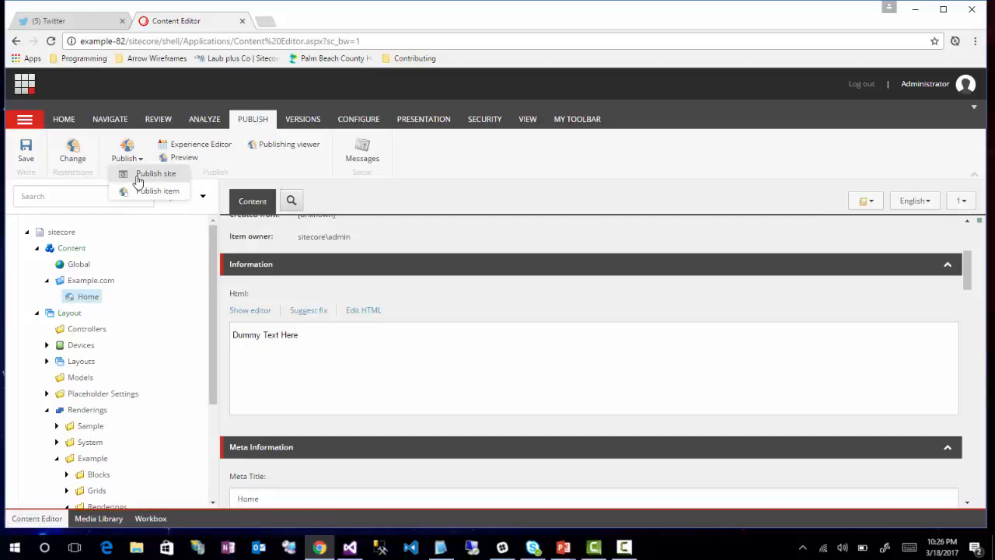
left_click(156, 173)
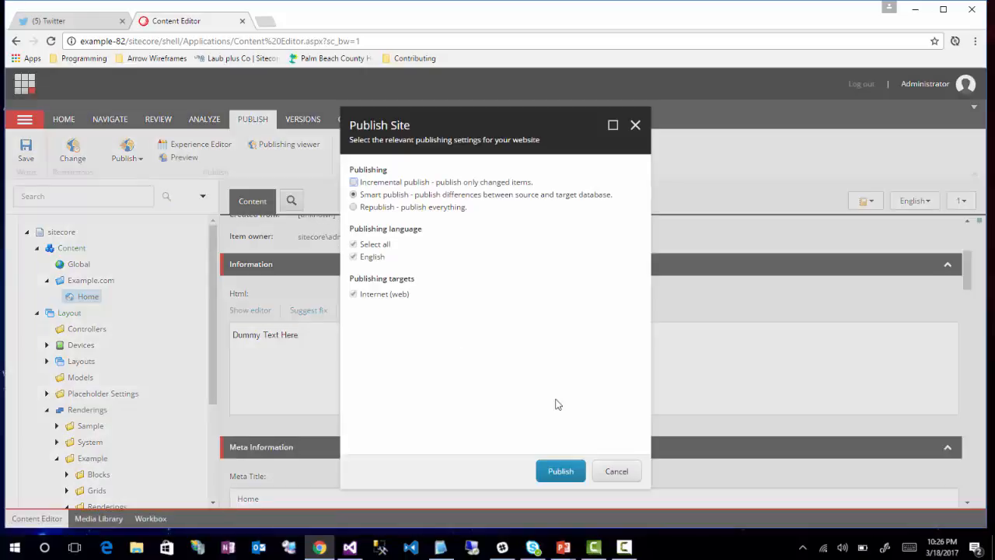
left_click(560, 471)
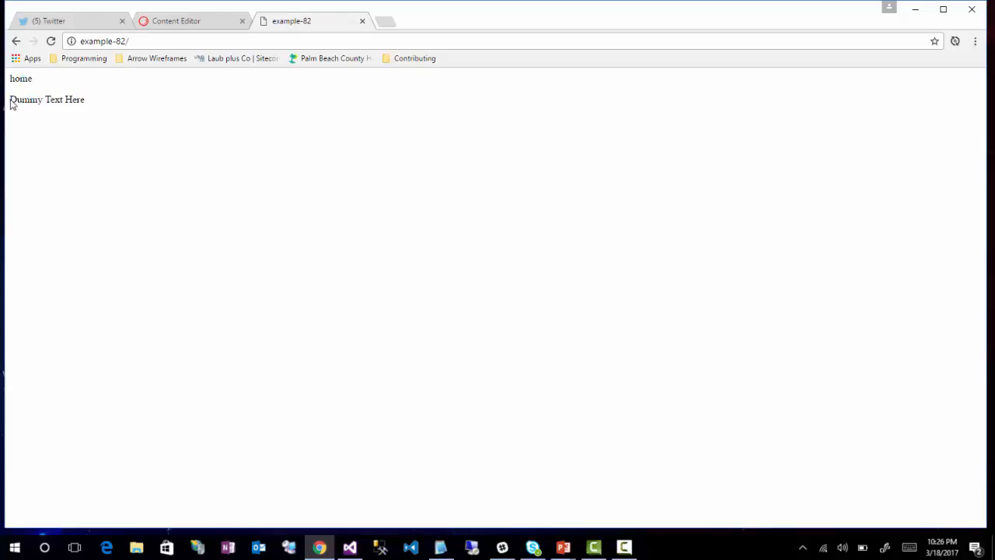
mouse_move(108, 106)
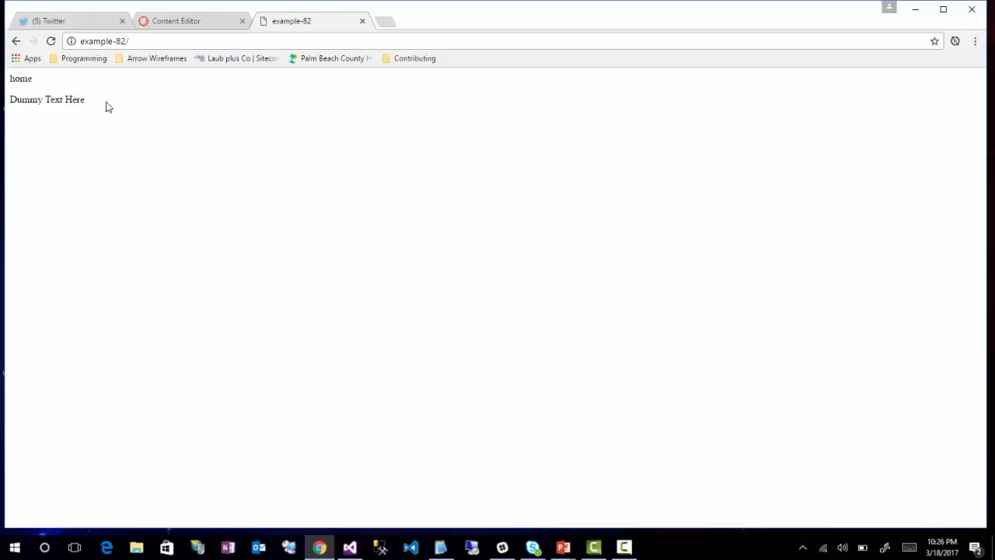
mouse_move(22, 124)
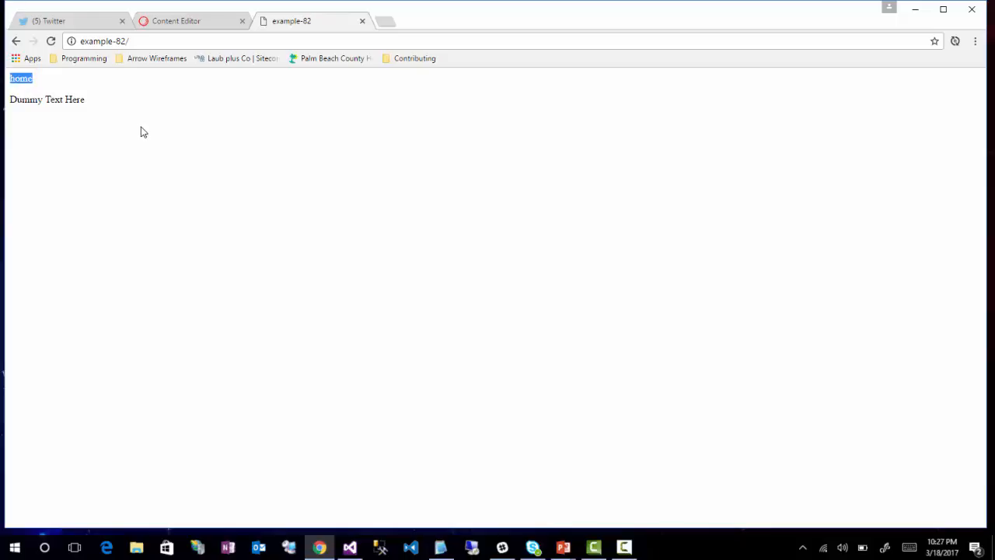
mouse_move(327, 154)
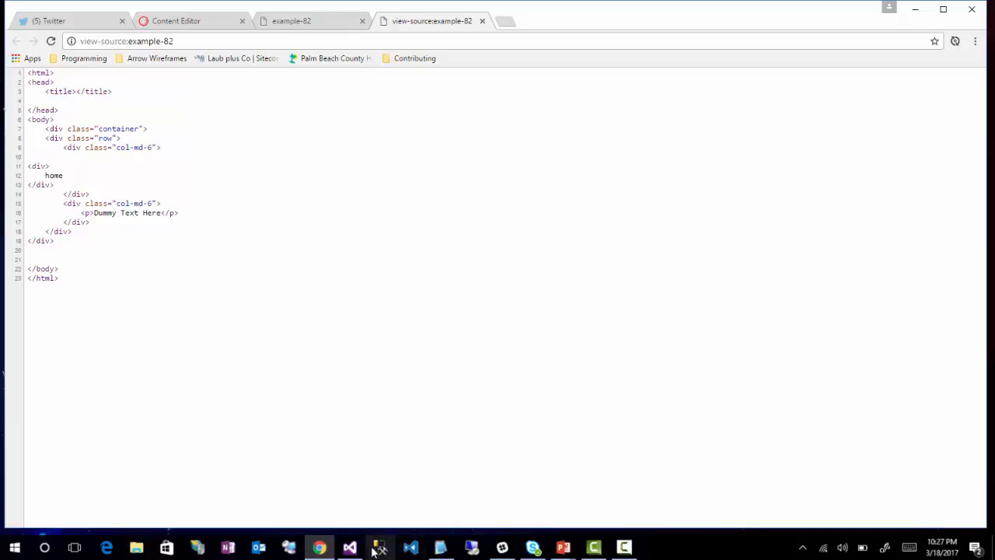
left_click(348, 547)
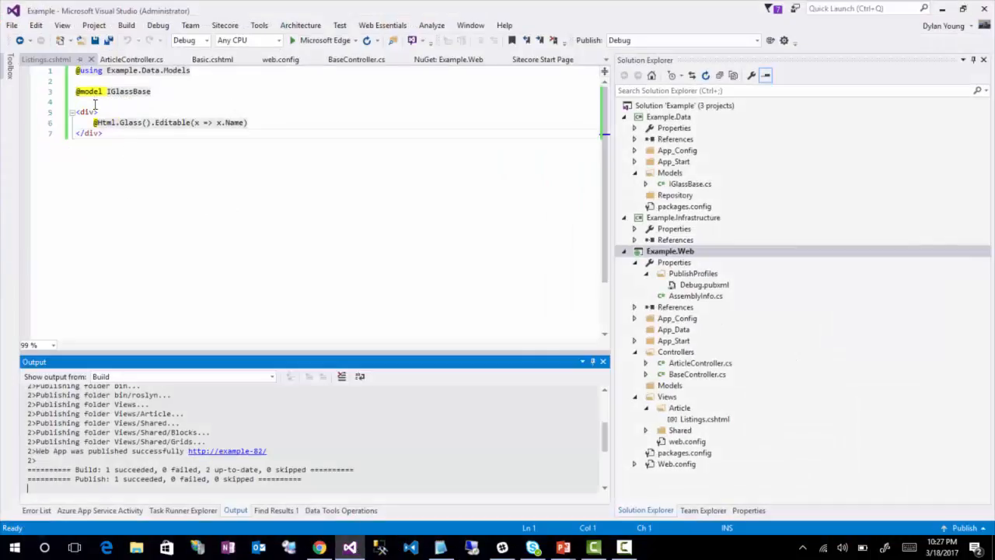
mouse_move(425, 202)
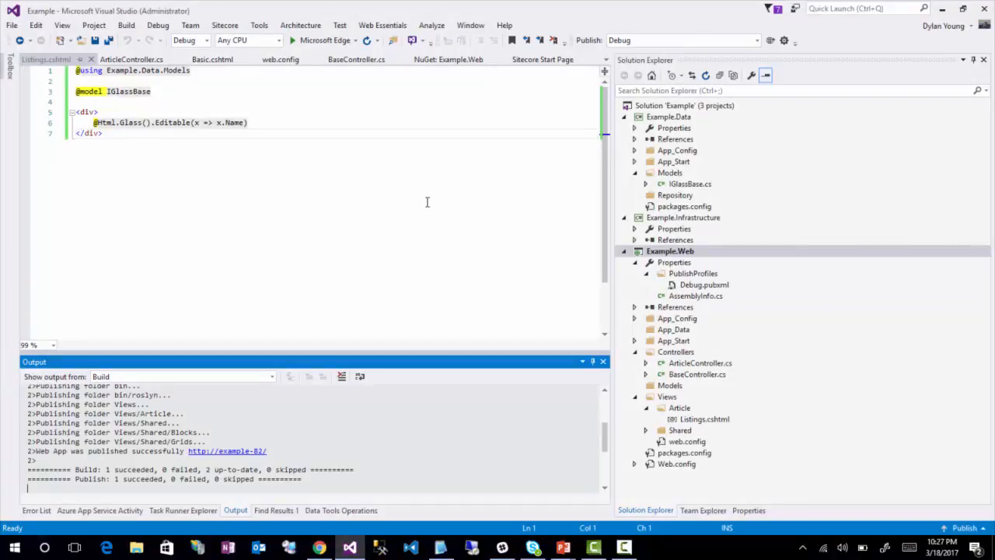
mouse_move(562, 168)
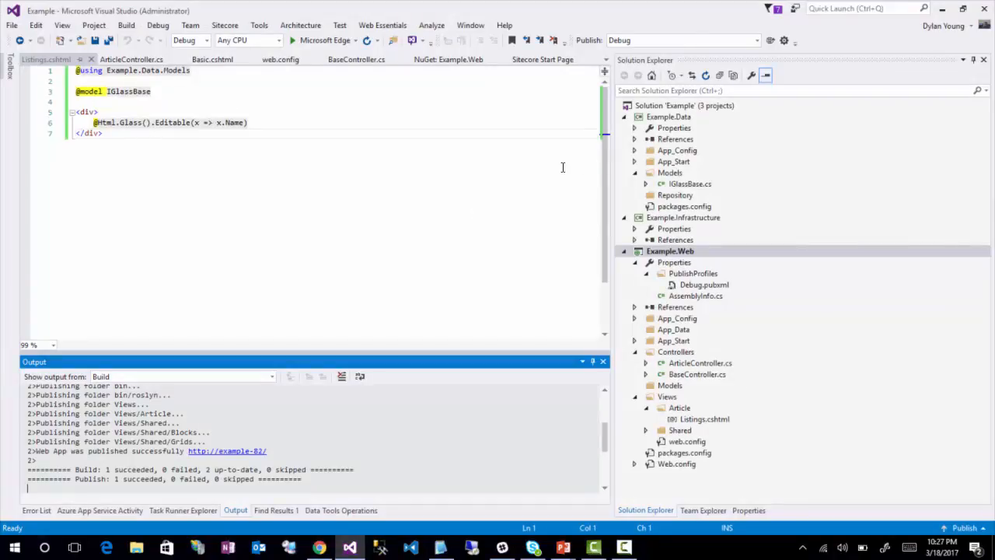
mouse_move(942, 9)
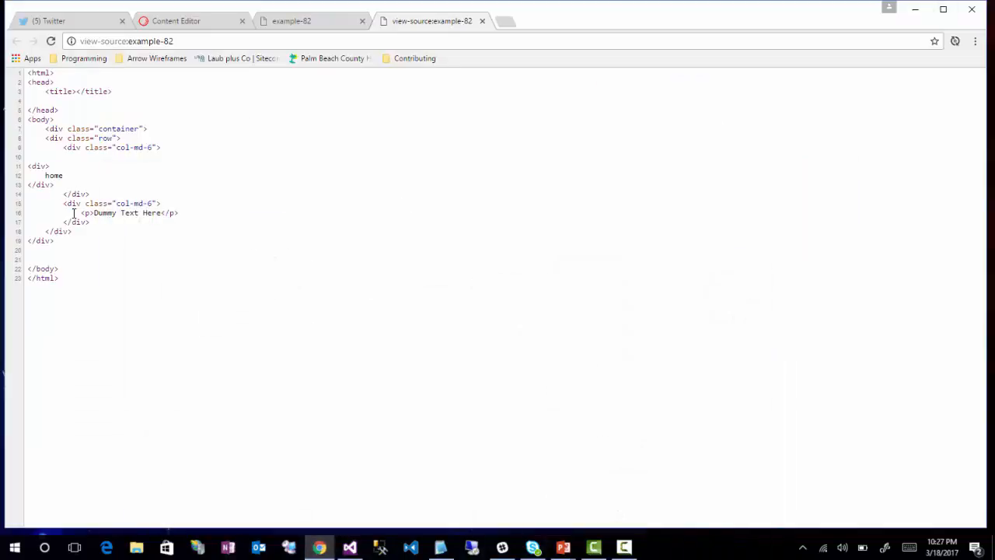
mouse_move(146, 206)
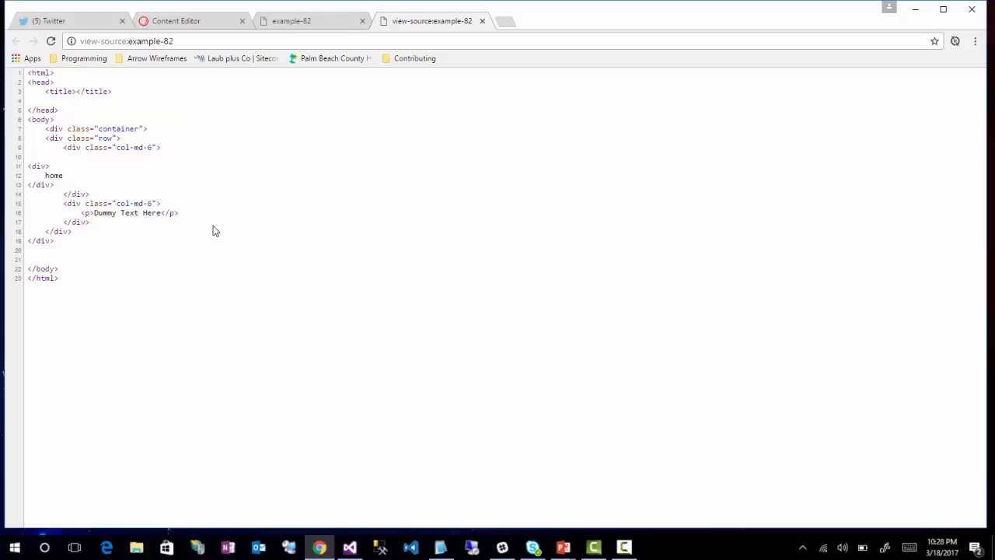
mouse_move(209, 236)
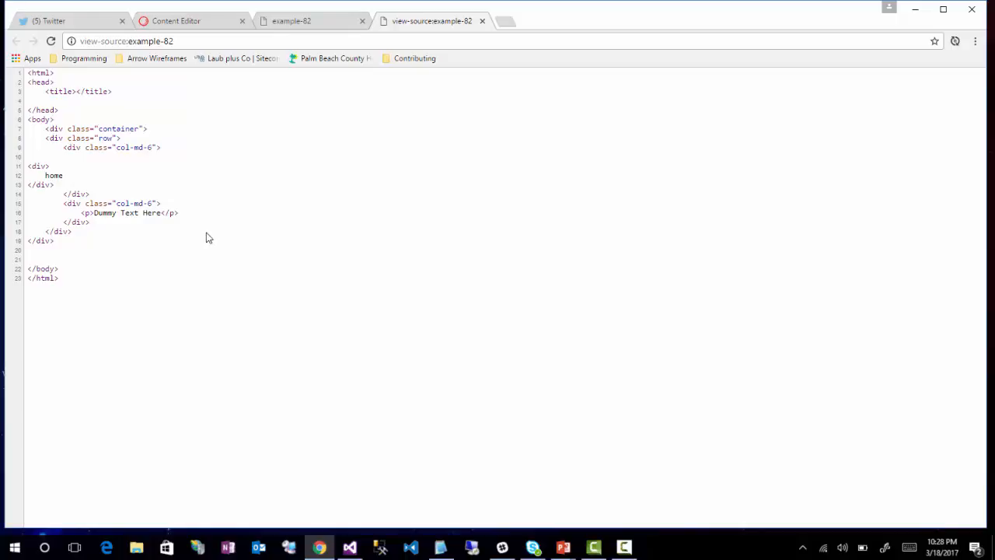
mouse_move(370, 178)
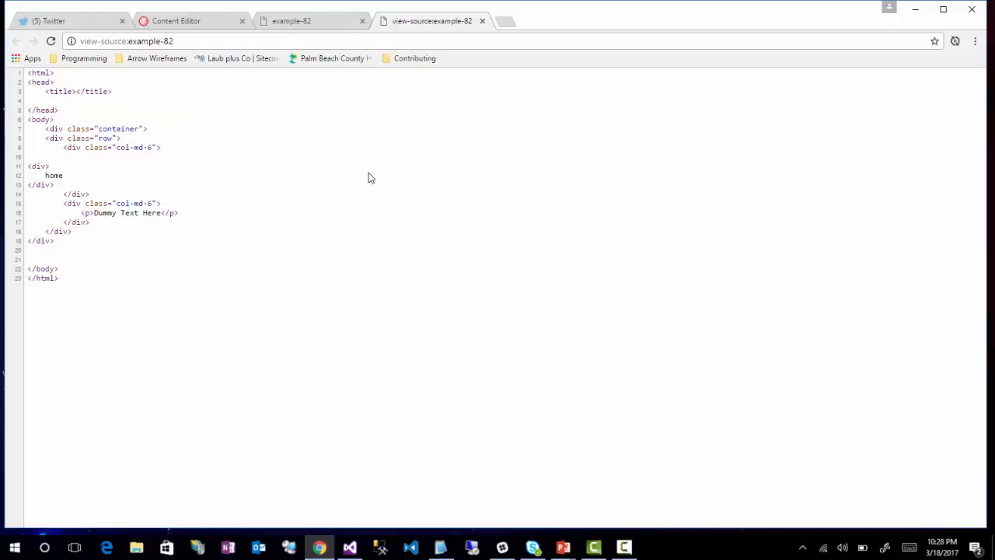